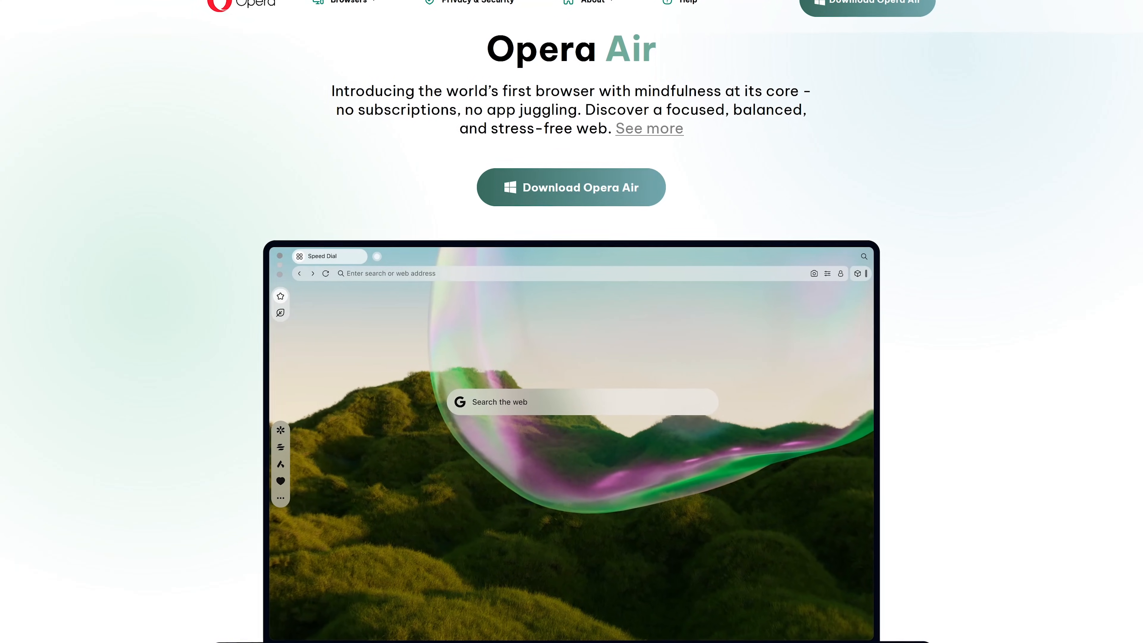
- Scroll the Opera Air download page through mindfulness, Aria AI, Ad Blocker, VPN and Air UI sections
scroll("down", 3)
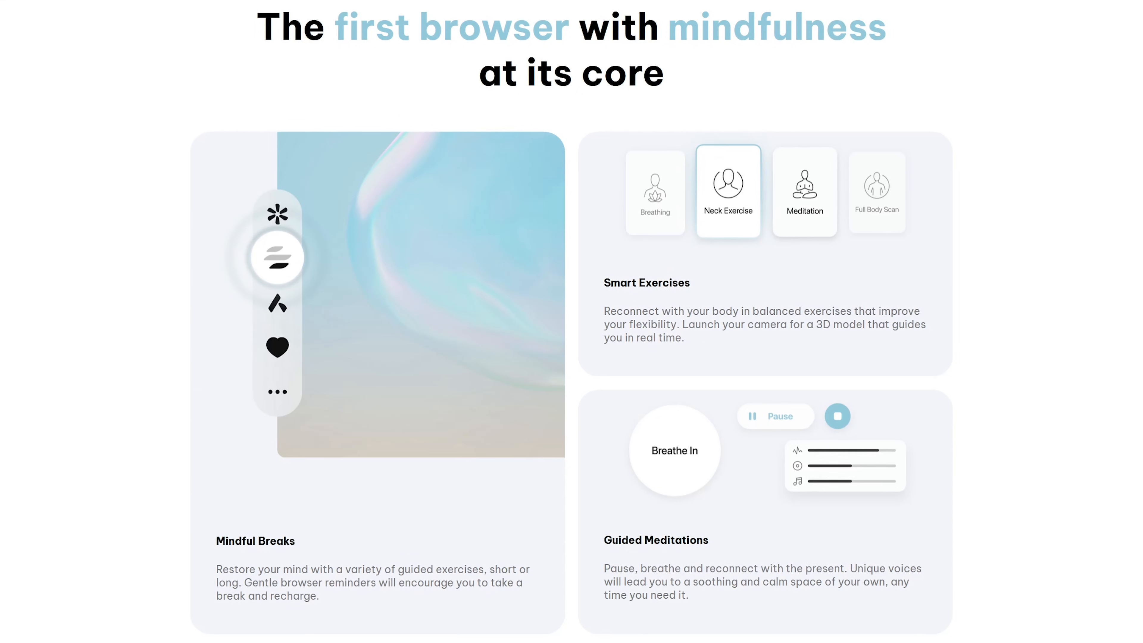
scroll("down", 3)
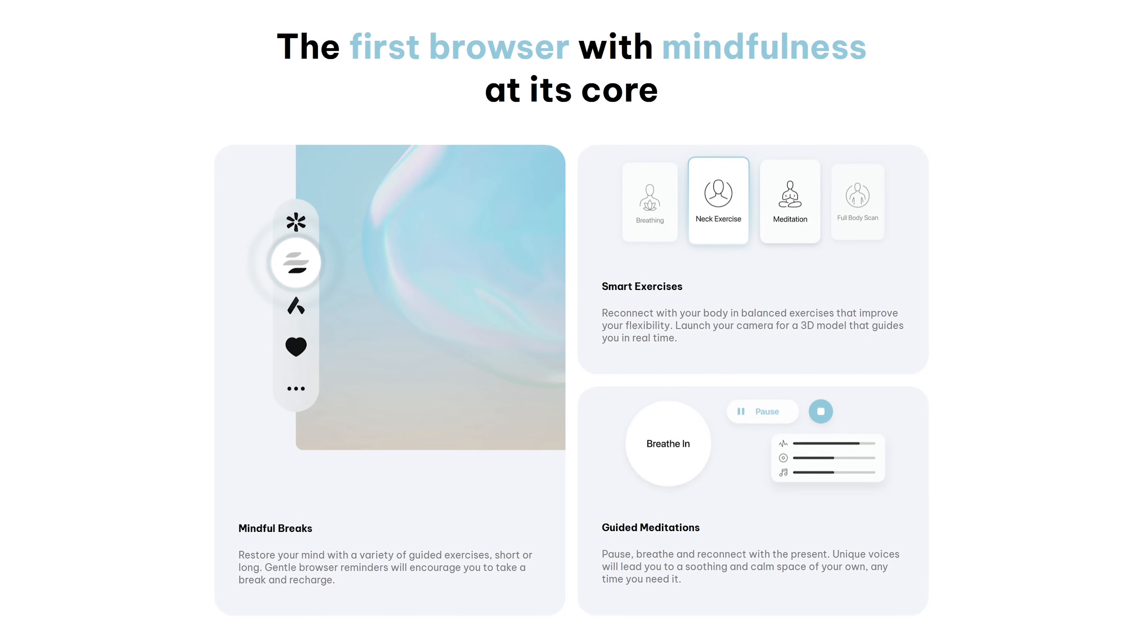
scroll("down", 3)
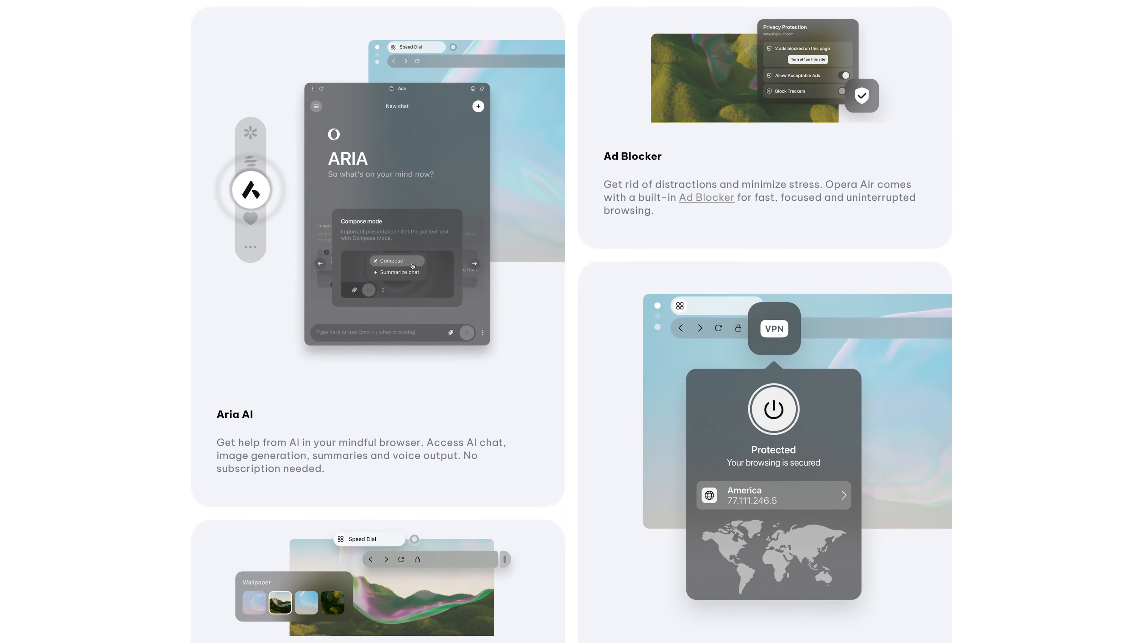
scroll("down", 3)
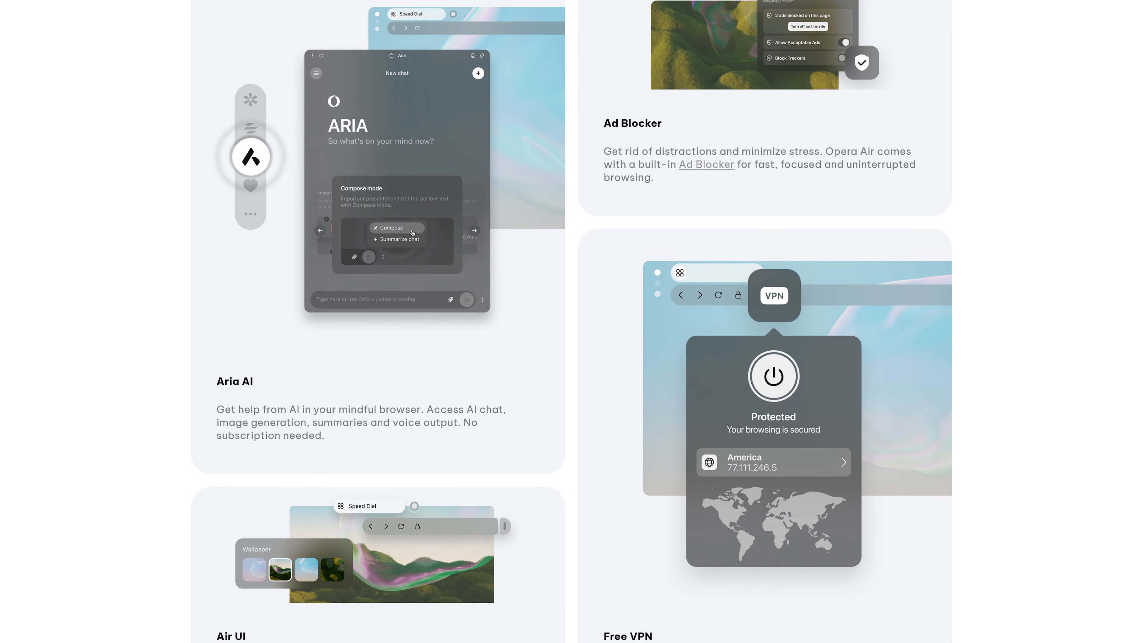
scroll("down", 3)
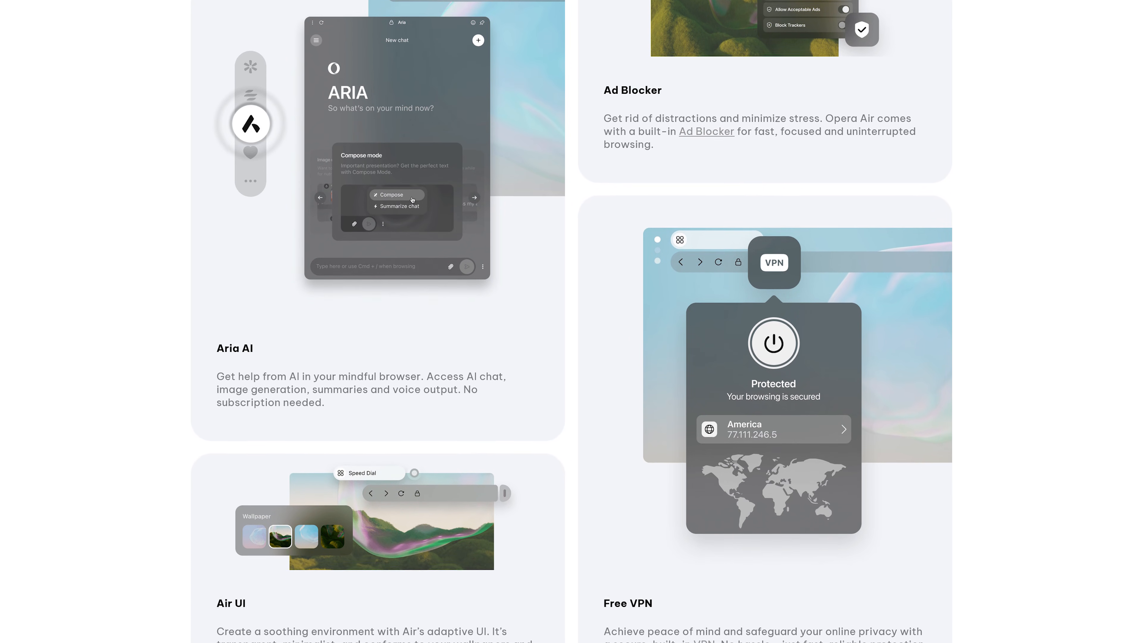
scroll("down", 3)
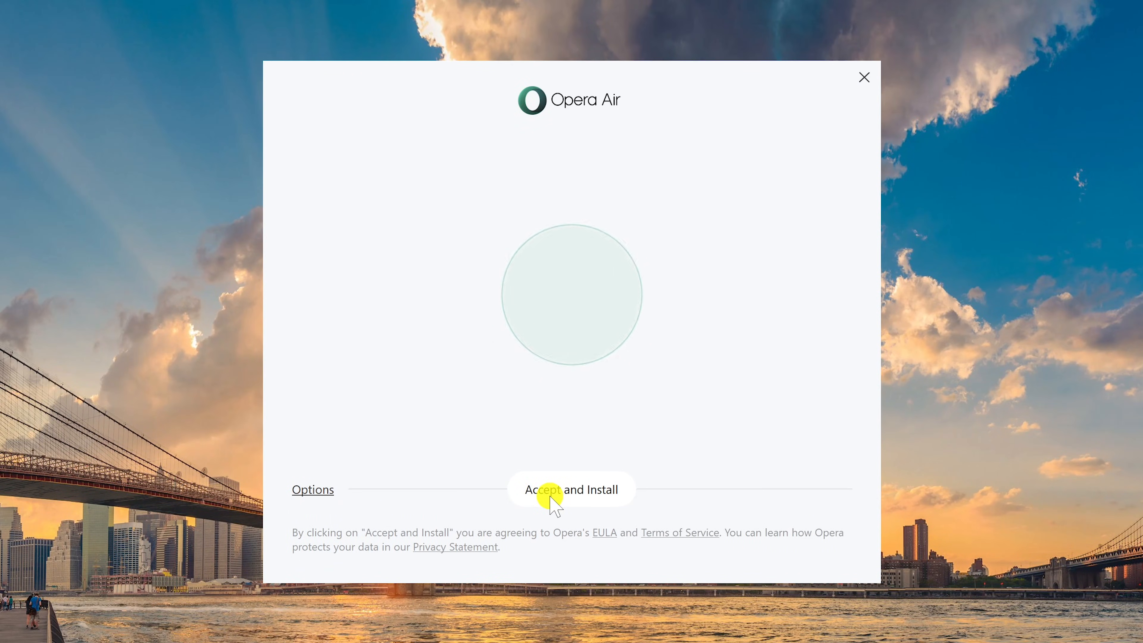
- In installer Options, turn off default browser, usage data and run-at-startup, keeping crash reports, then return
left_click(313, 490)
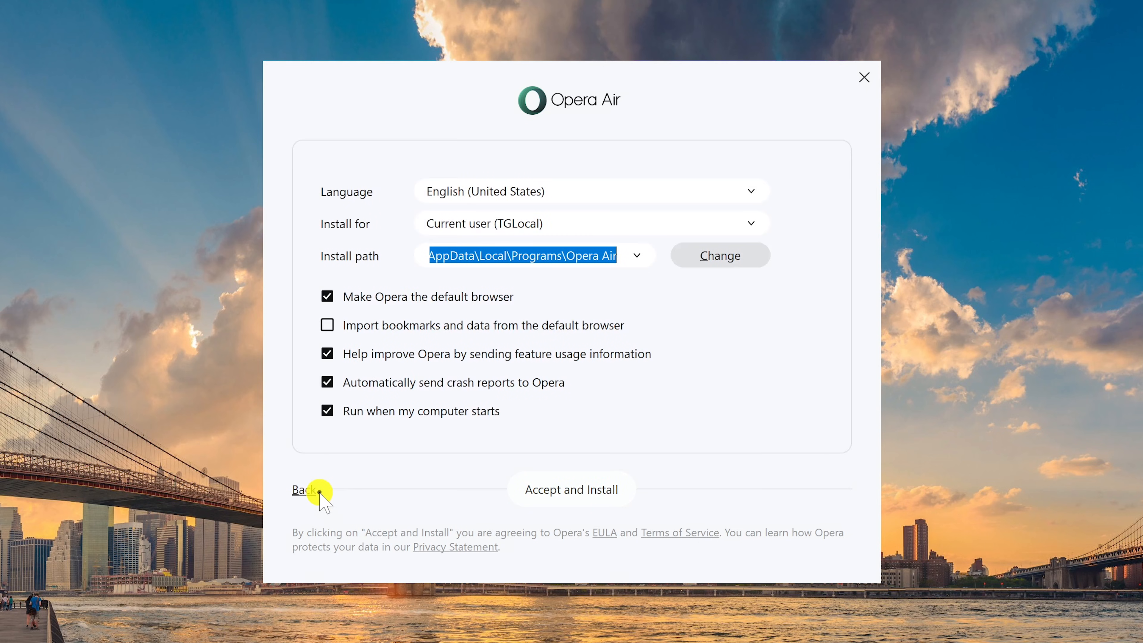
mouse_move(327, 298)
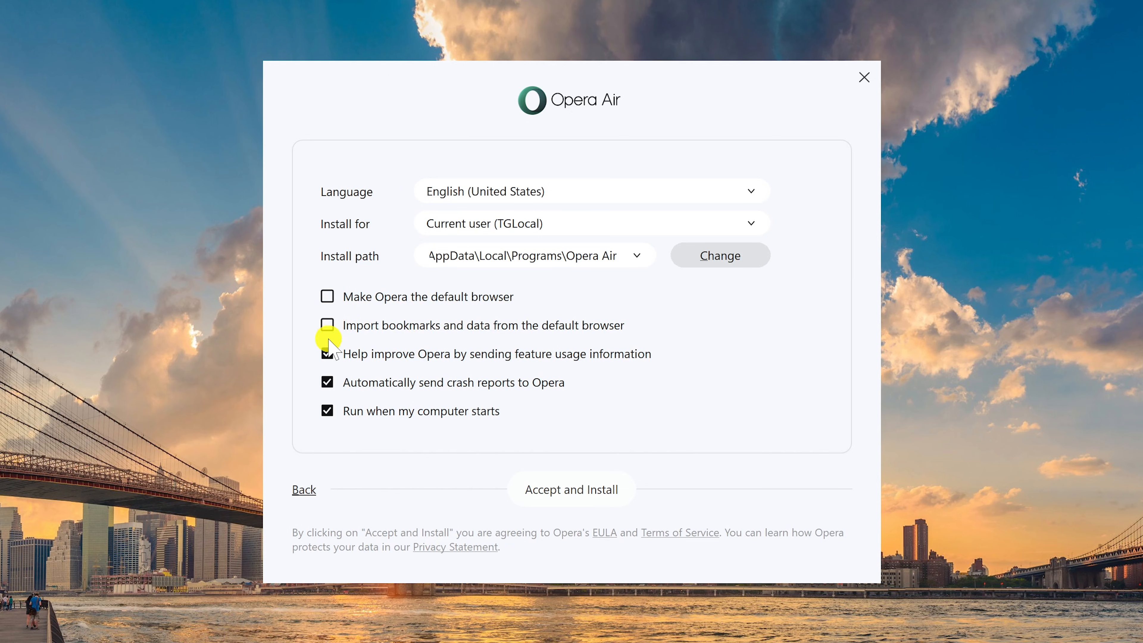
left_click(327, 354)
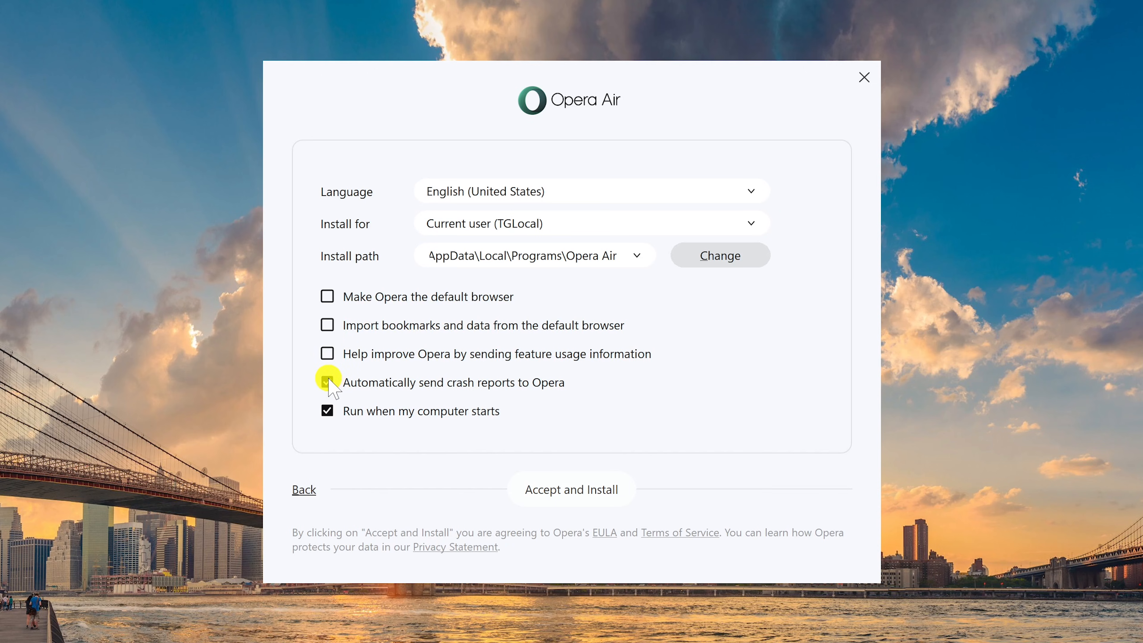
left_click(327, 382)
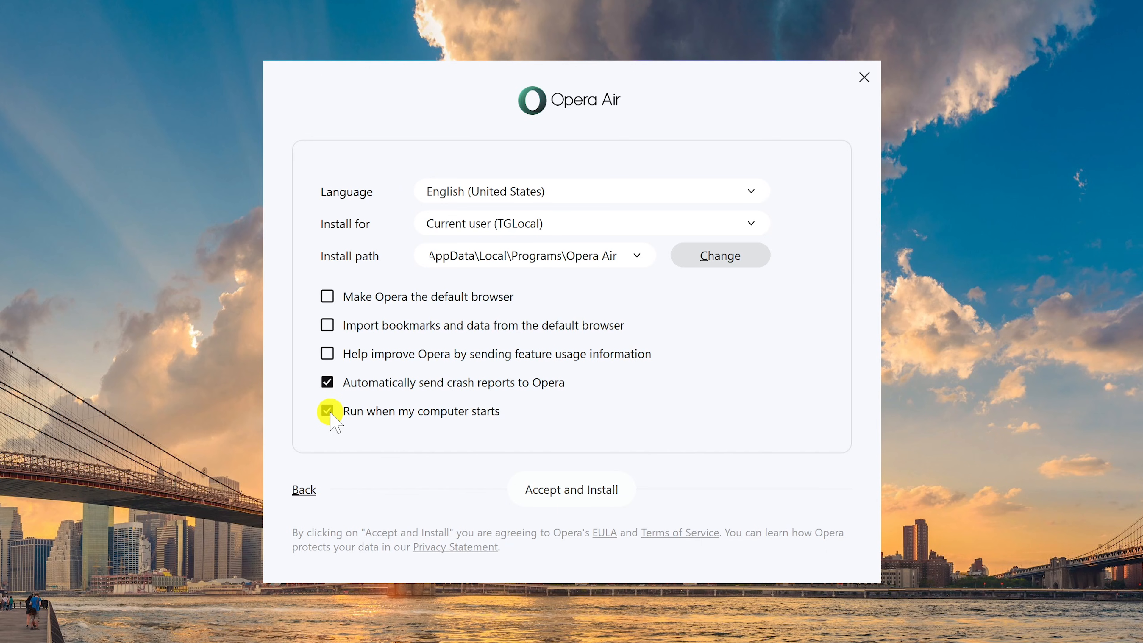
left_click(327, 411)
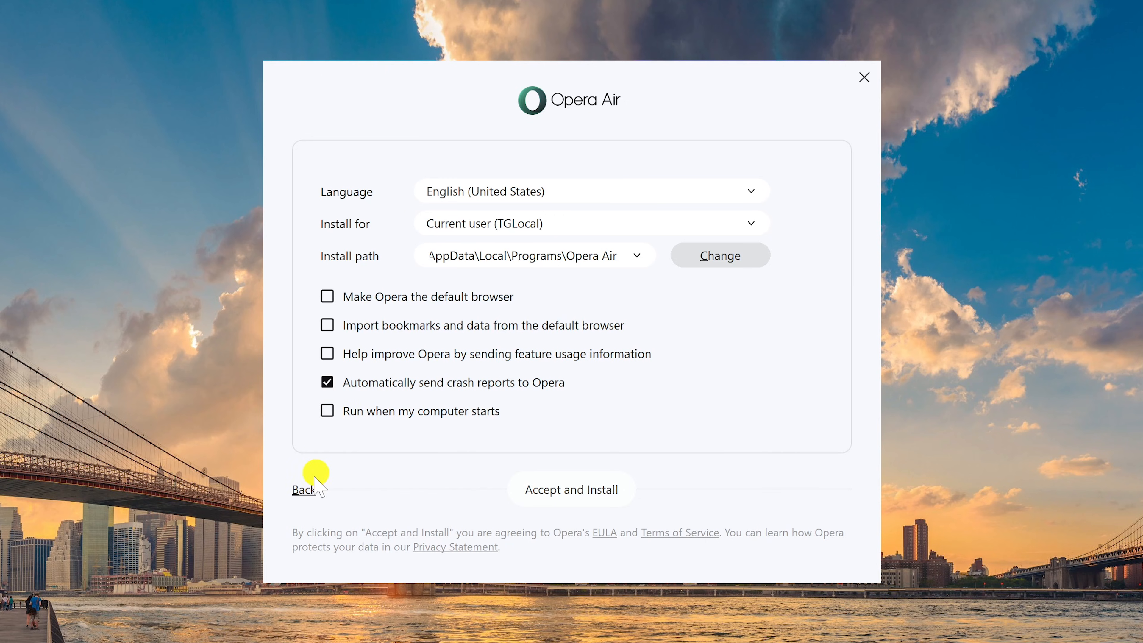
left_click(571, 490)
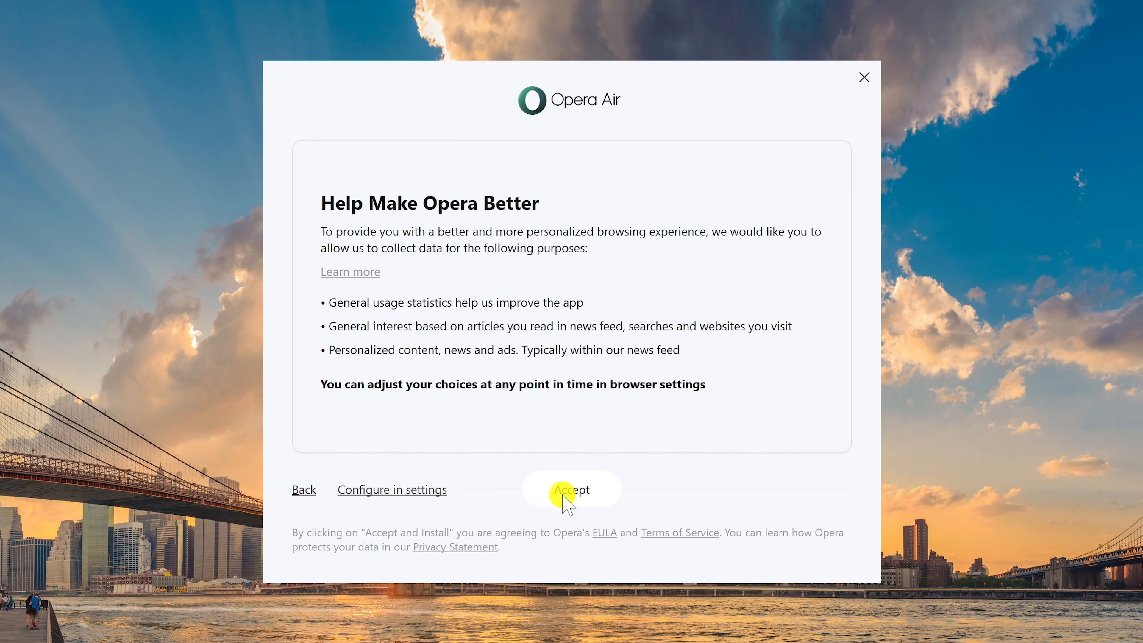
mouse_move(412, 495)
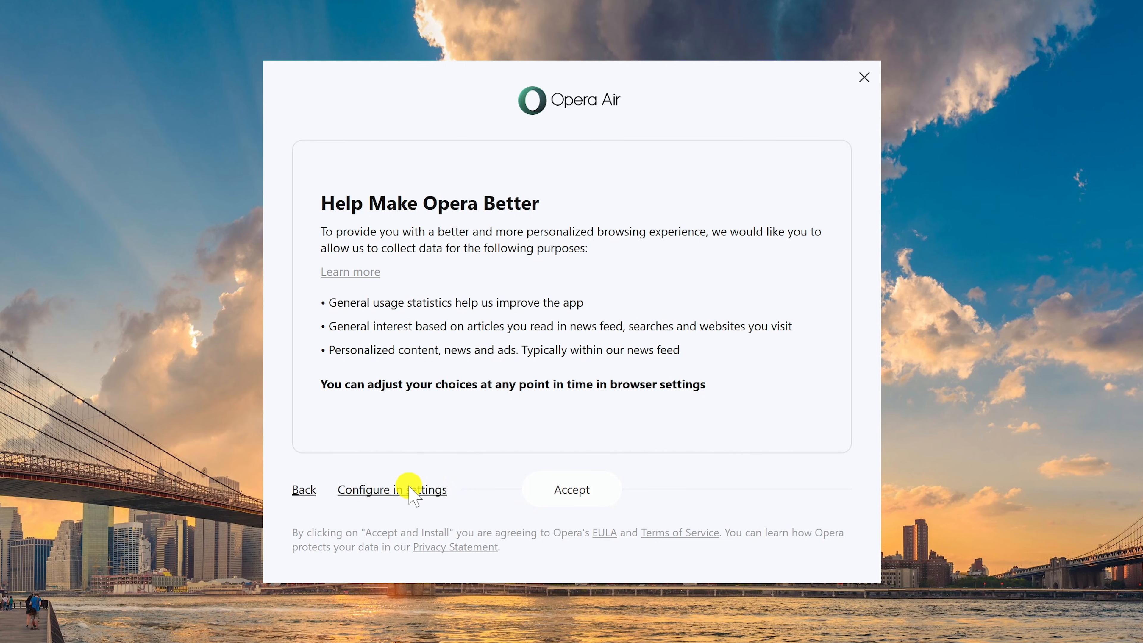
- Decline all data-collection categories via Configure, confirm choices and start the installed browser
left_click(392, 489)
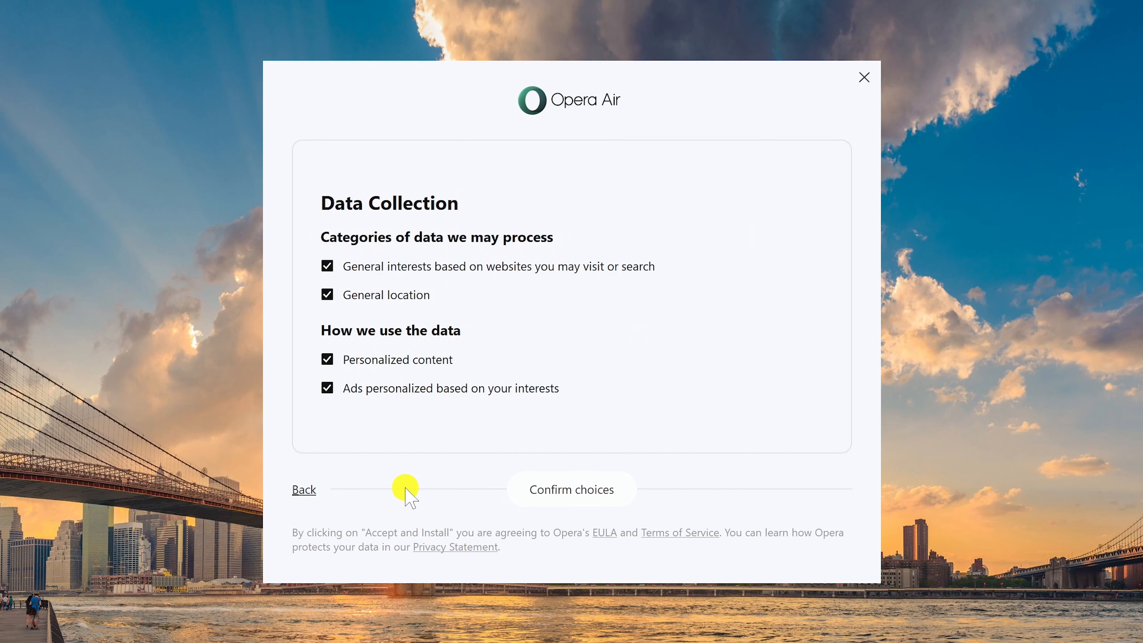
left_click(327, 266)
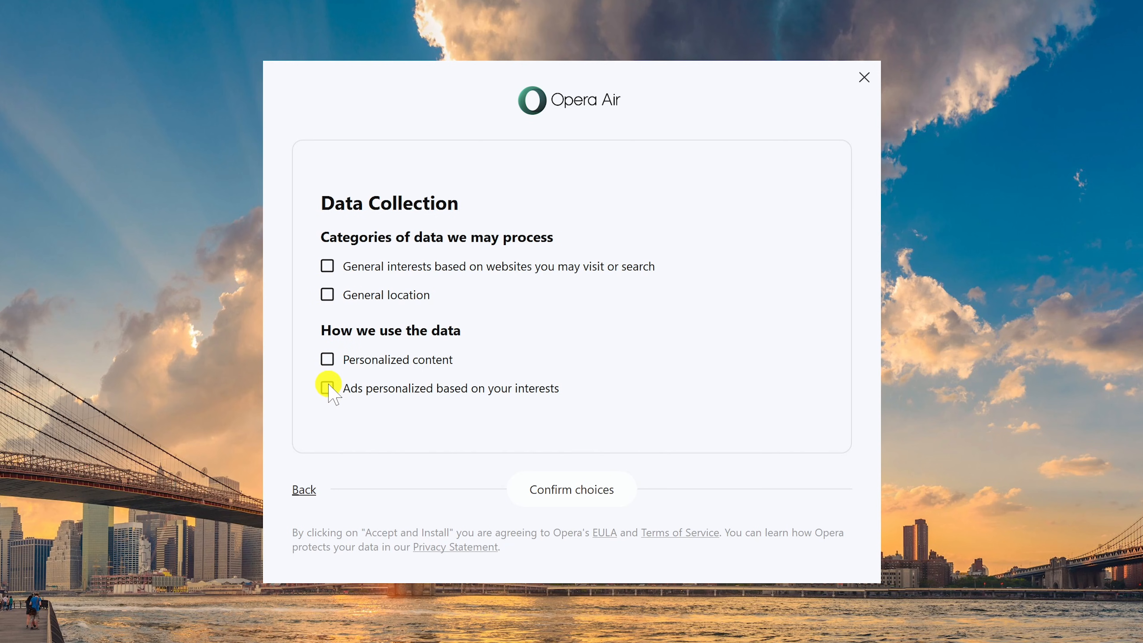
mouse_move(568, 489)
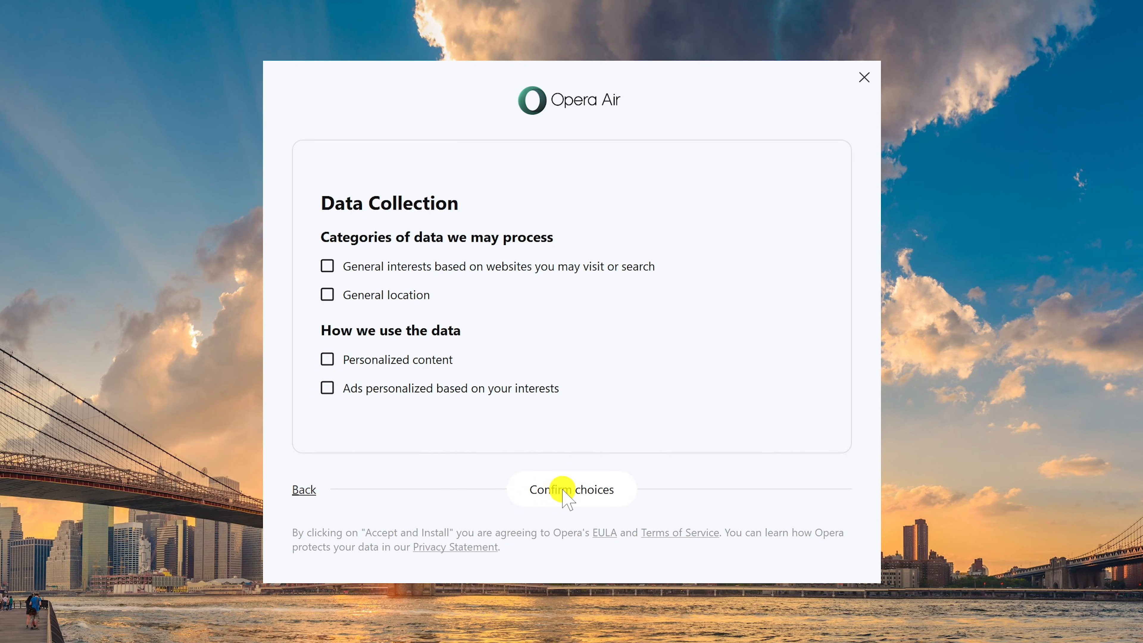
left_click(572, 489)
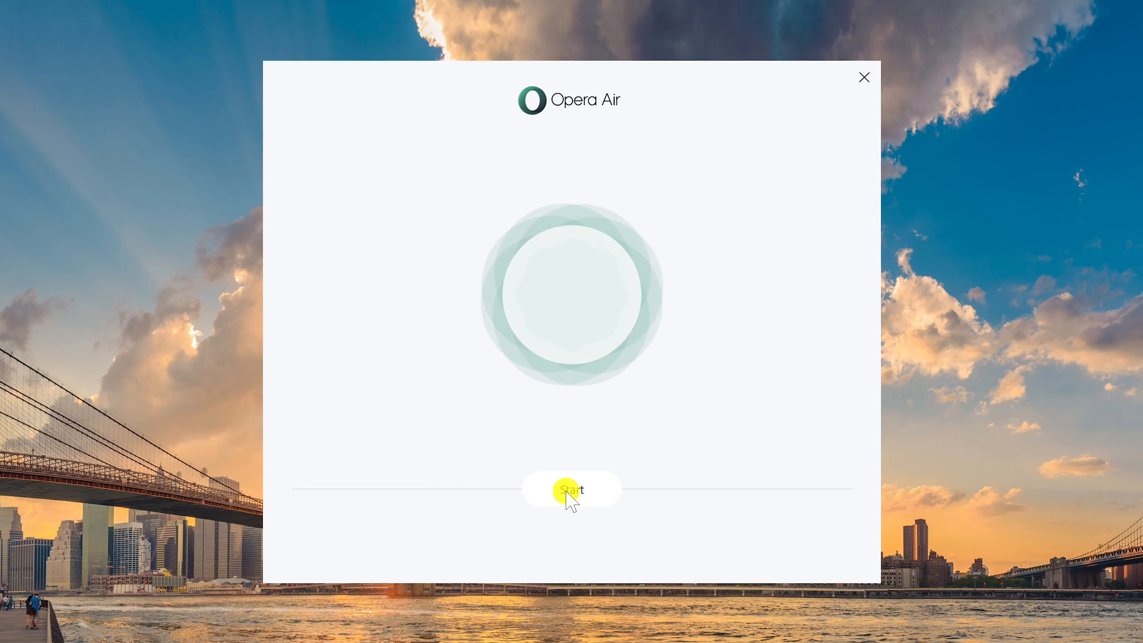
left_click(571, 490)
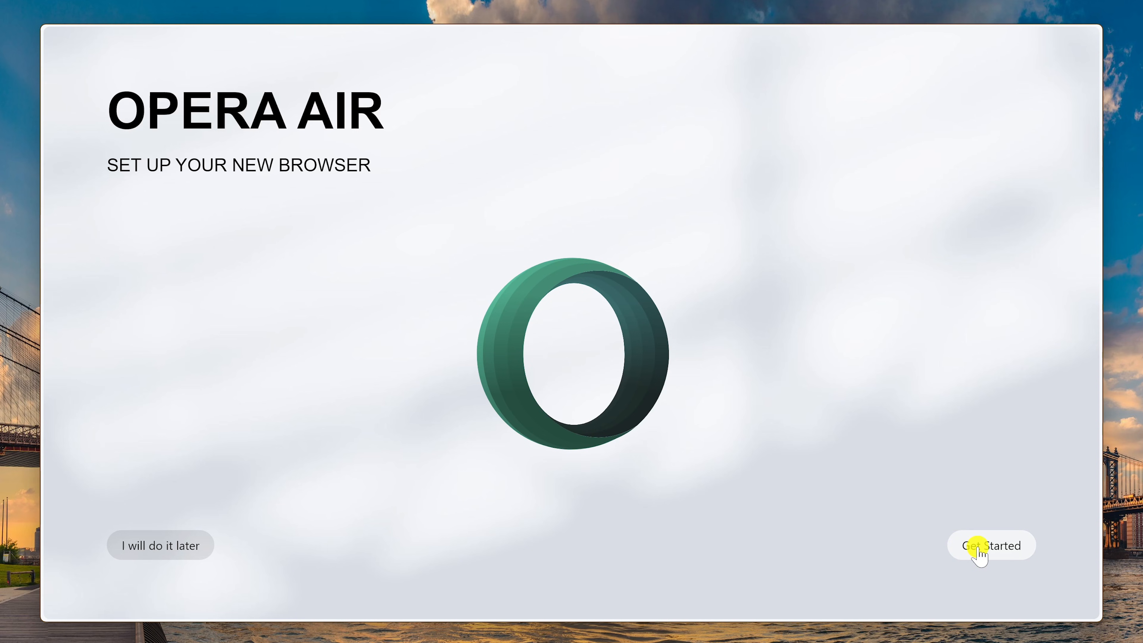
- Begin setup and choose the sea-of-clouds wallpaper under Nature after previewing others
left_click(990, 545)
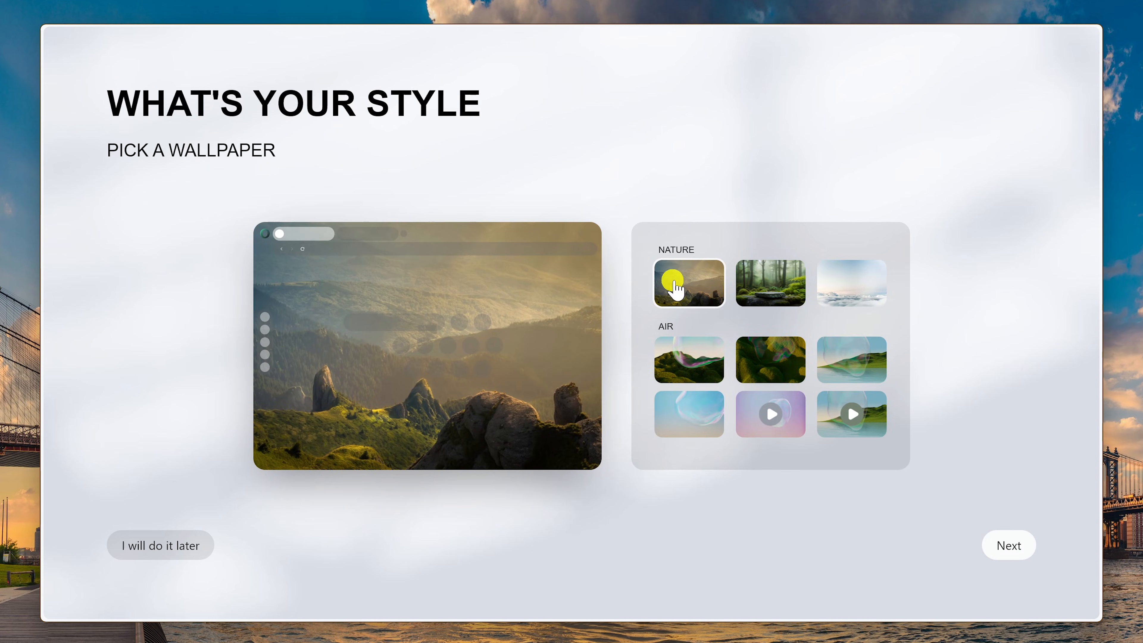
left_click(770, 283)
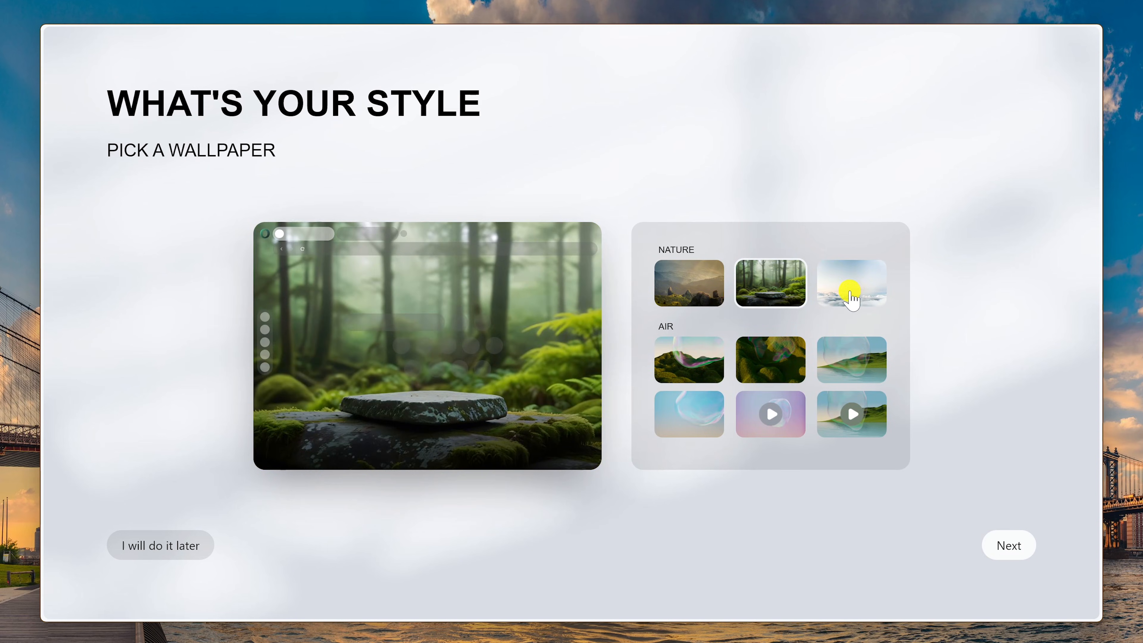
left_click(851, 283)
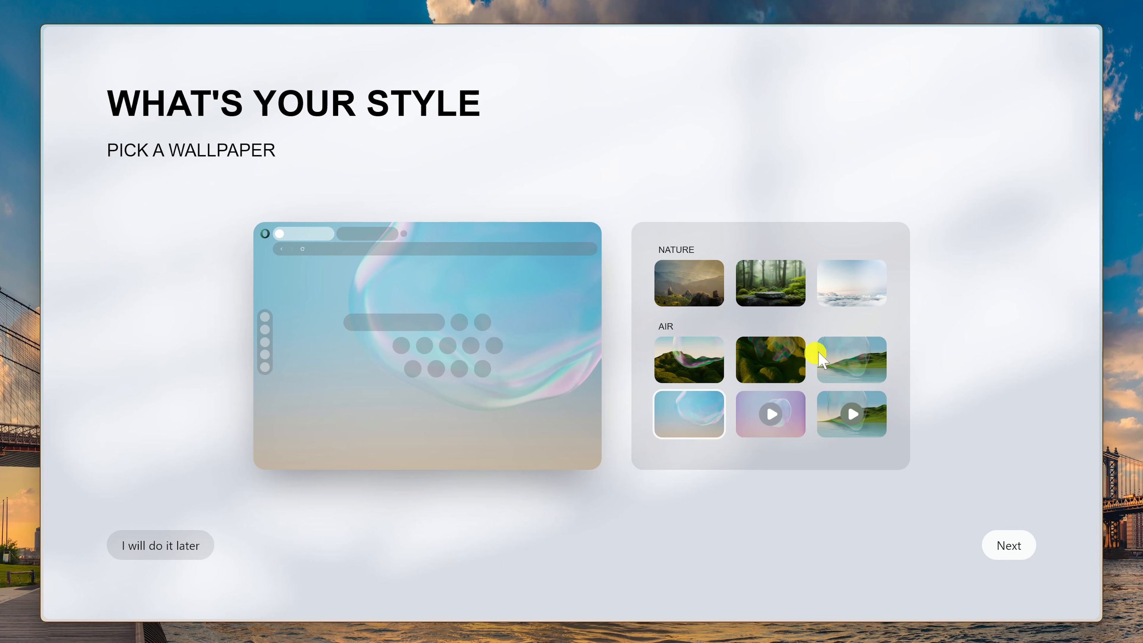
left_click(850, 283)
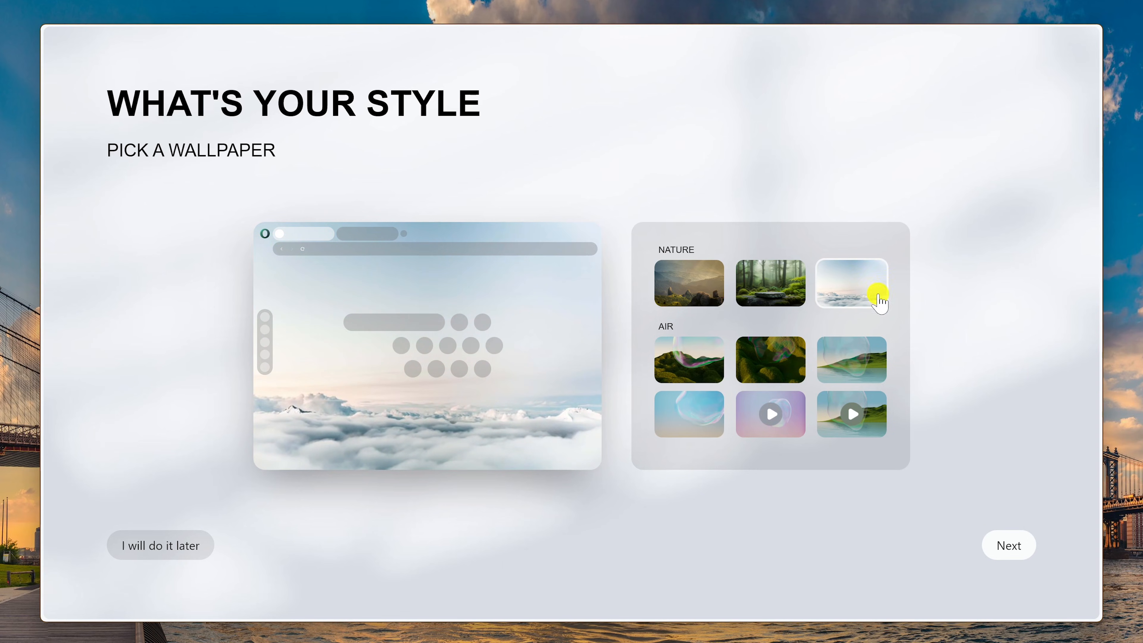
- Continue to browser data import and skip it with 'I will do it later'
left_click(1008, 544)
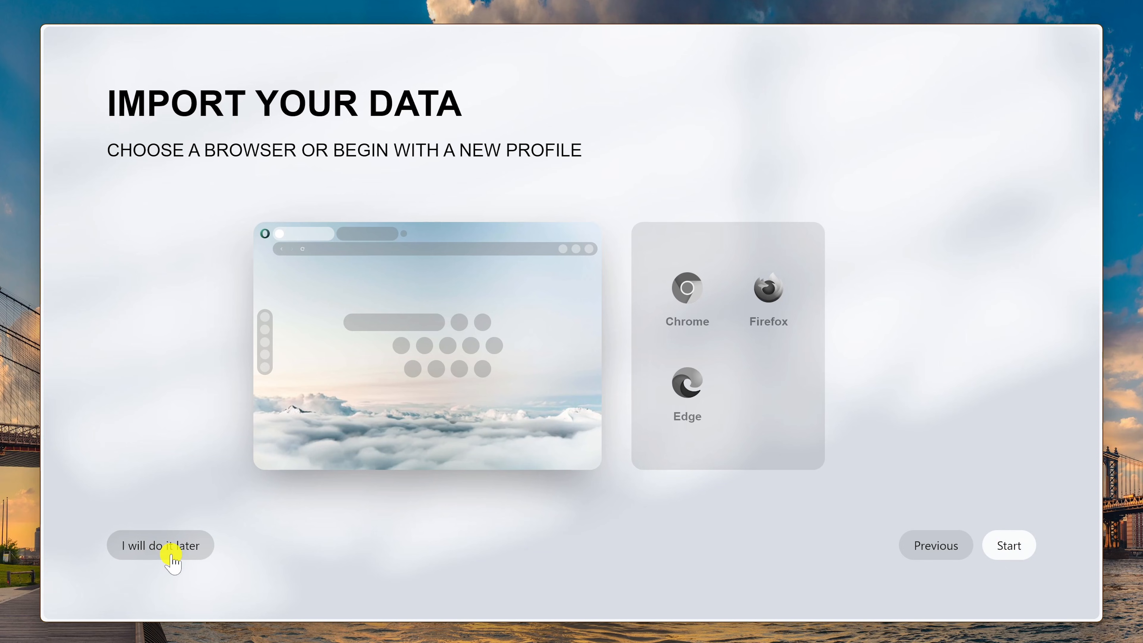
left_click(160, 545)
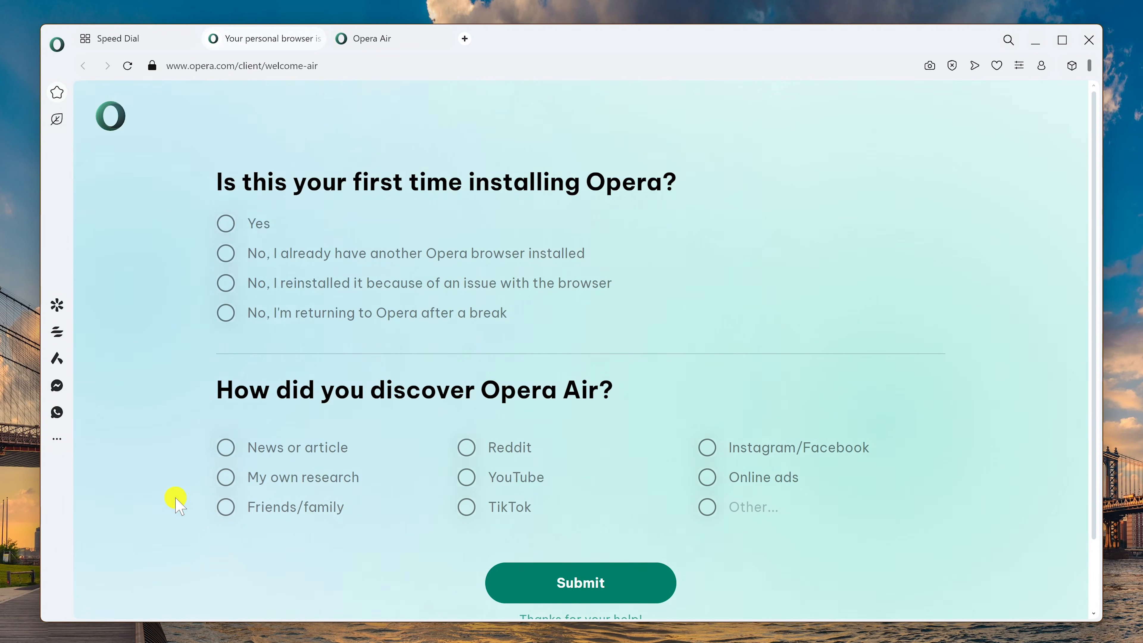
mouse_move(318, 39)
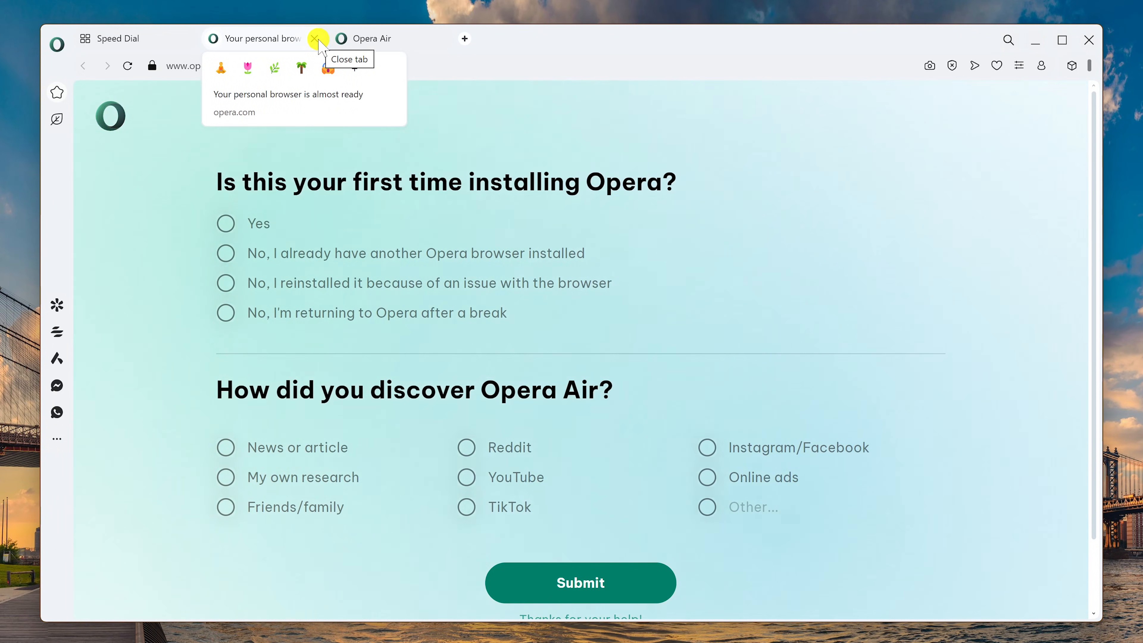
- Close the welcome survey tab and maximise the browser window on Speed Dial
left_click(317, 38)
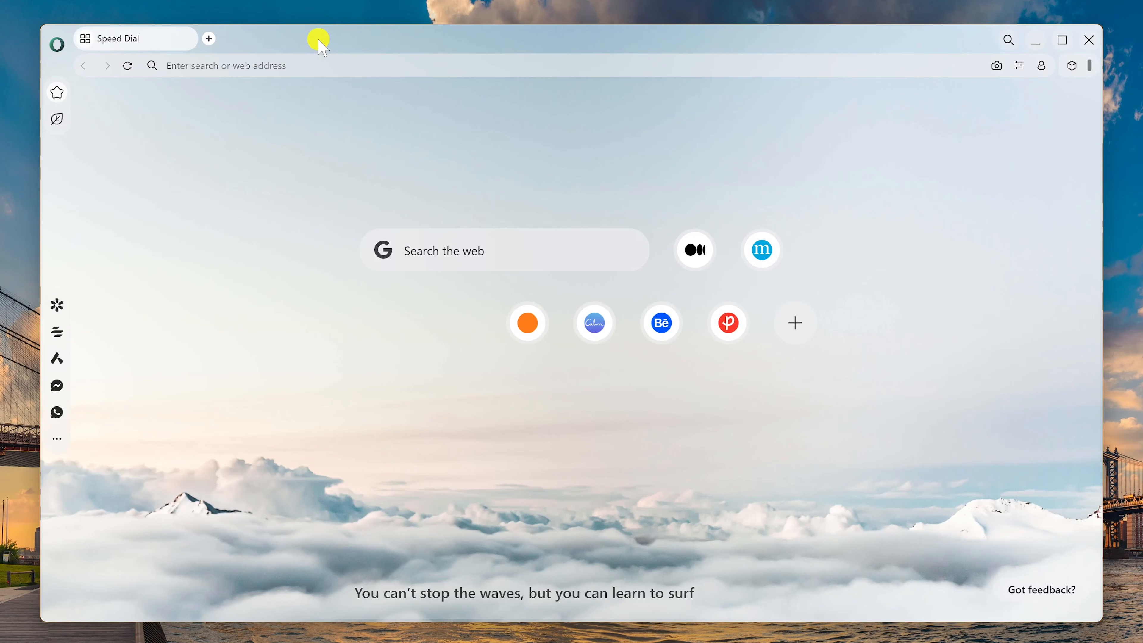
mouse_move(1071, 48)
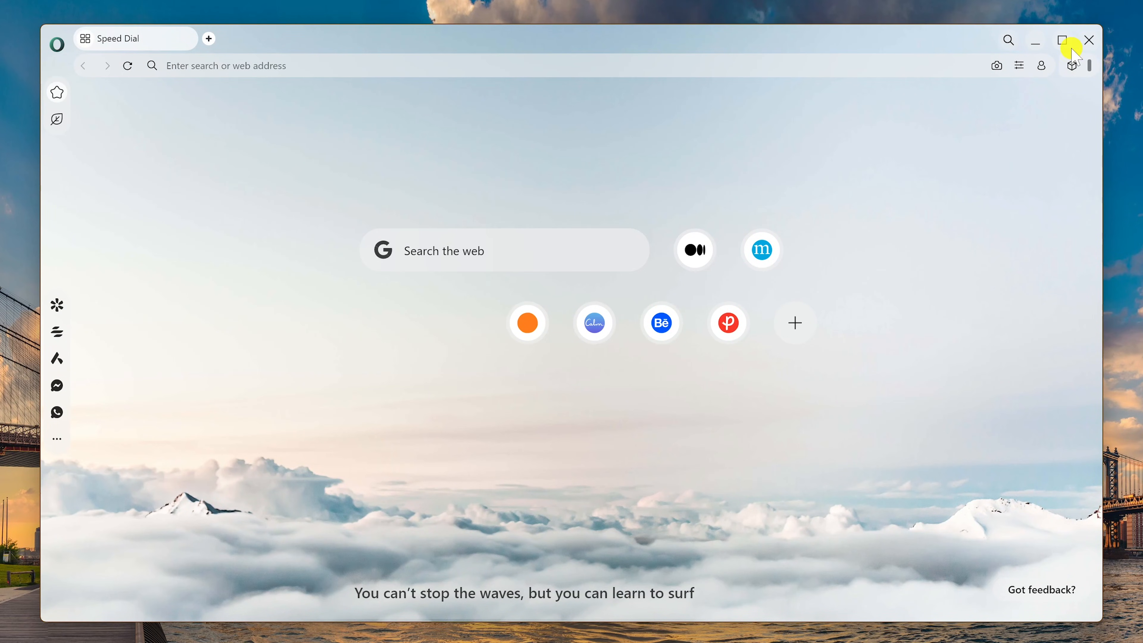
left_click(1062, 40)
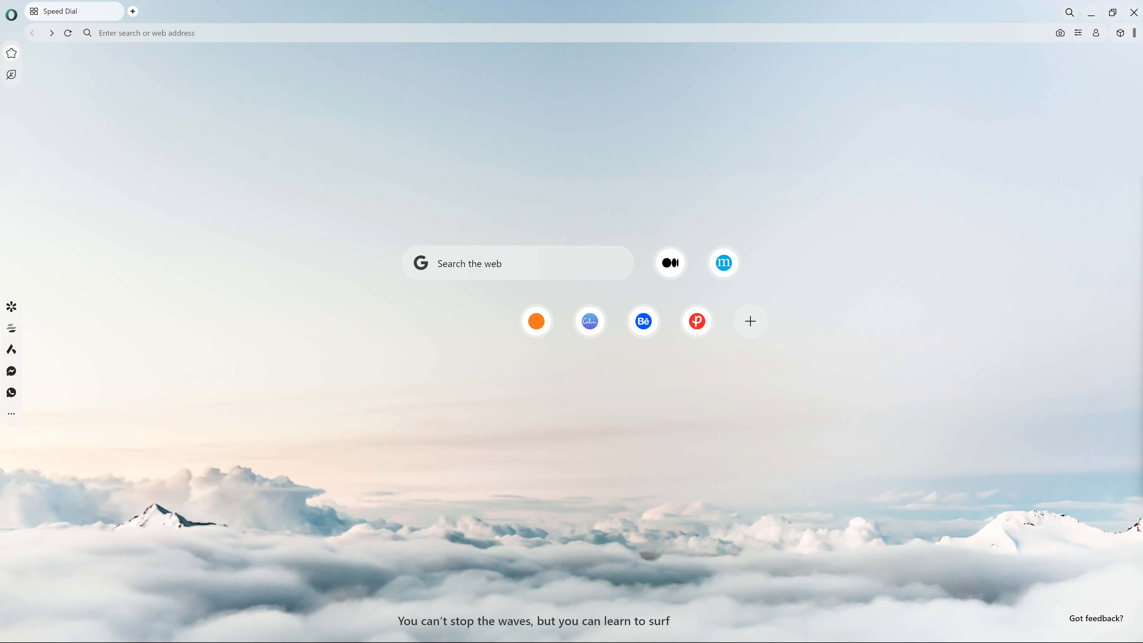
mouse_move(505, 291)
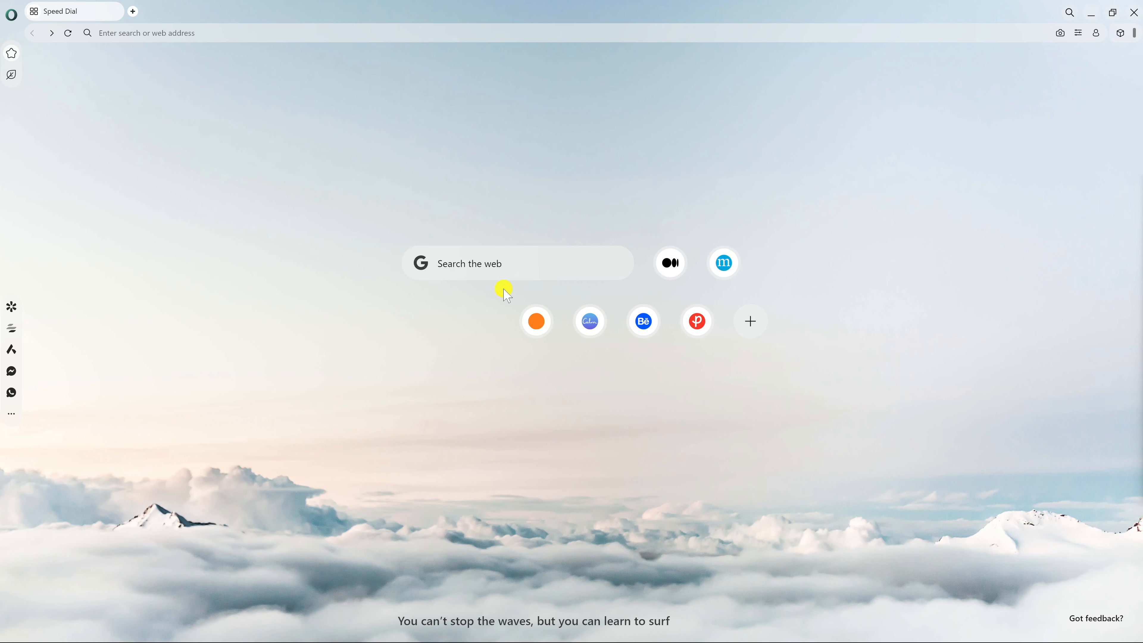
mouse_move(509, 268)
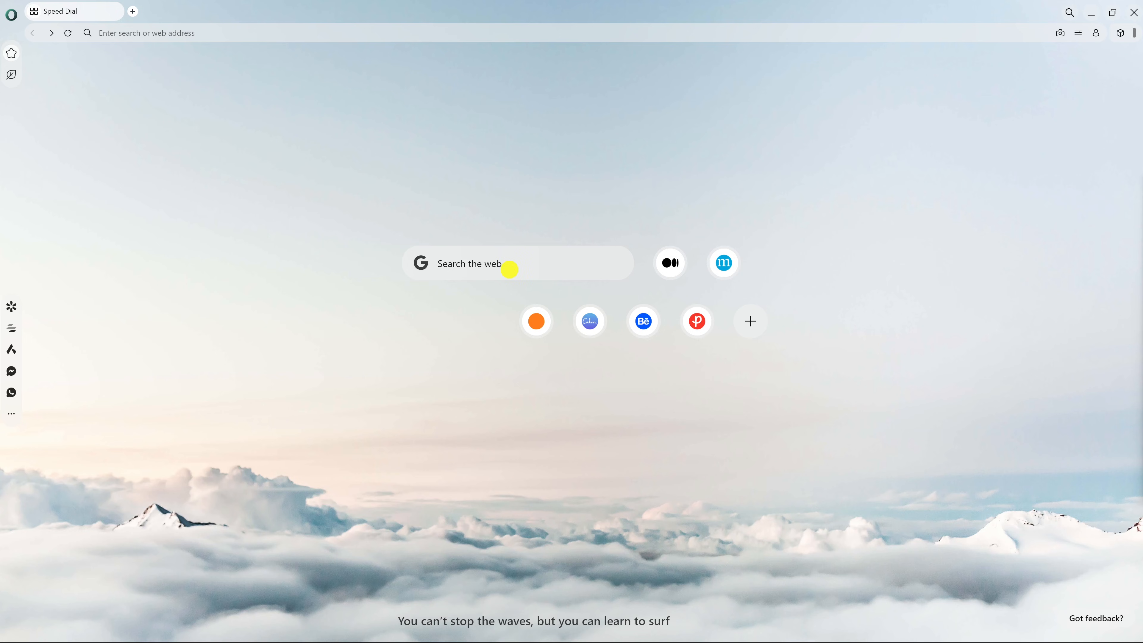
mouse_move(529, 267)
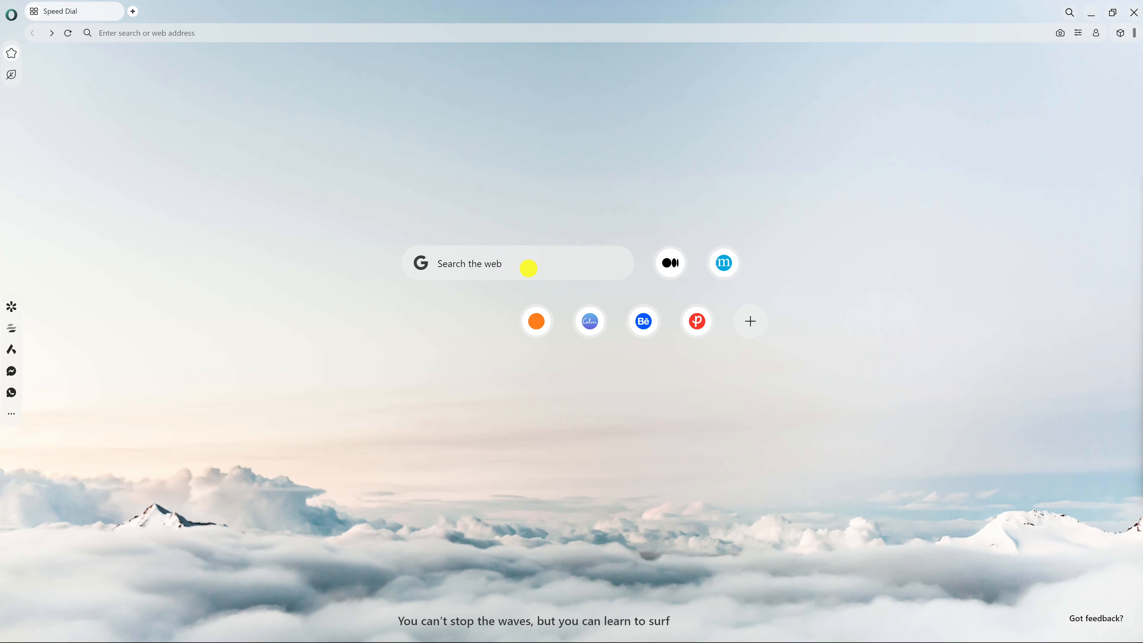
mouse_move(662, 293)
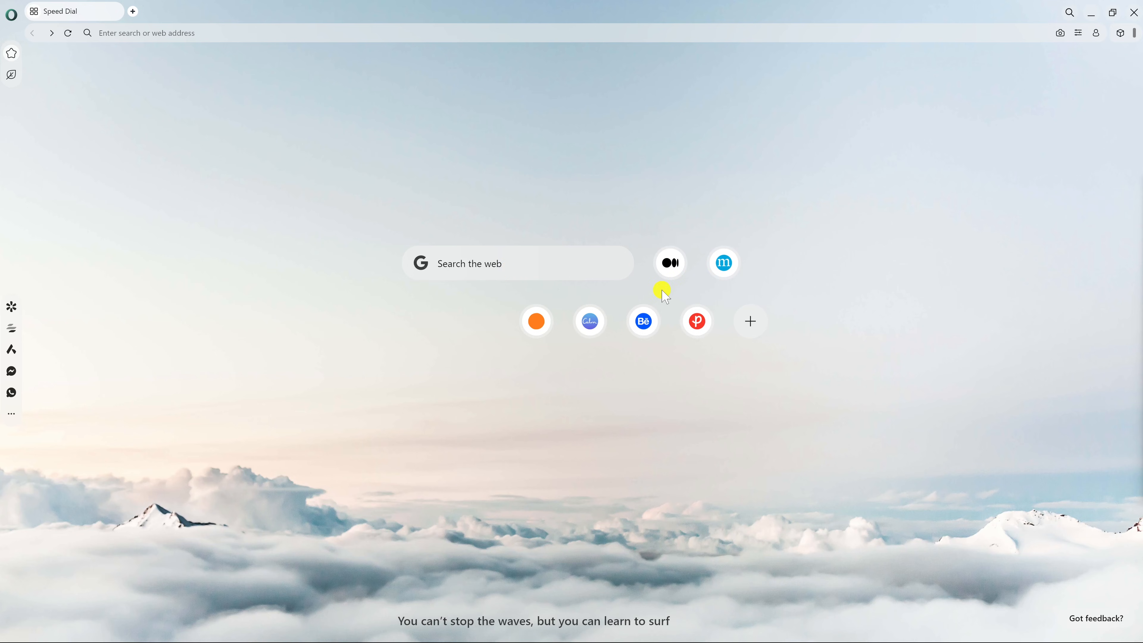
mouse_move(658, 295)
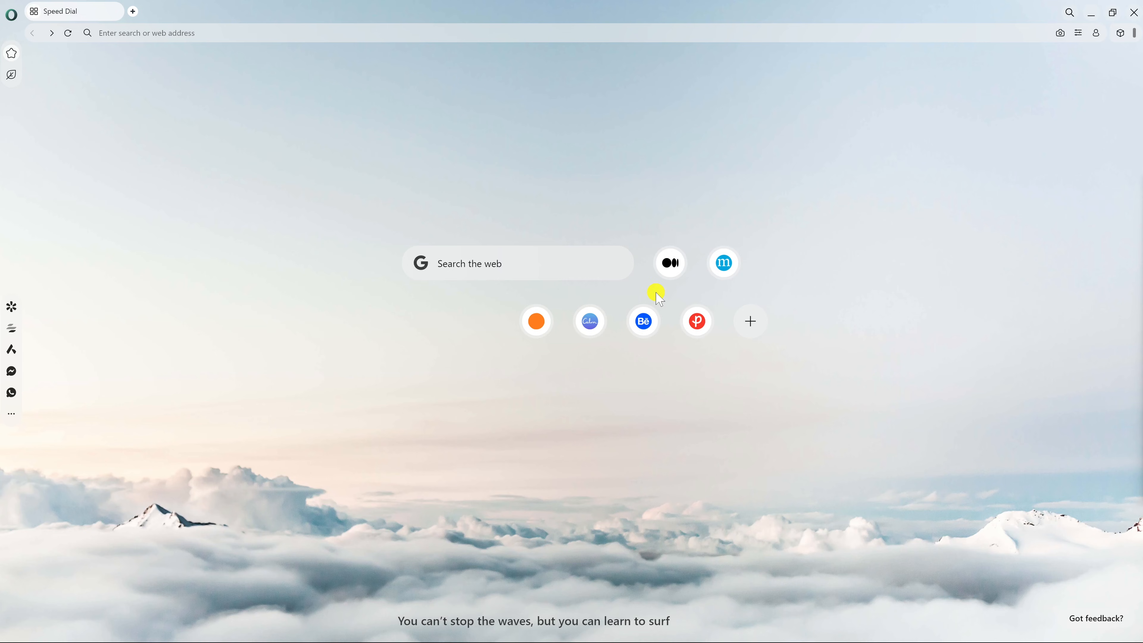
mouse_move(669, 263)
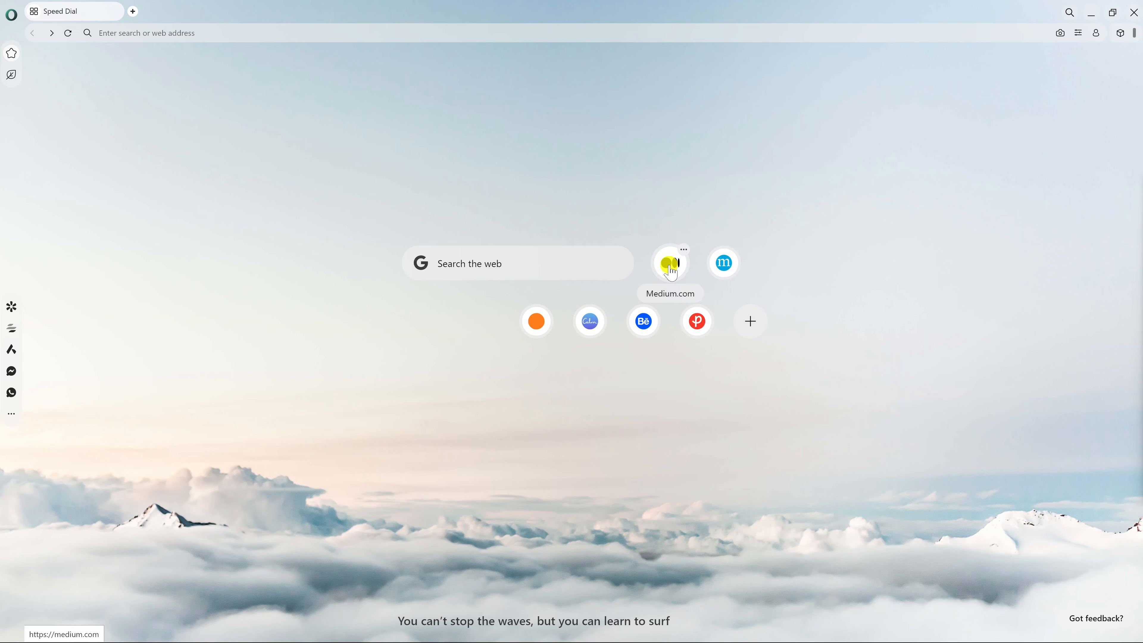
mouse_move(590, 321)
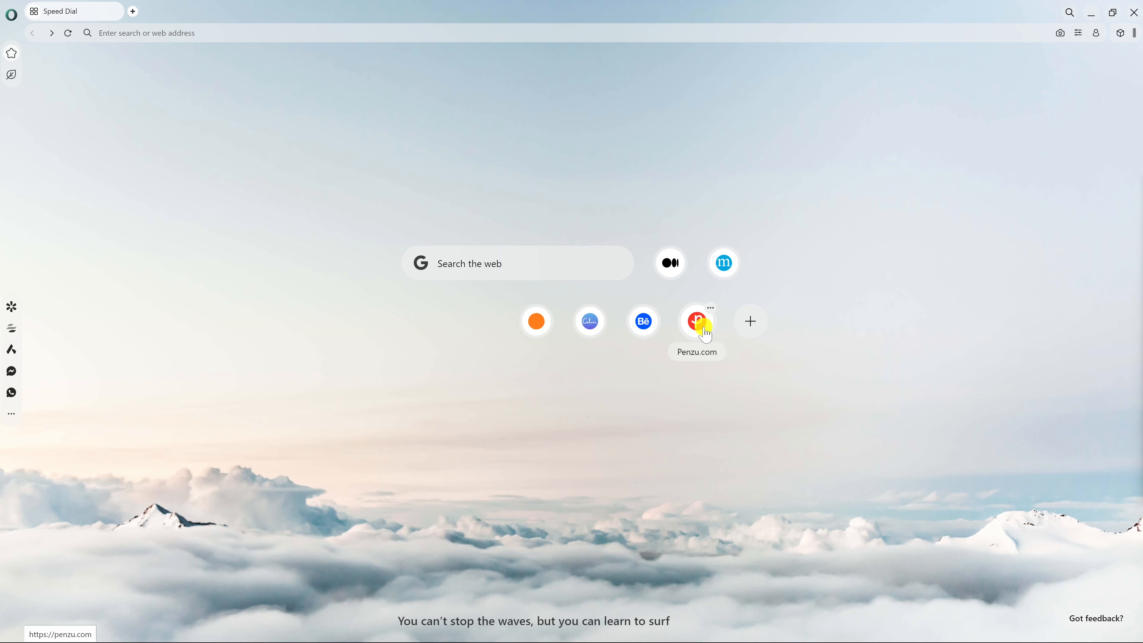
mouse_move(749, 321)
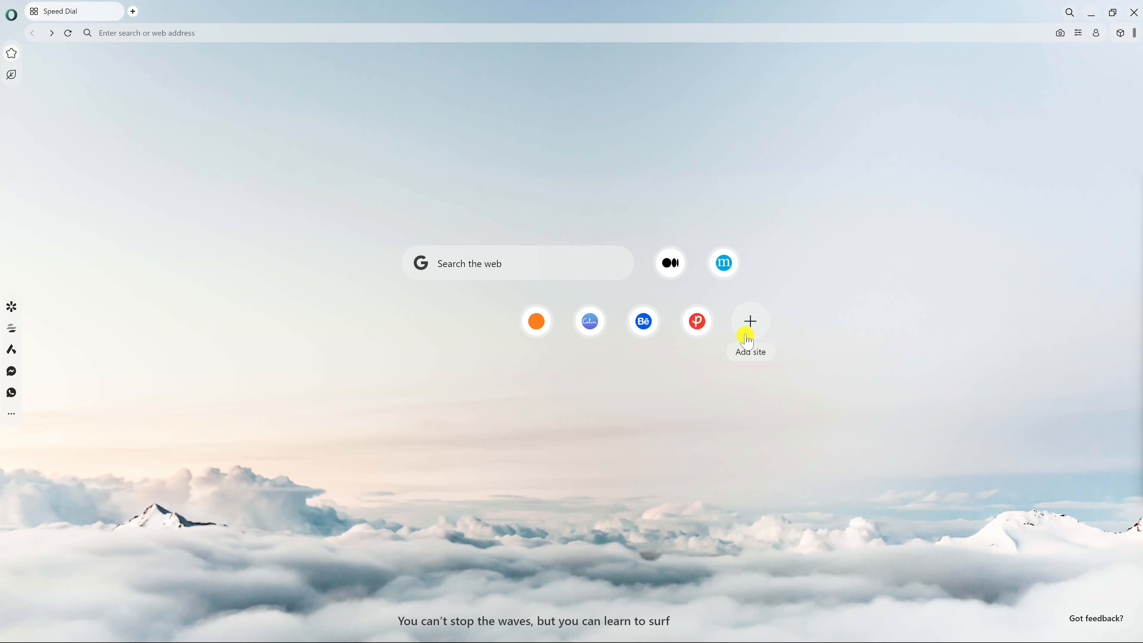
mouse_move(479, 98)
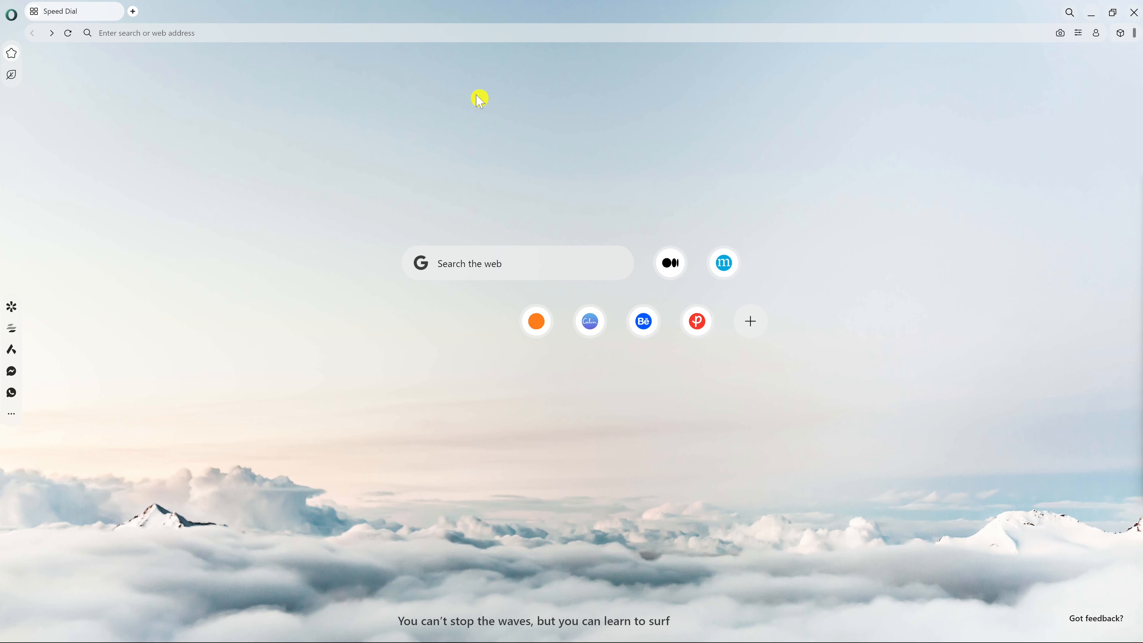
mouse_move(413, 32)
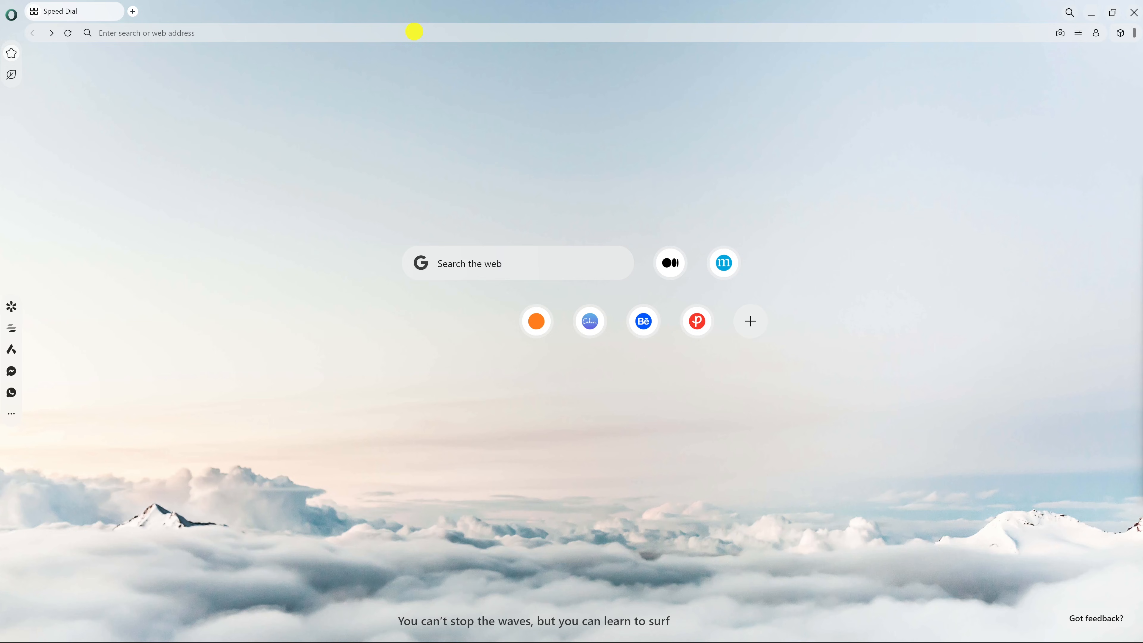
mouse_move(1047, 35)
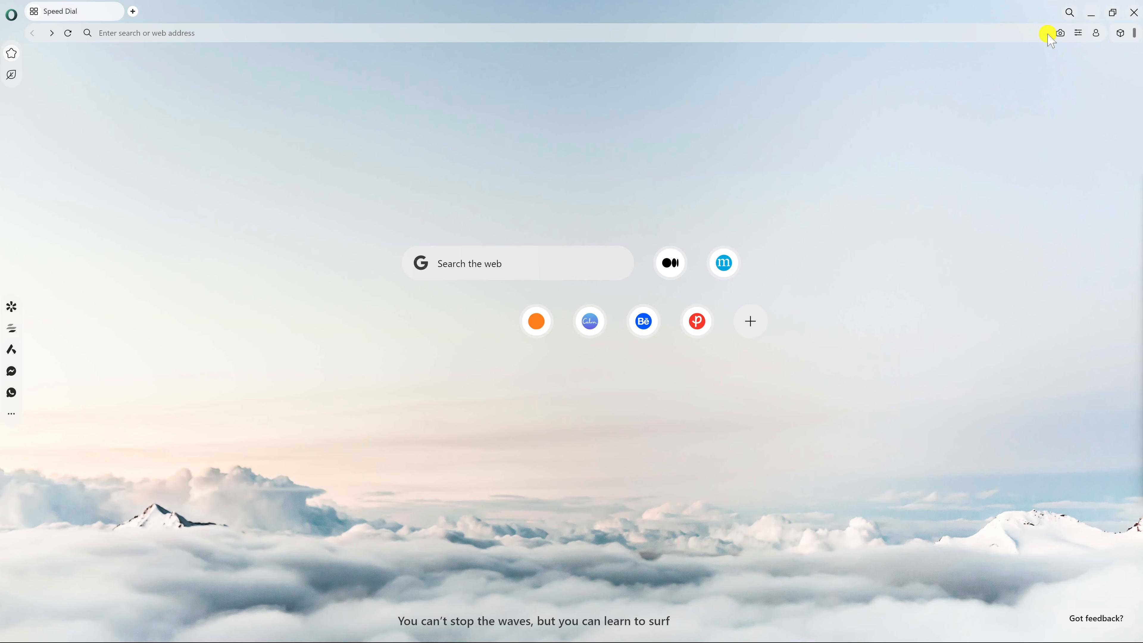
left_click(1061, 32)
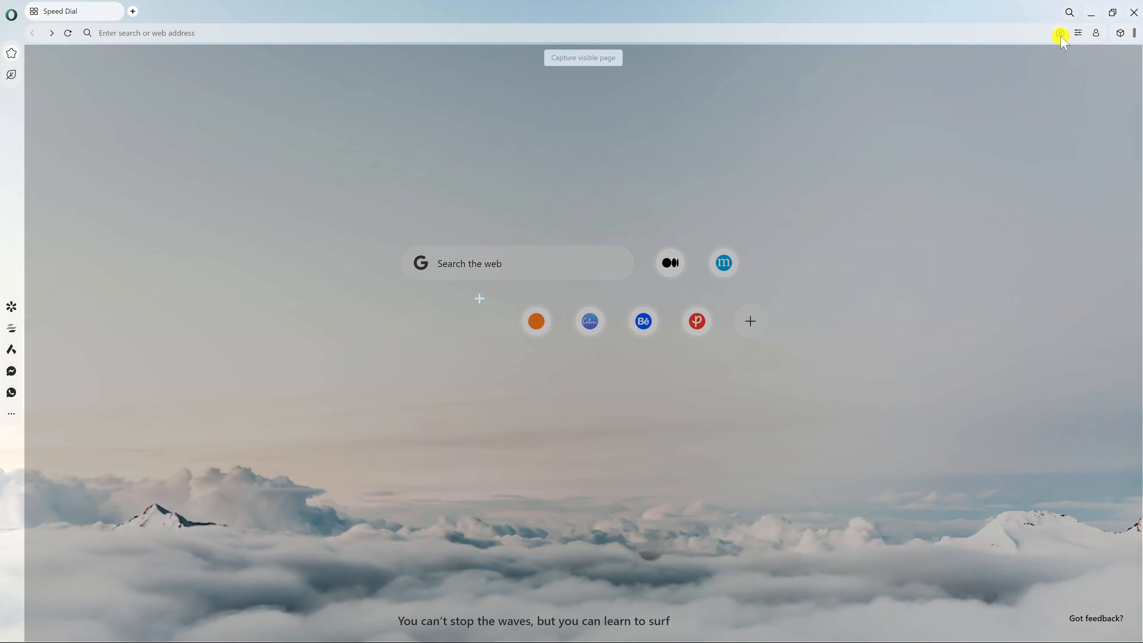
left_click(1061, 32)
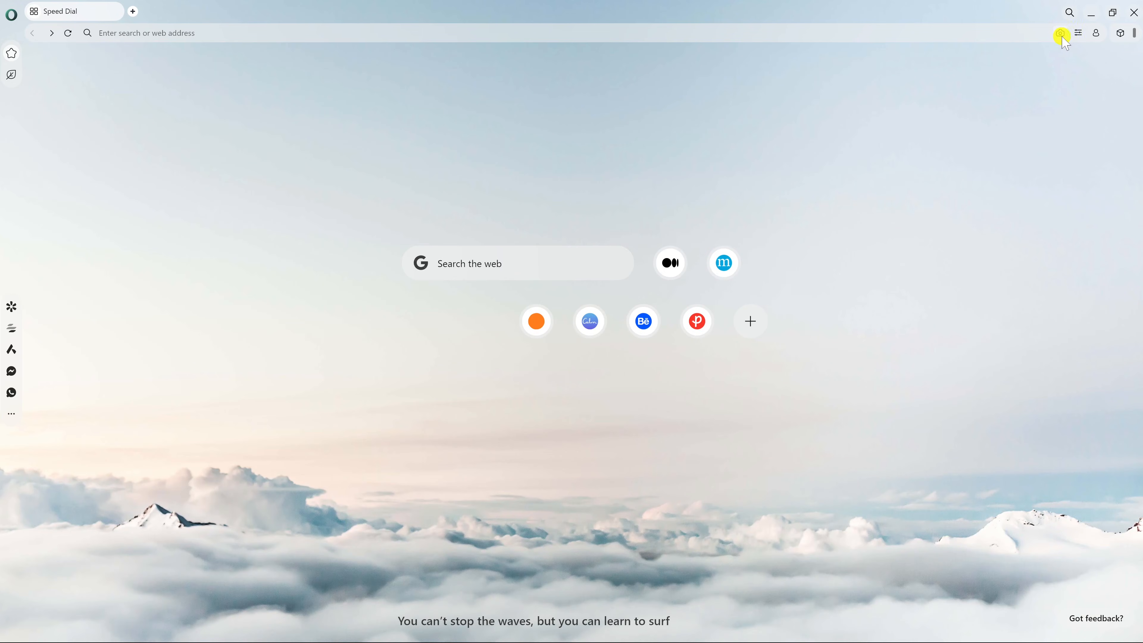
- Show the Easy setup panel and scroll through its wallpaper, AI, layout and privacy options
left_click(1077, 32)
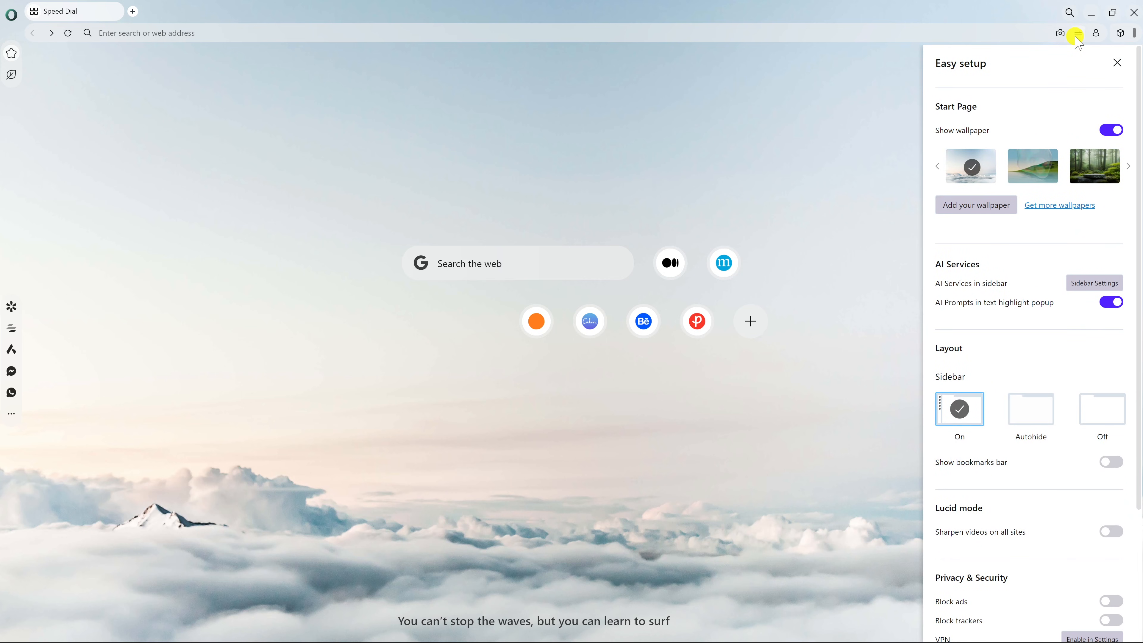
mouse_move(1052, 123)
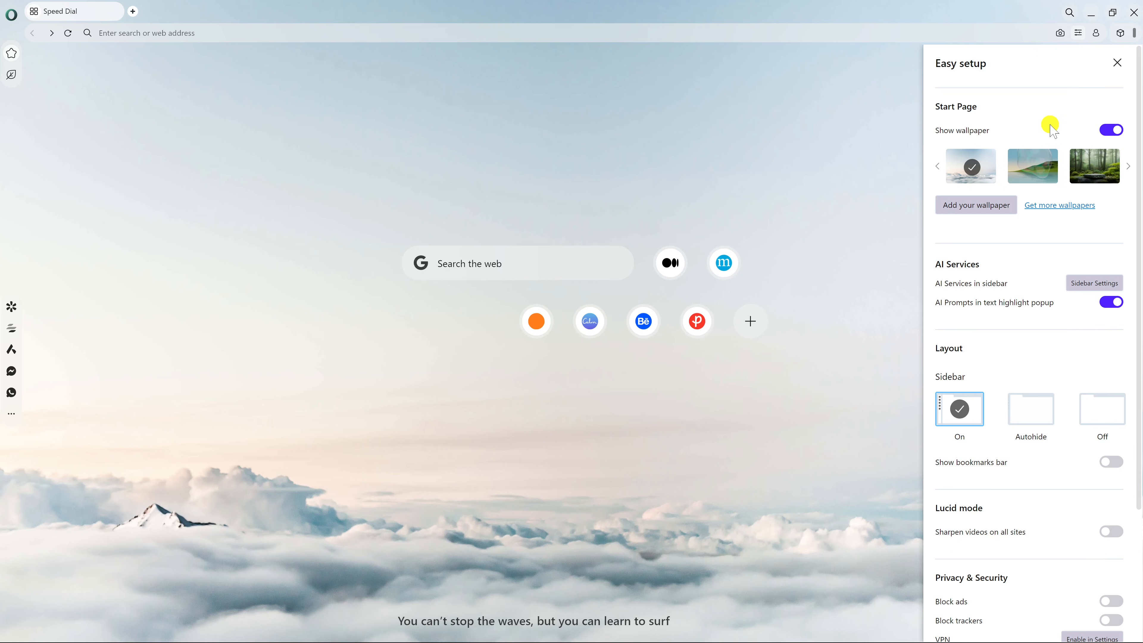
mouse_move(1032, 280)
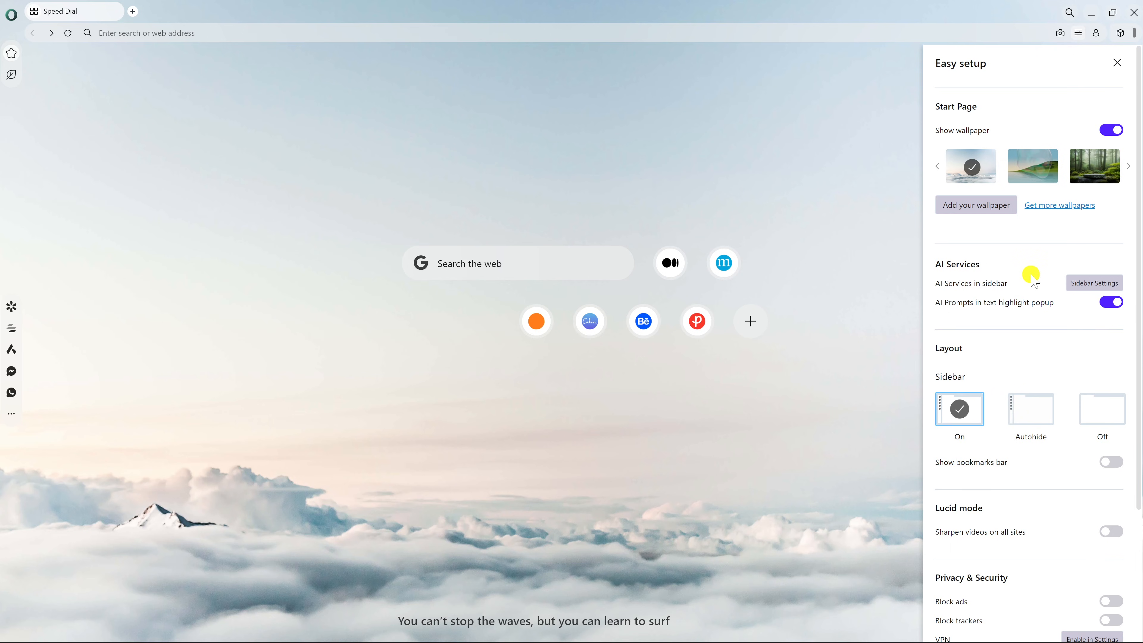
mouse_move(1030, 520)
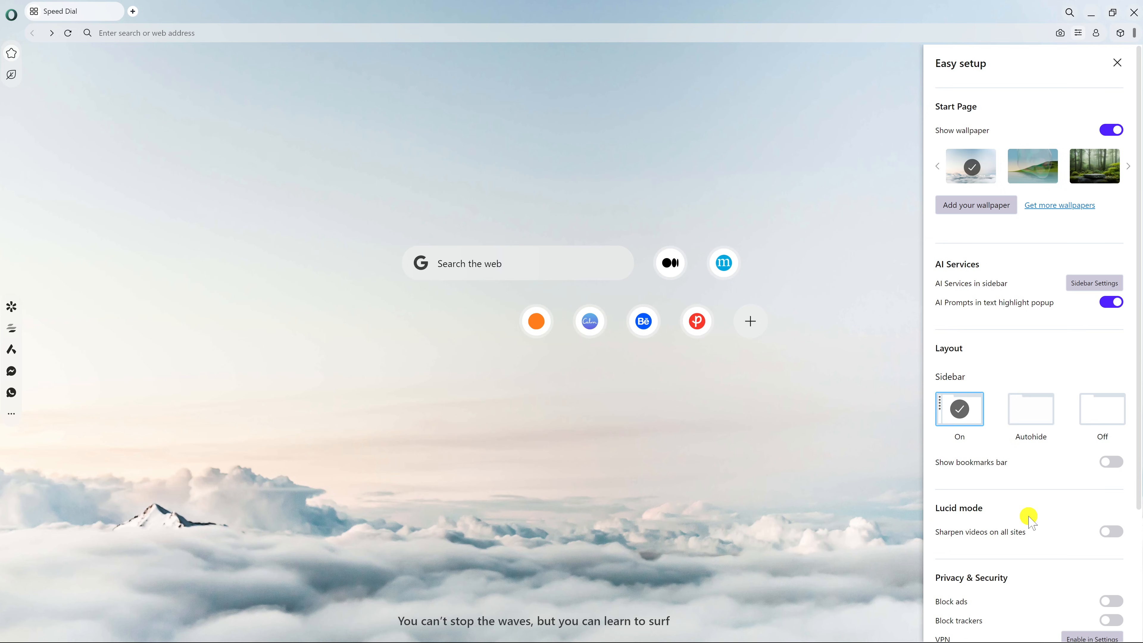
mouse_move(1030, 519)
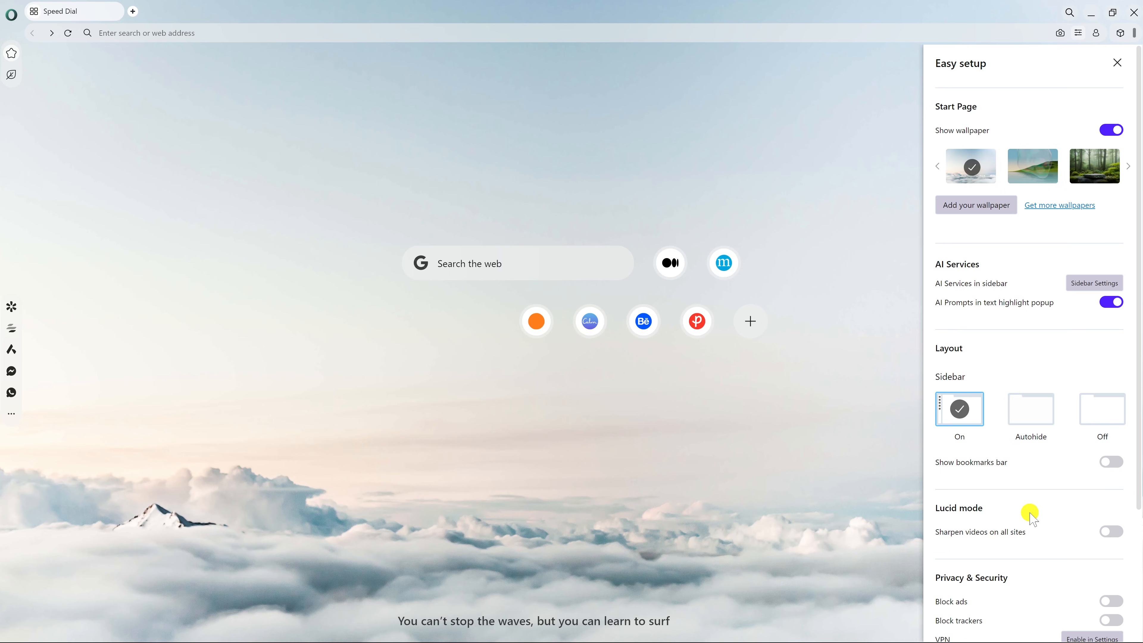
scroll("down", 3)
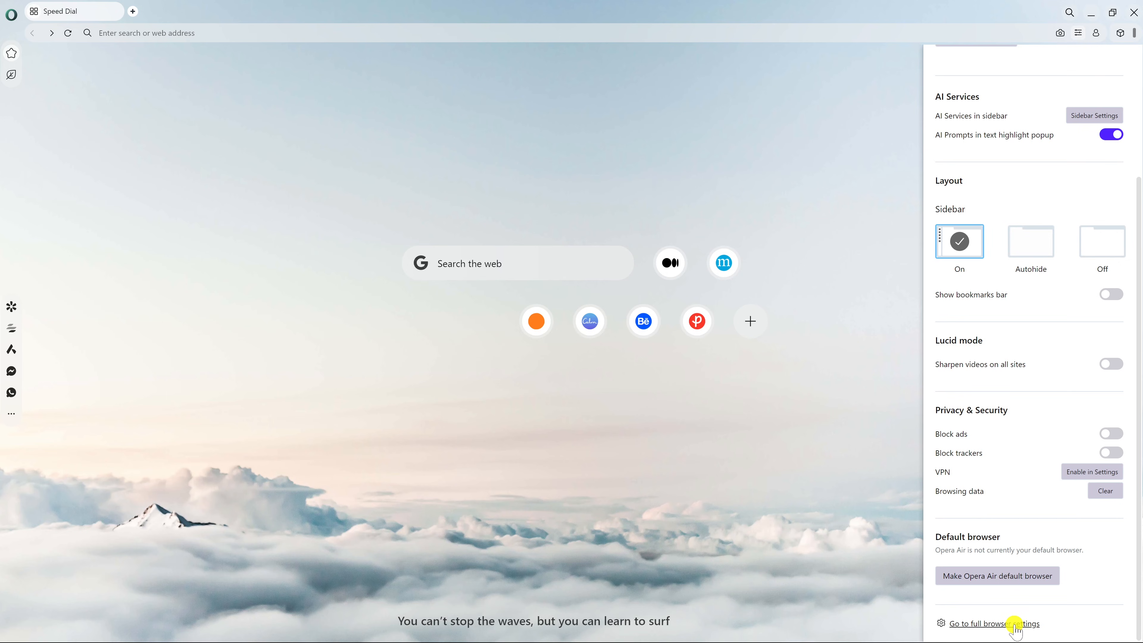
mouse_move(1077, 33)
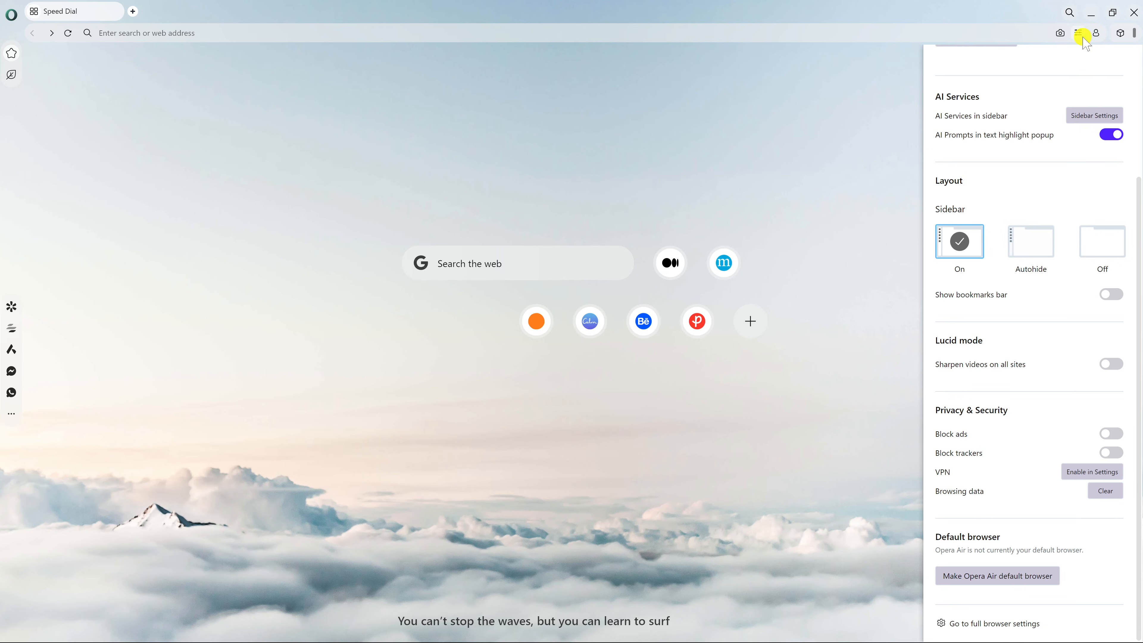
- Close Easy setup, view account menu, then reach Extensions page listing Opera Ad Blocker and Get more extensions
left_click(1077, 32)
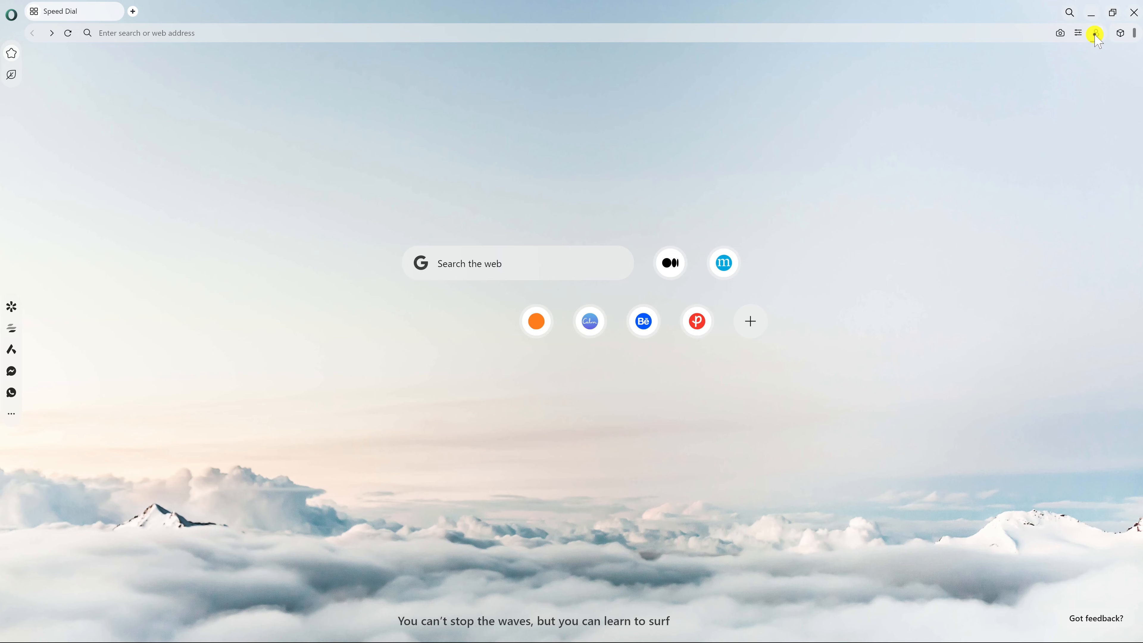
left_click(1095, 33)
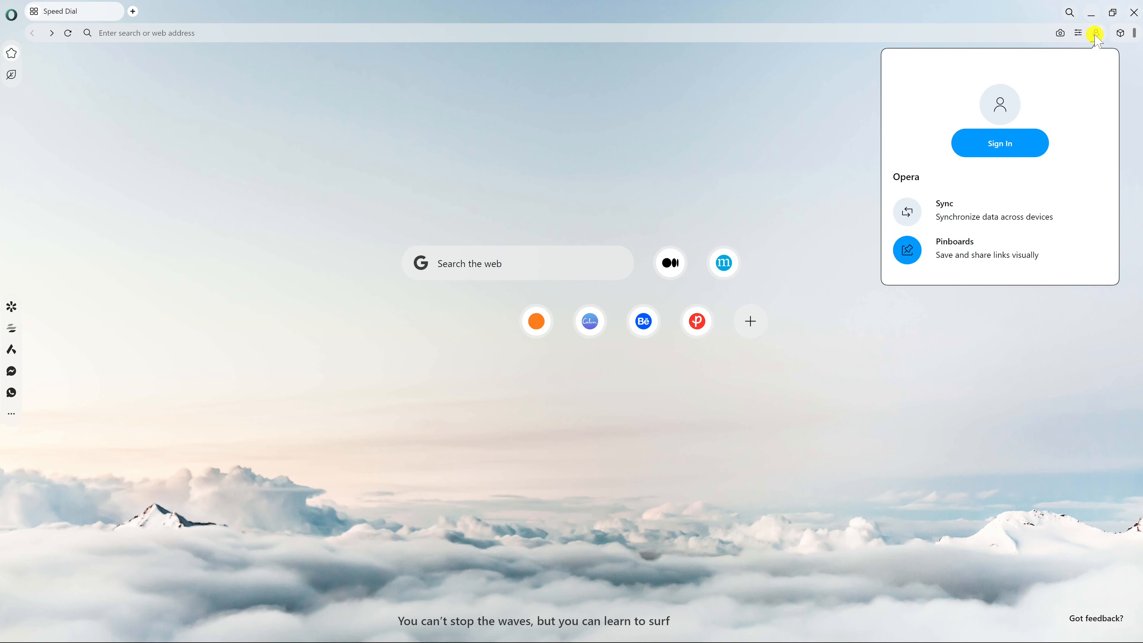
mouse_move(1120, 33)
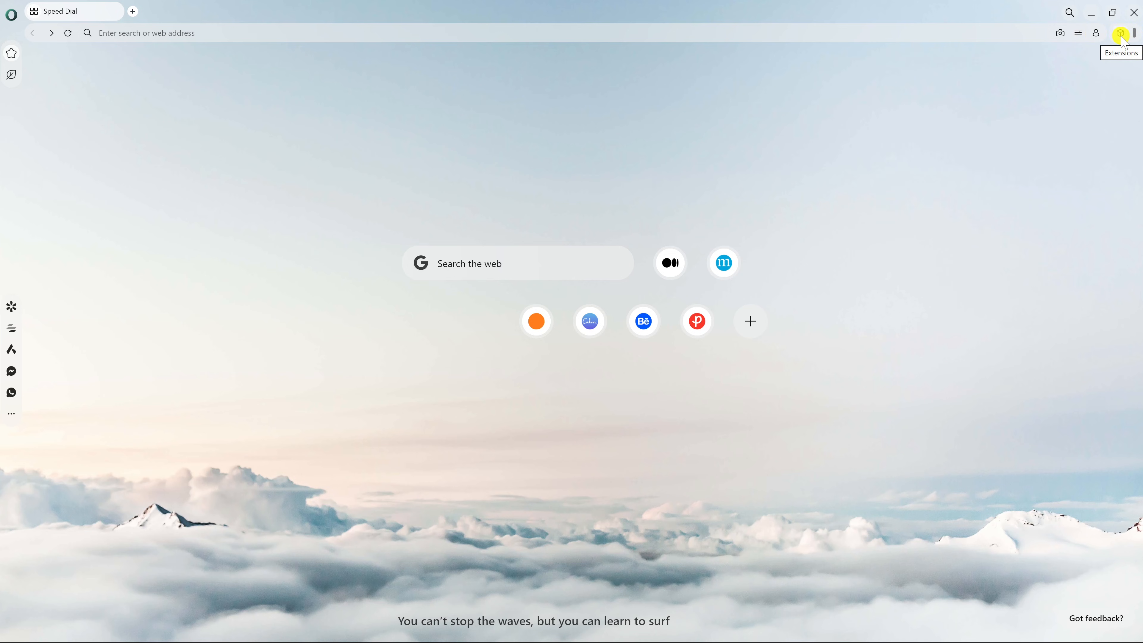
left_click(1121, 33)
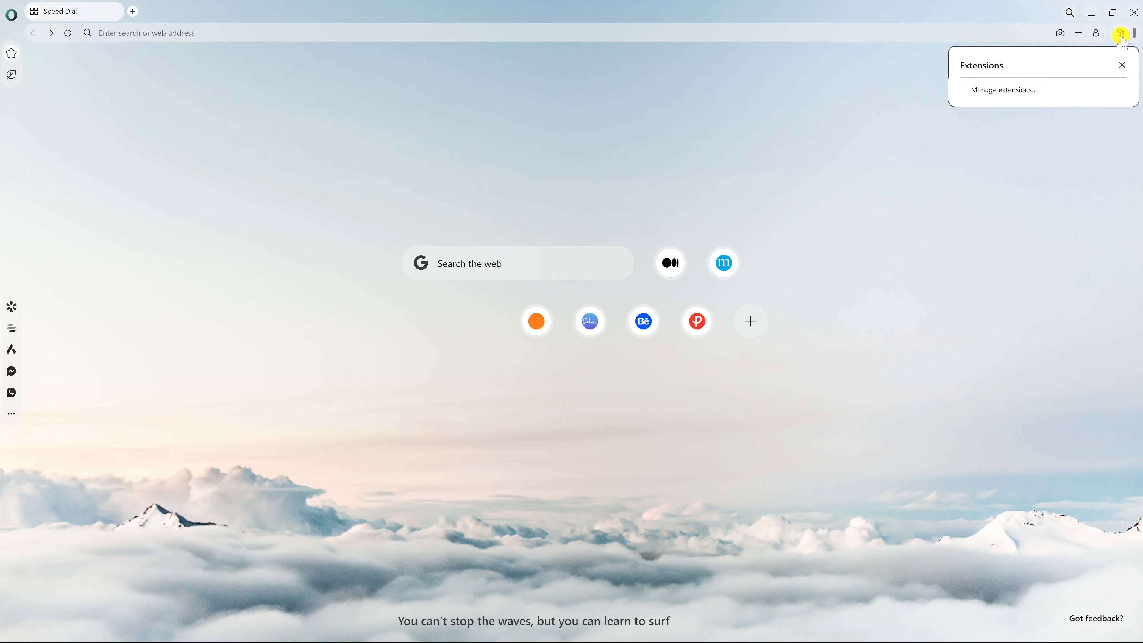
left_click(1004, 90)
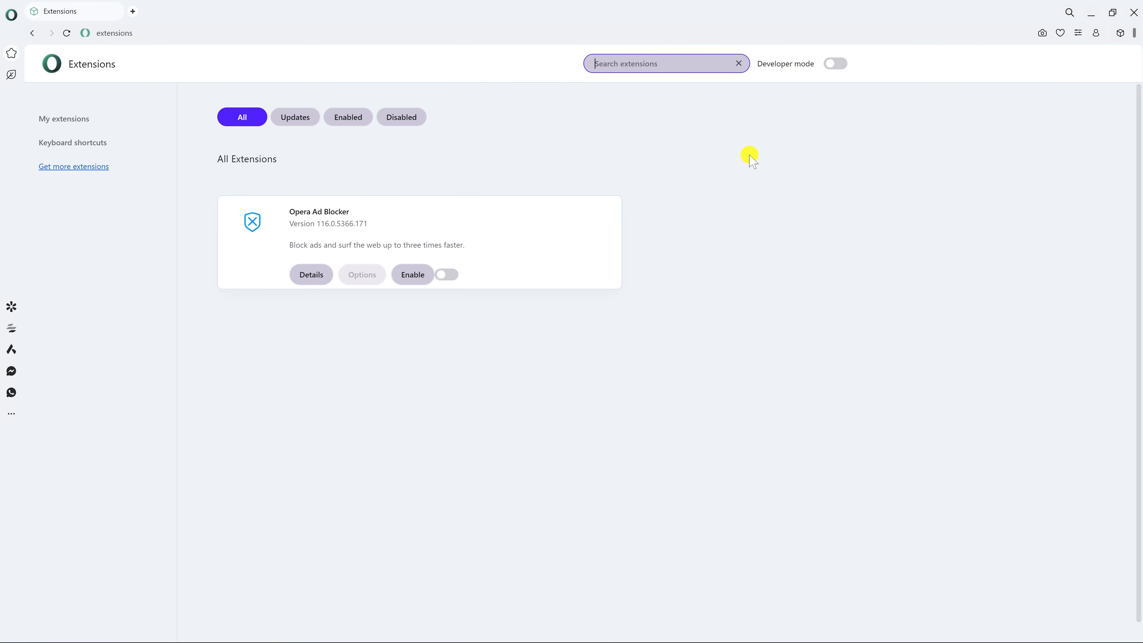
mouse_move(74, 166)
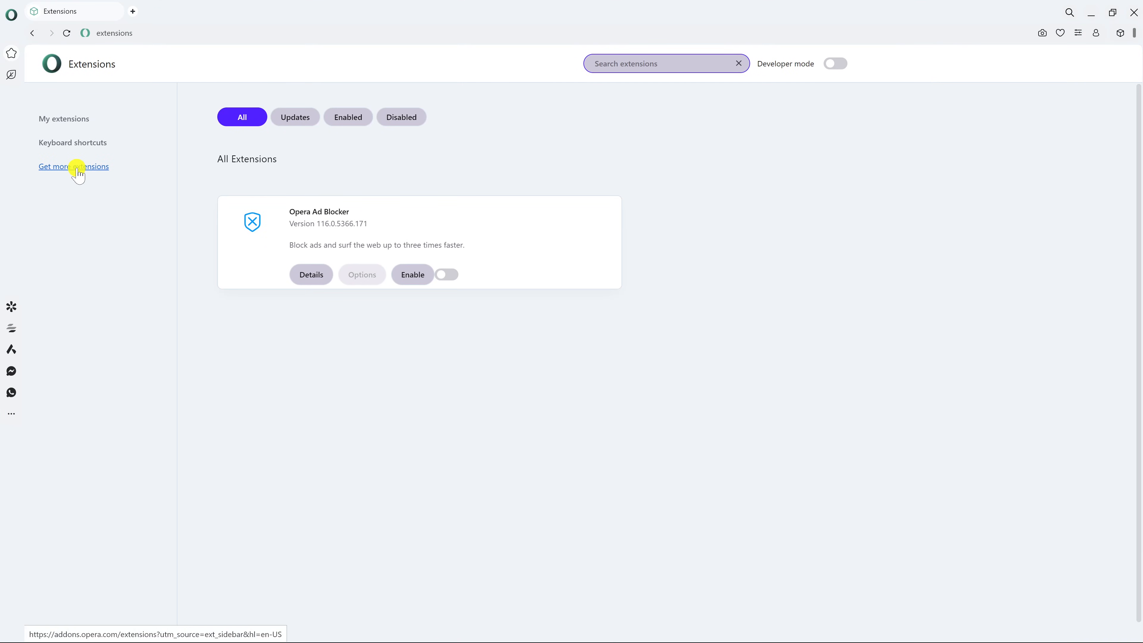
left_click(72, 166)
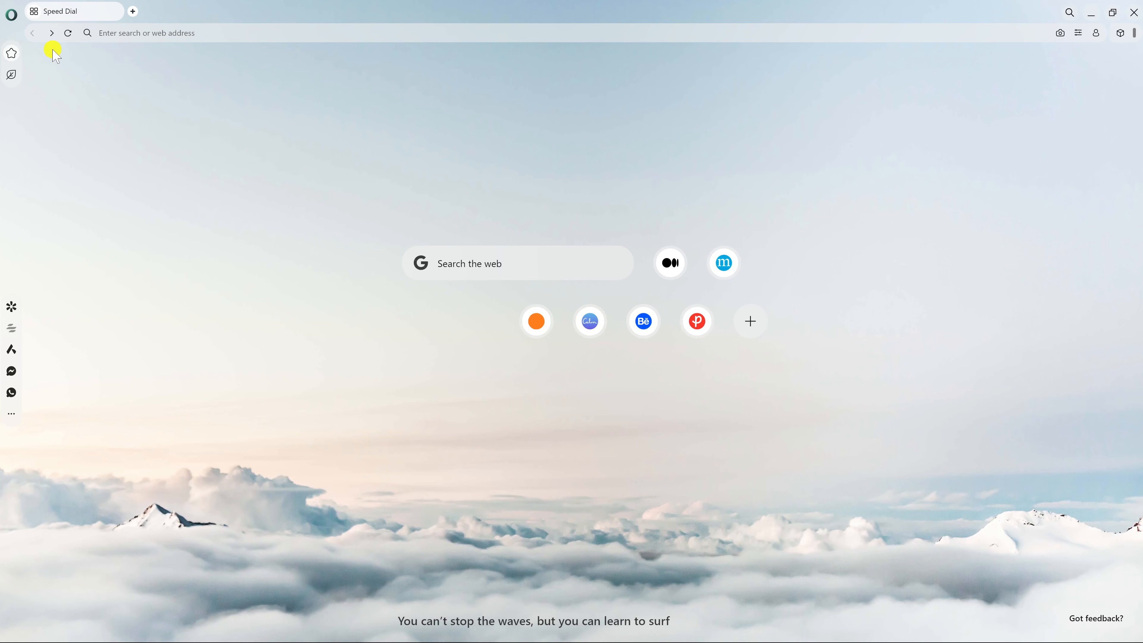
mouse_move(12, 52)
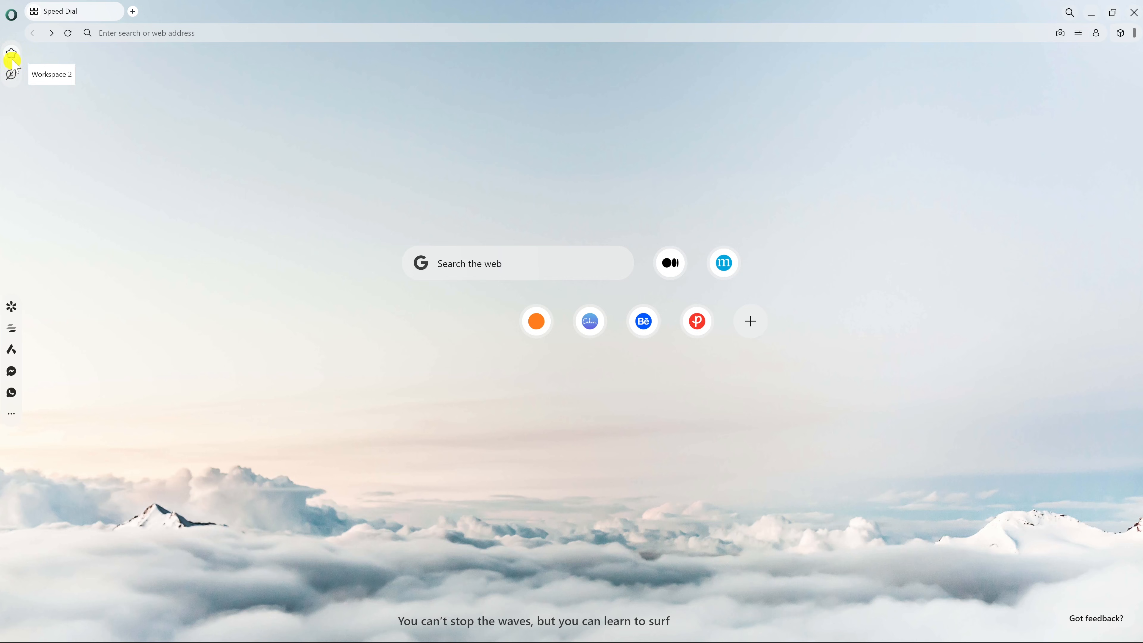
- Bring up sidebar setup via Manage workspaces… from the Workspace 1 context menu
right_click(12, 57)
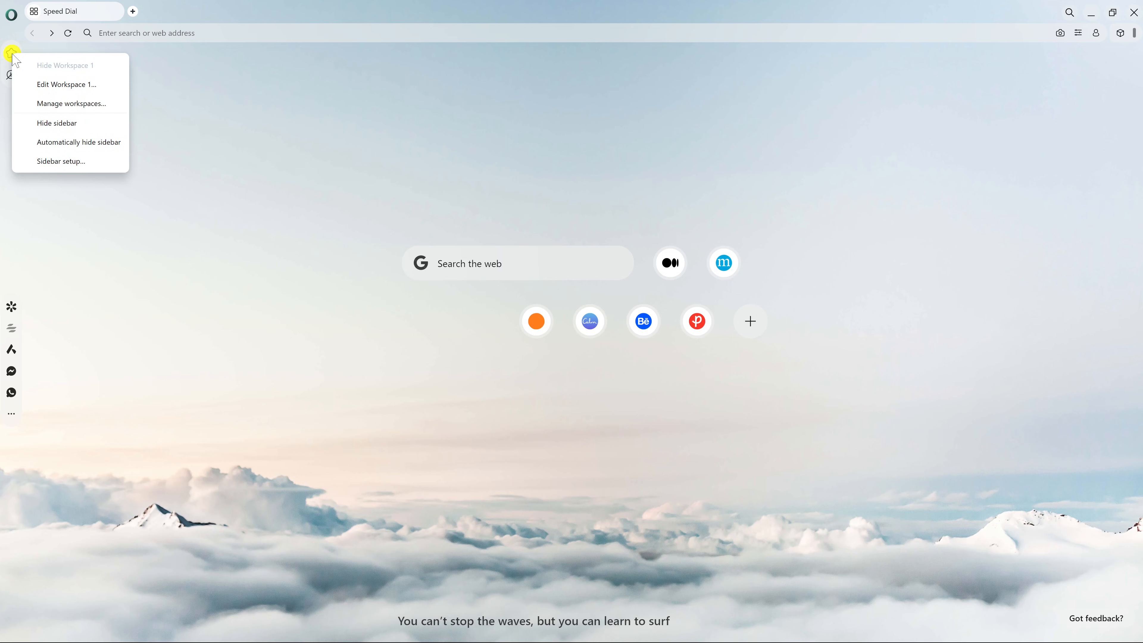
mouse_move(71, 103)
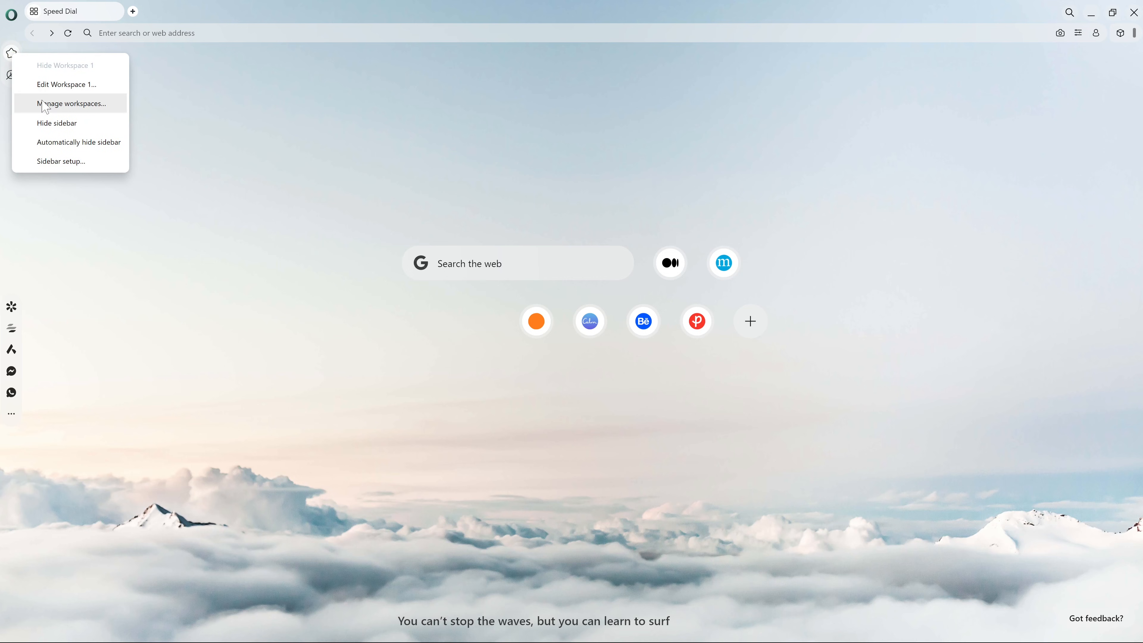
left_click(71, 103)
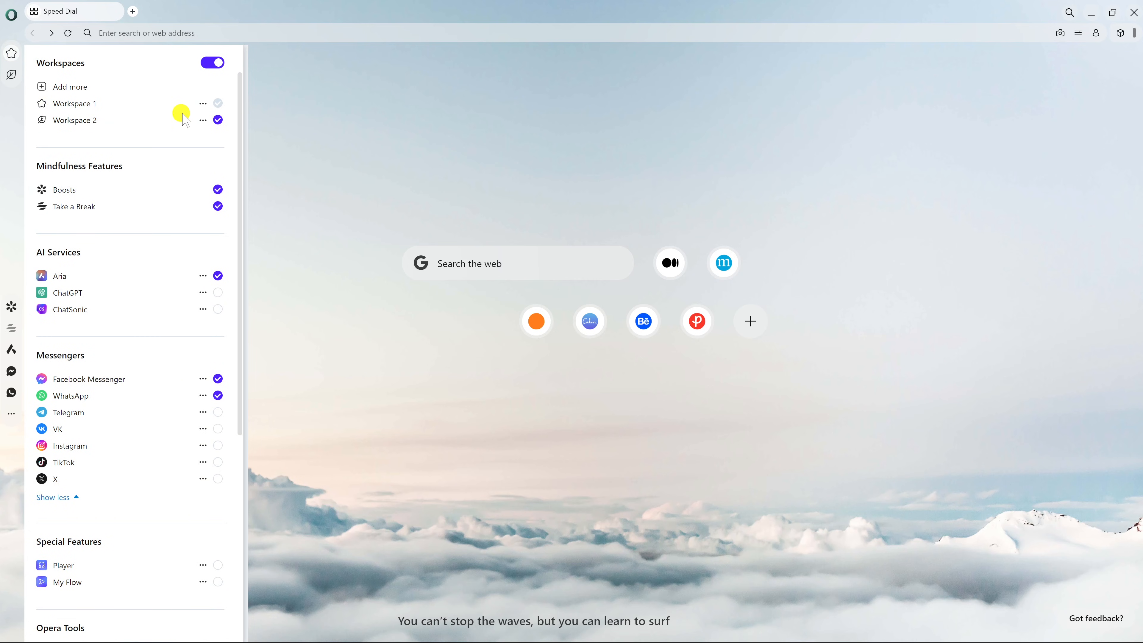
- Rename Workspace 1 to Personal with smiley icon and Workspace 2 to Work with briefcase icon, saving both
left_click(202, 104)
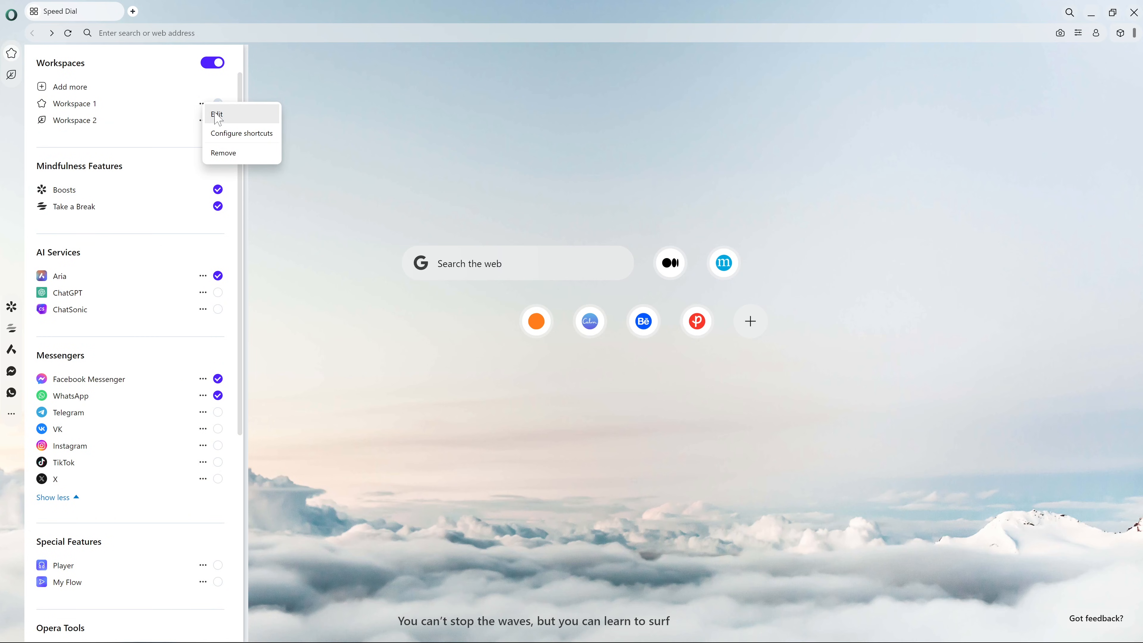
left_click(217, 114)
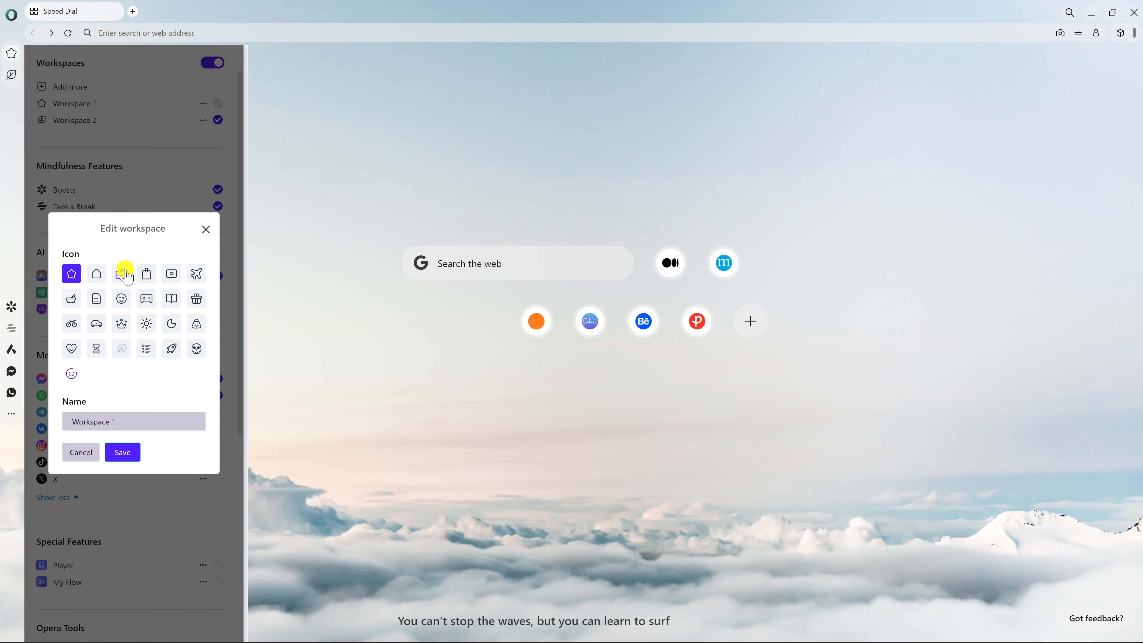
mouse_move(121, 302)
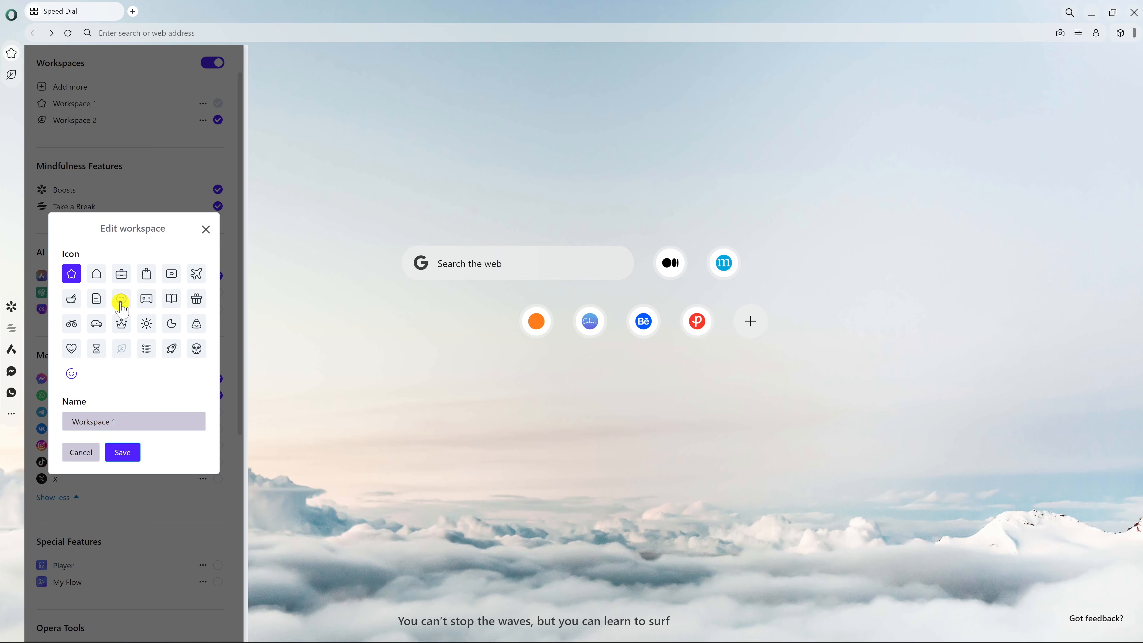
left_click(121, 298)
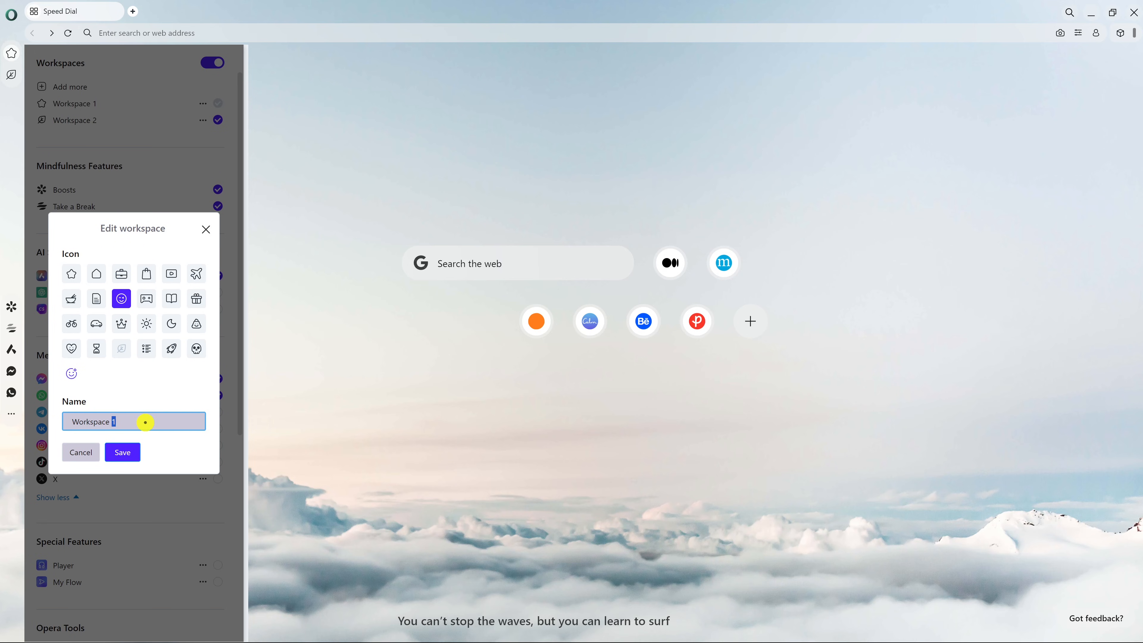
type("Pe")
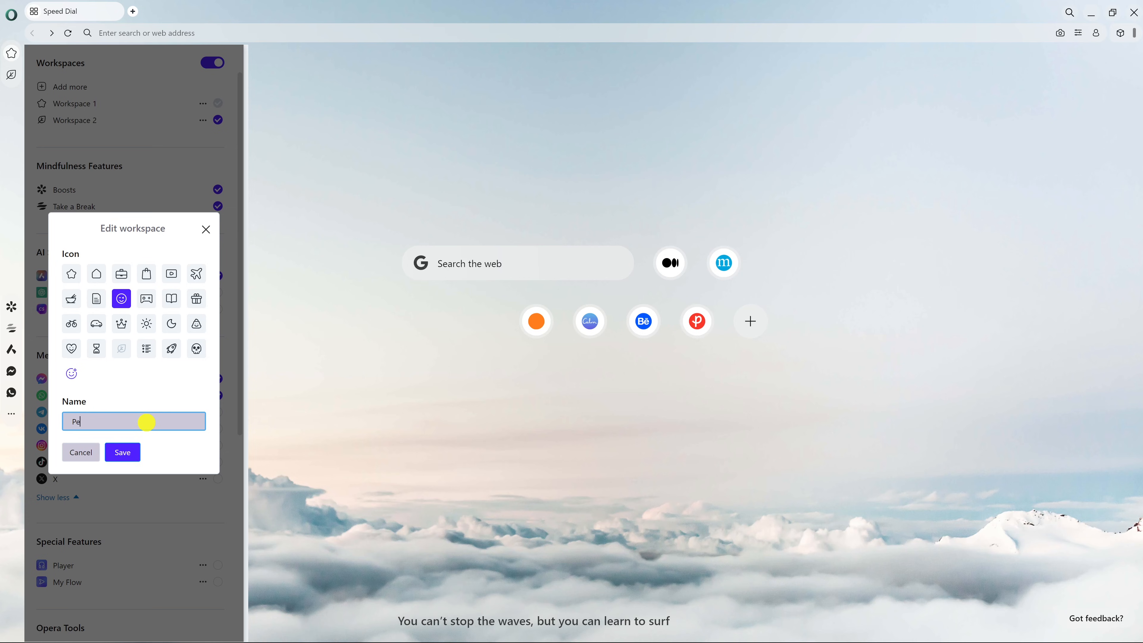
type("rsonal")
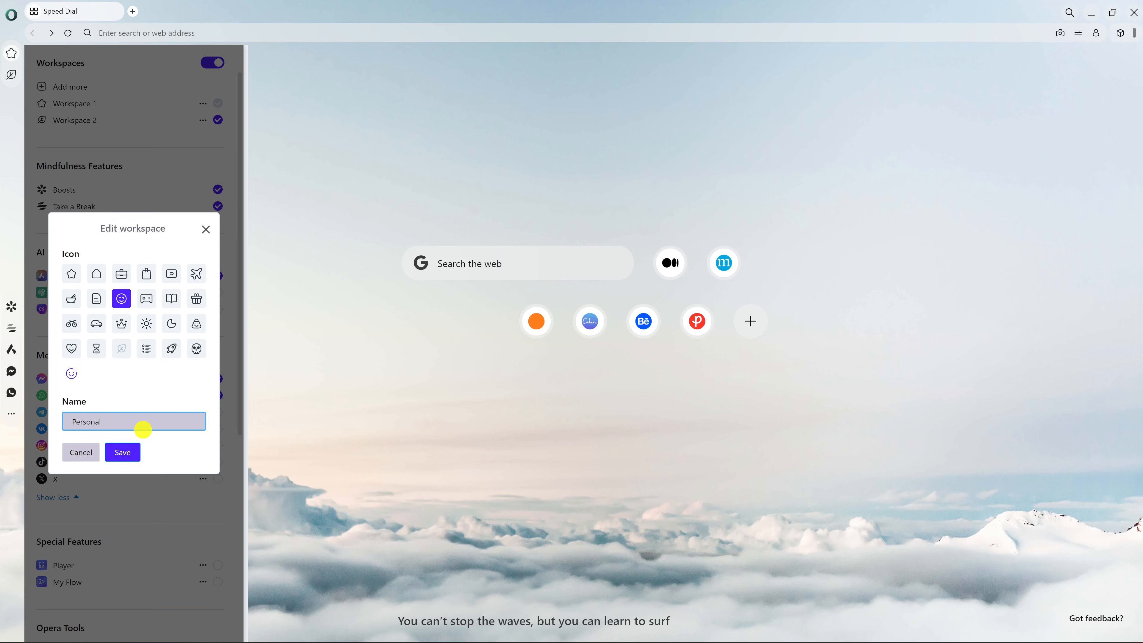
mouse_move(129, 458)
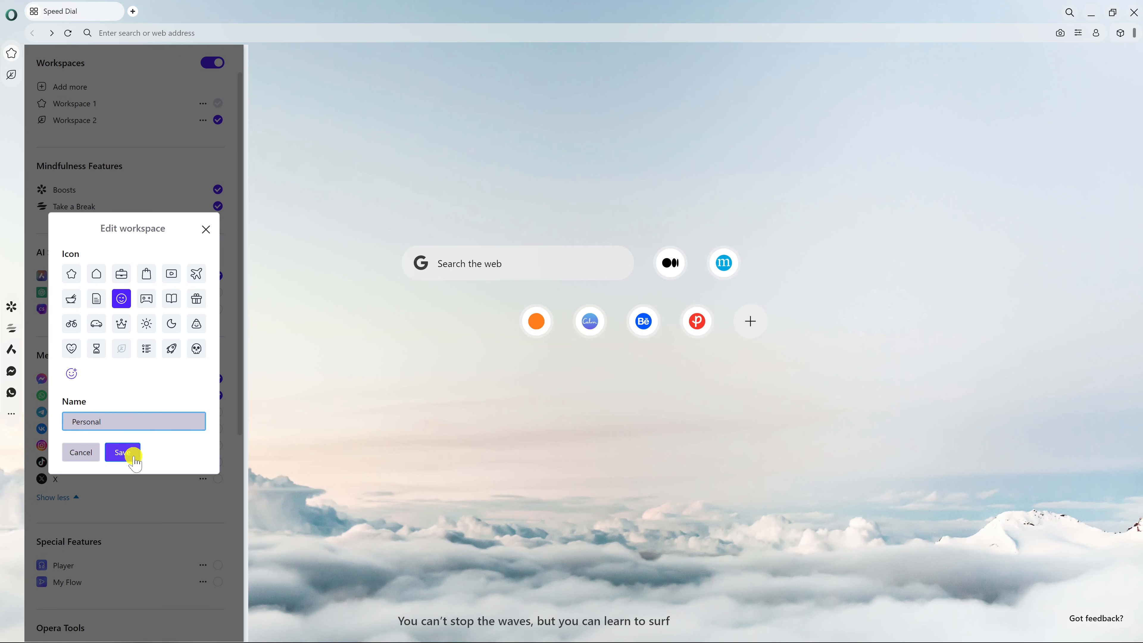
left_click(122, 452)
type("Work")
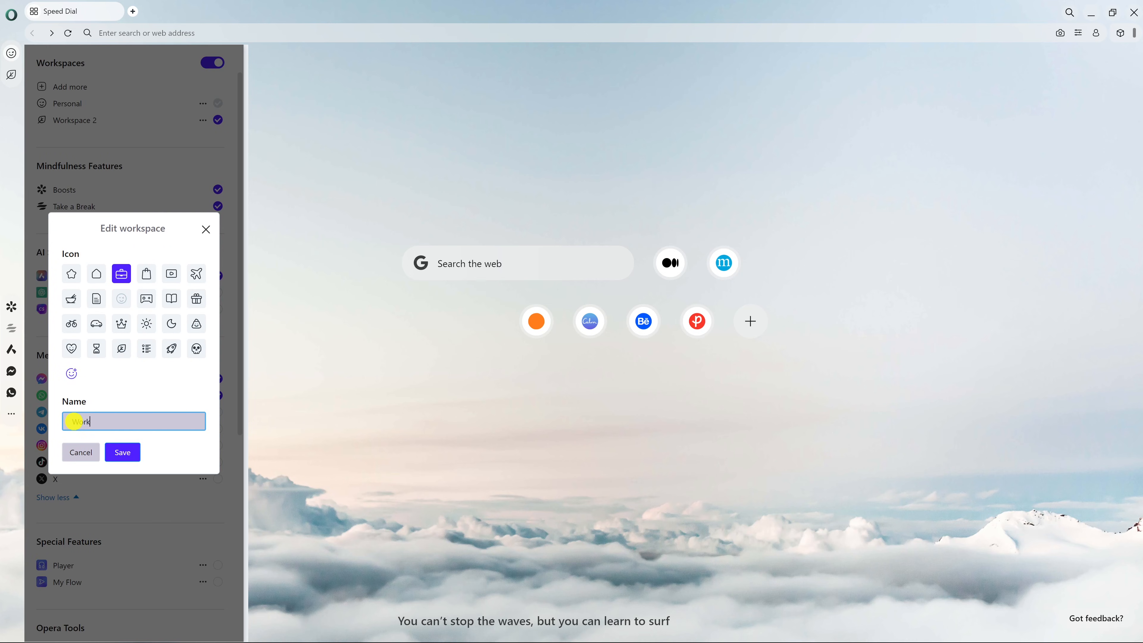
left_click(123, 452)
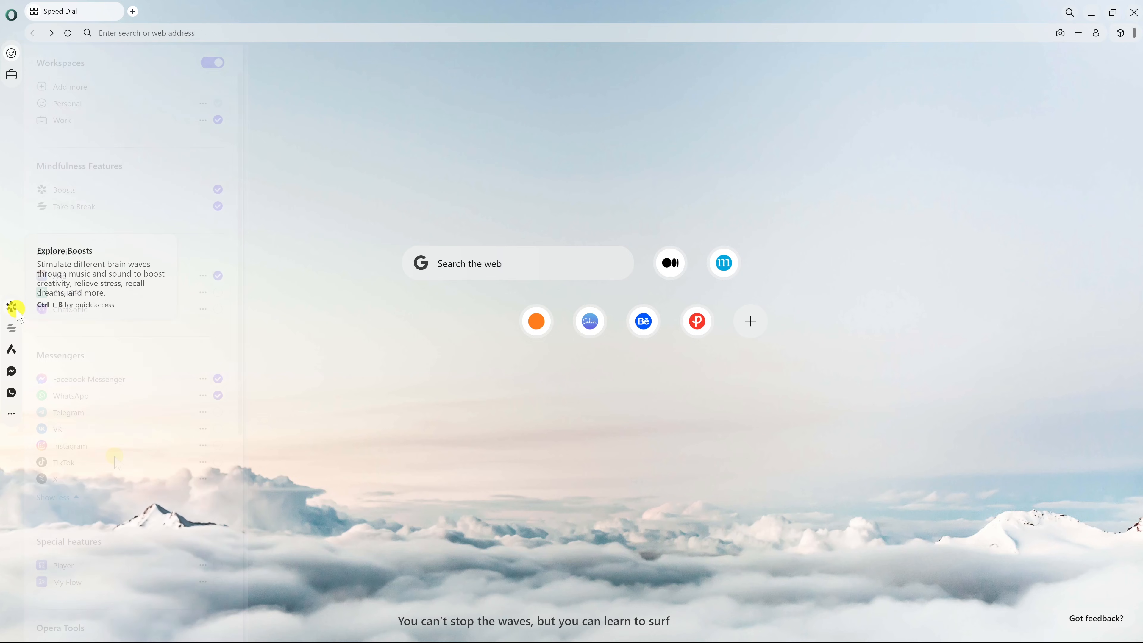
- Show the Boosts collection from the sidebar and scroll through the All Boosts list
left_click(11, 306)
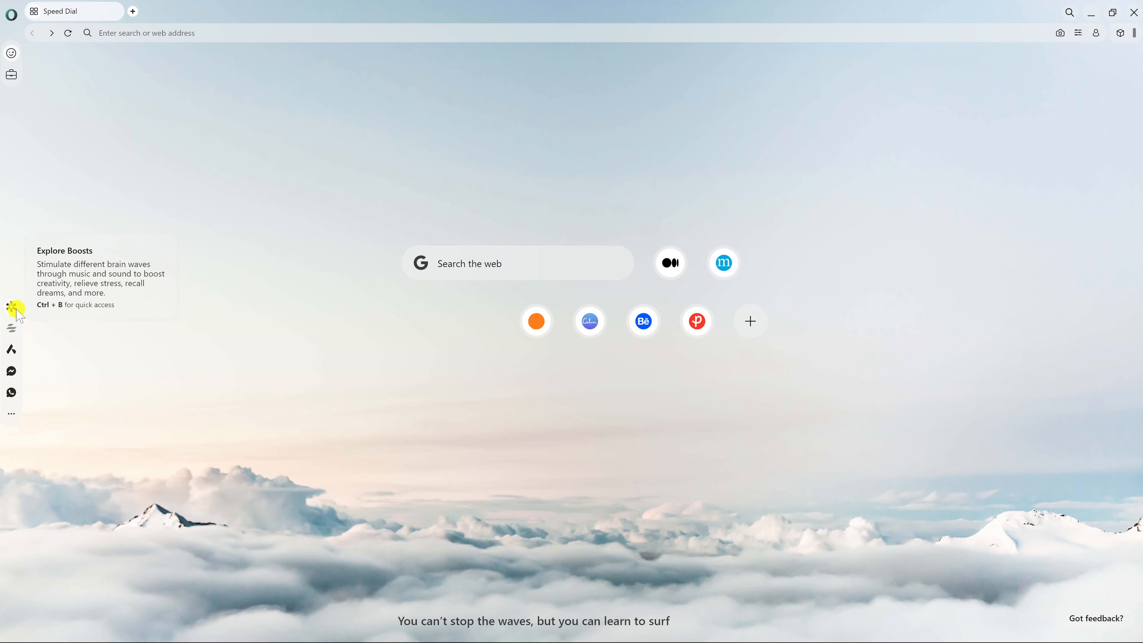
left_click(11, 305)
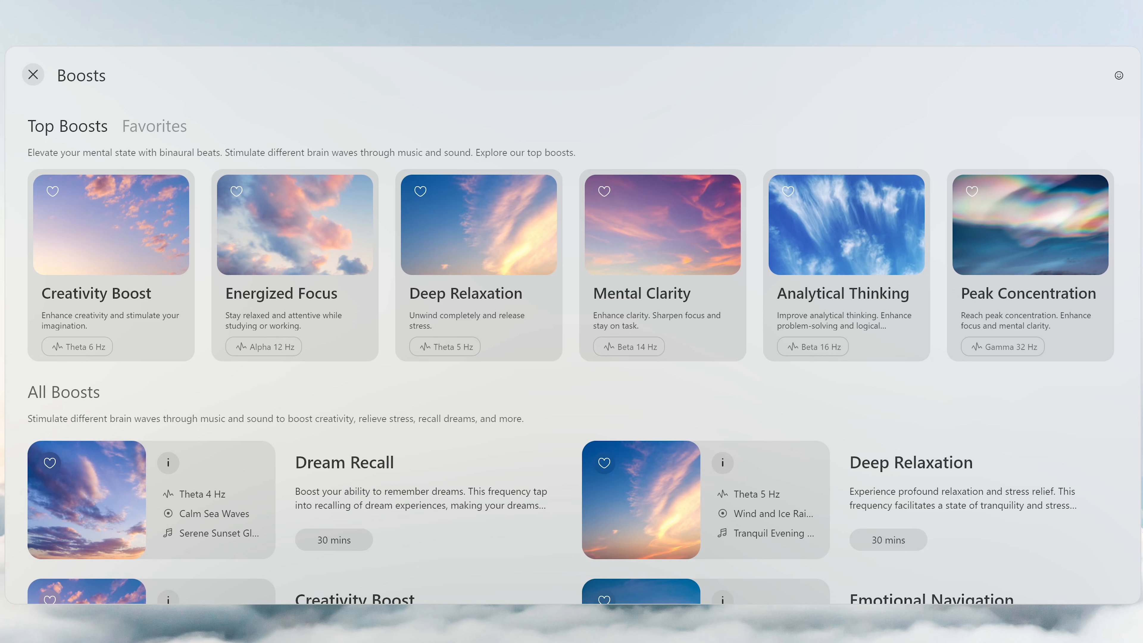
scroll("down", 3)
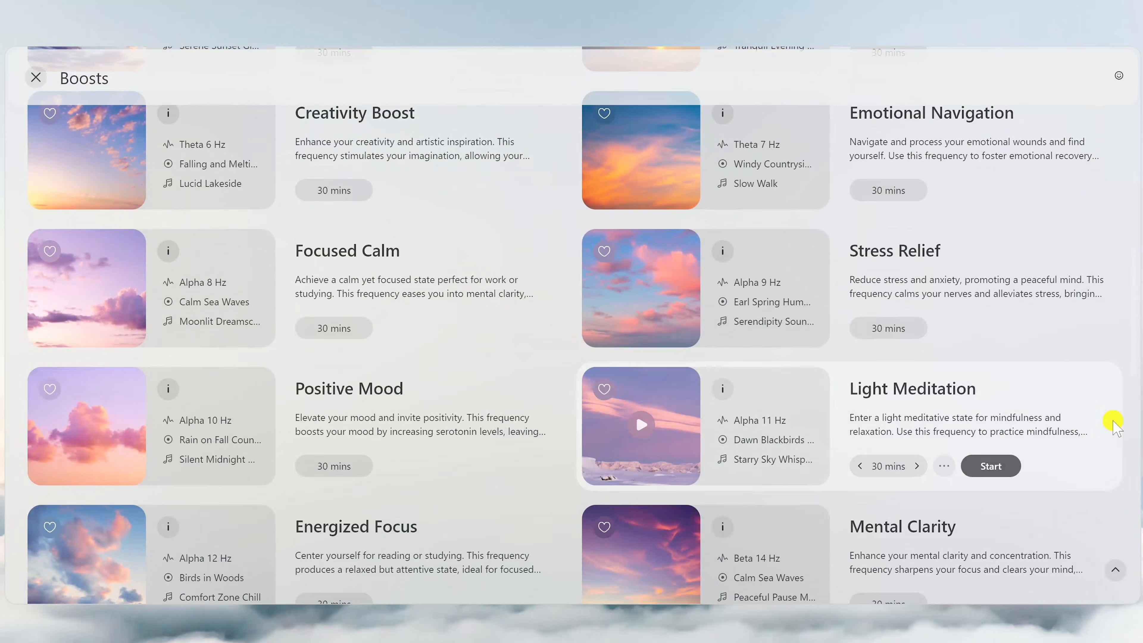
scroll("down", 3)
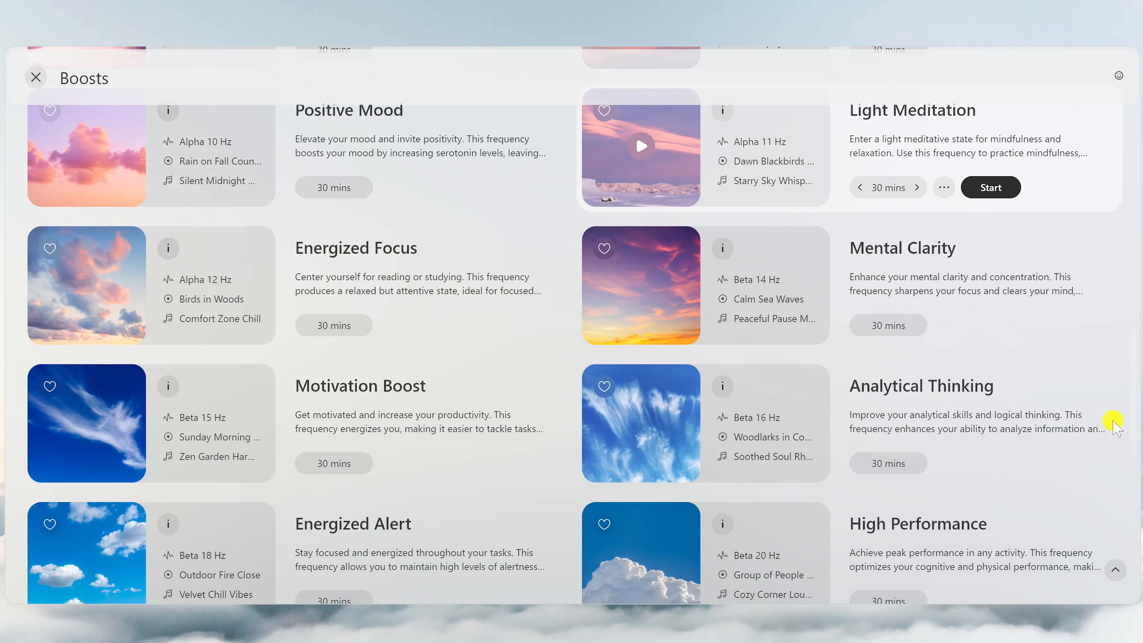
scroll("down", 3)
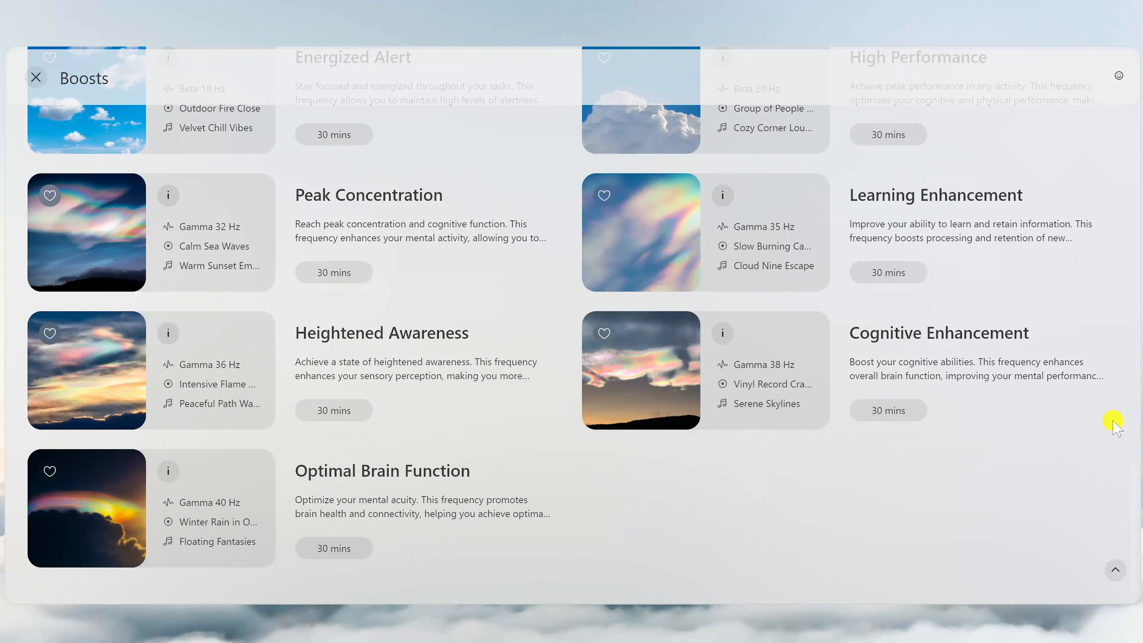
scroll("up", 3)
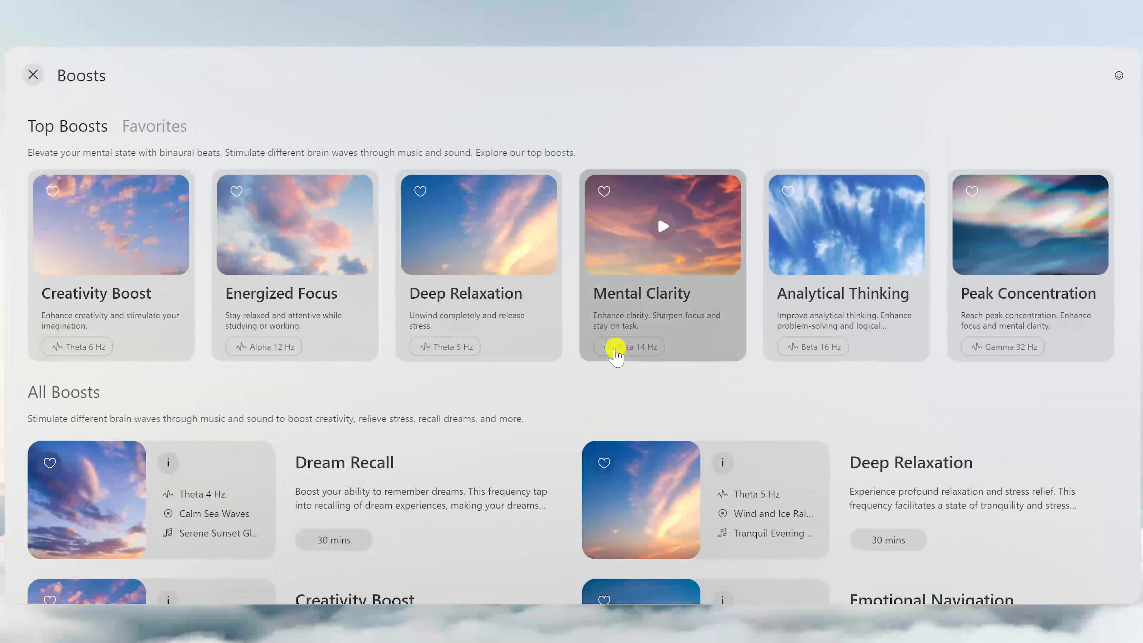
mouse_move(256, 246)
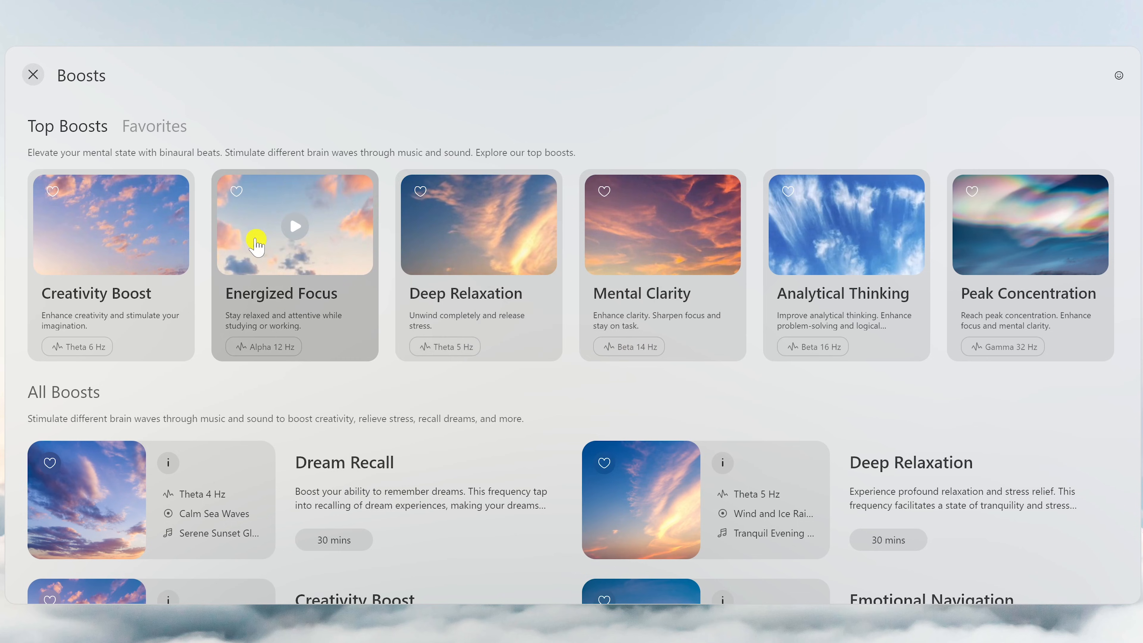
mouse_move(234, 191)
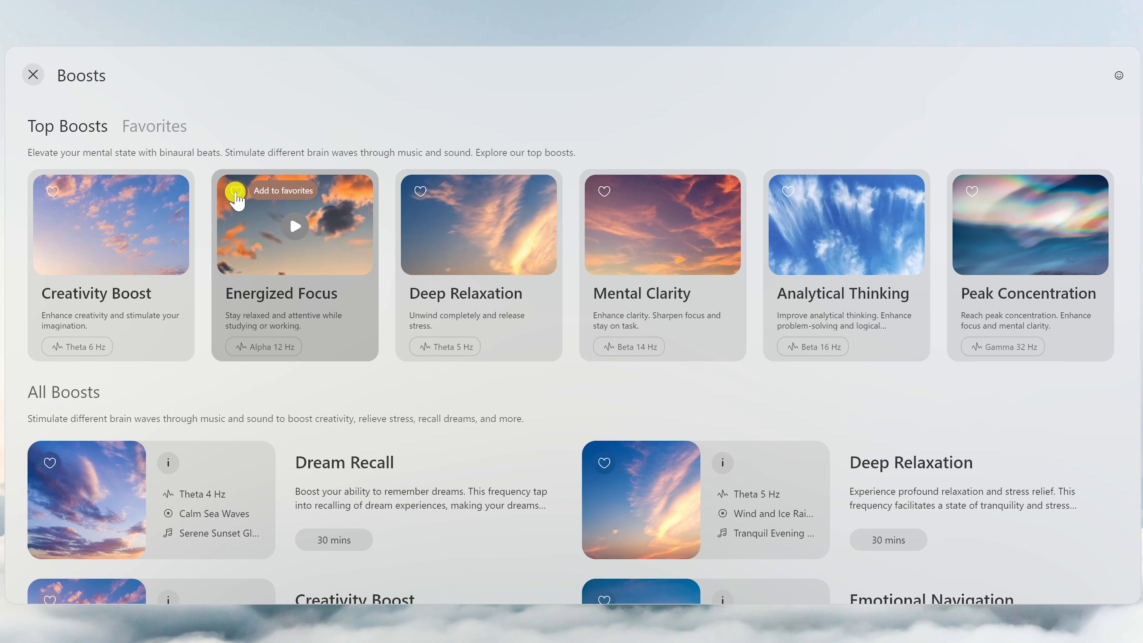
- Favorite the Energized Focus Boost and close the Boosts collection back to Speed Dial
left_click(236, 190)
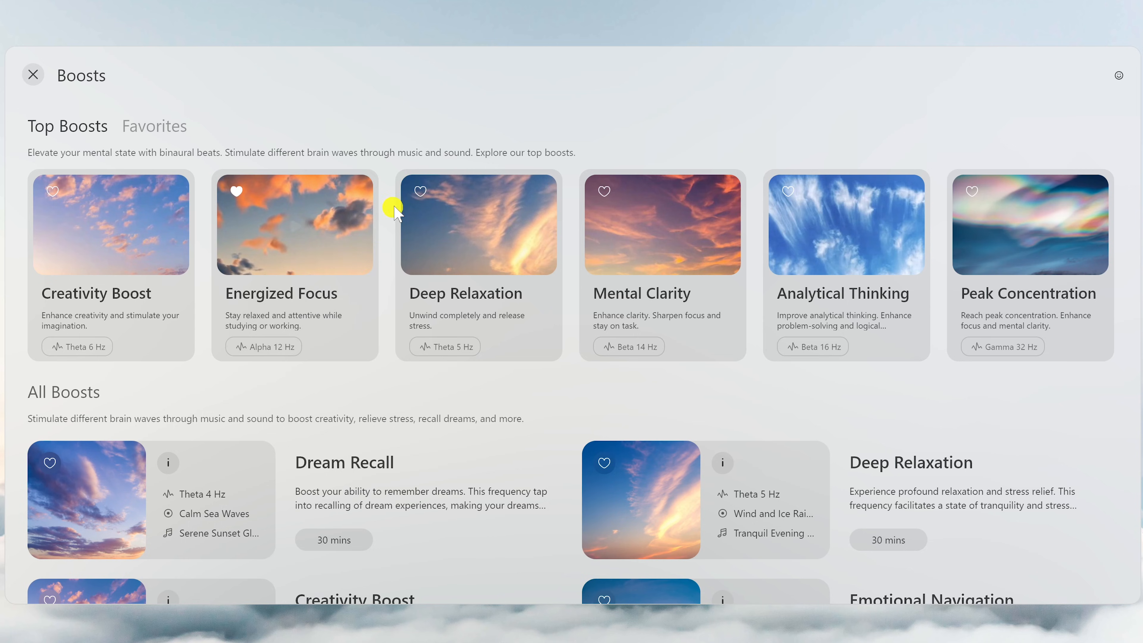
mouse_move(422, 197)
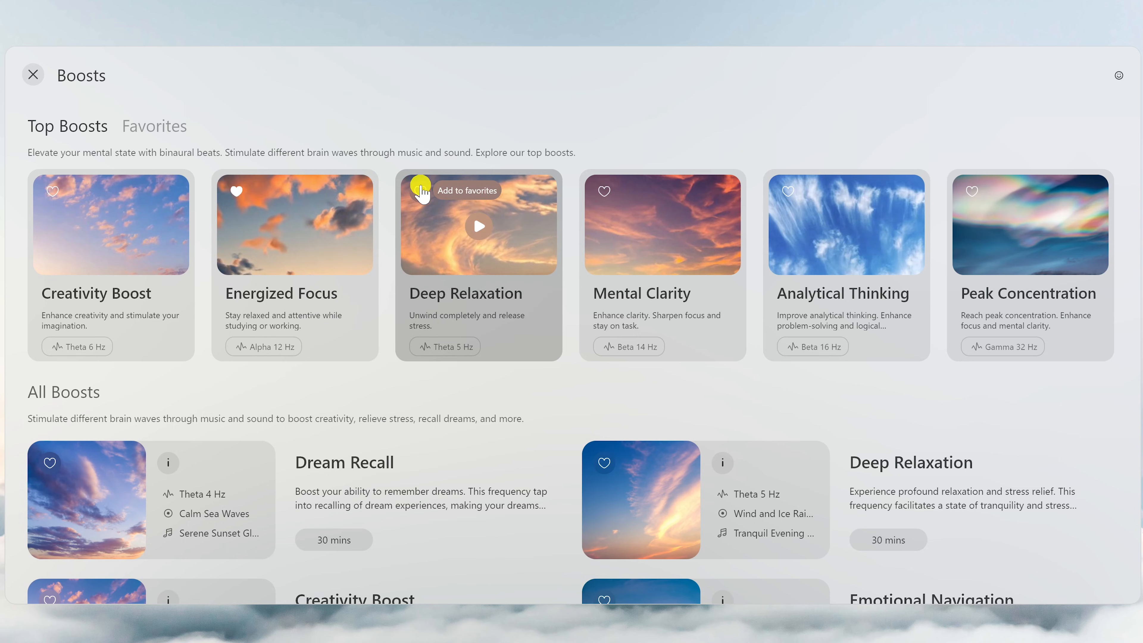
mouse_move(417, 213)
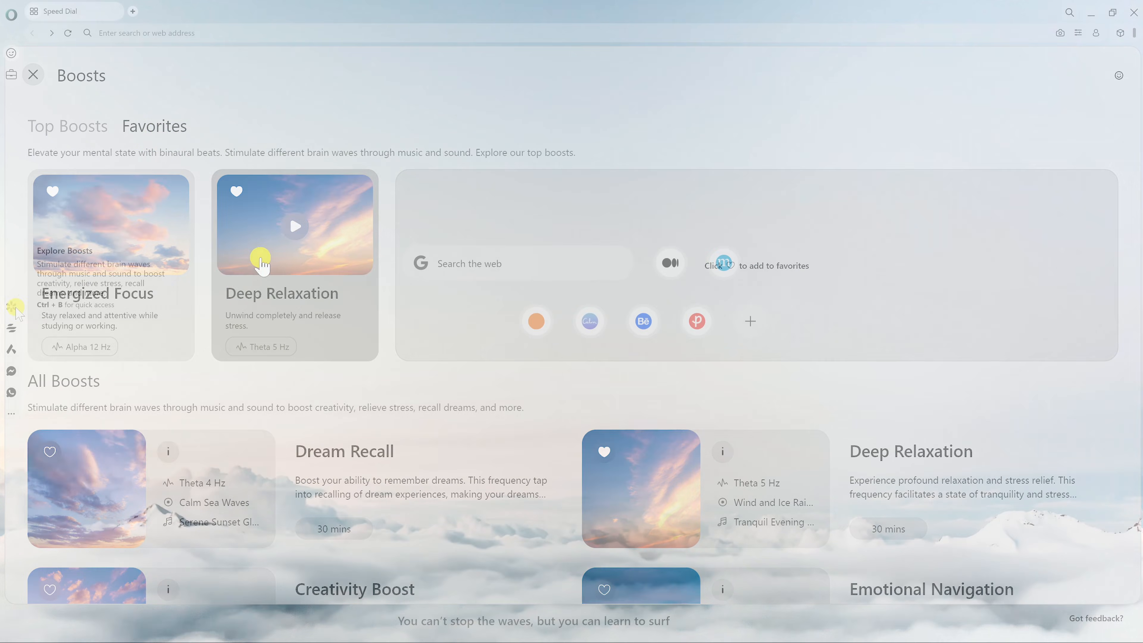
left_click(32, 75)
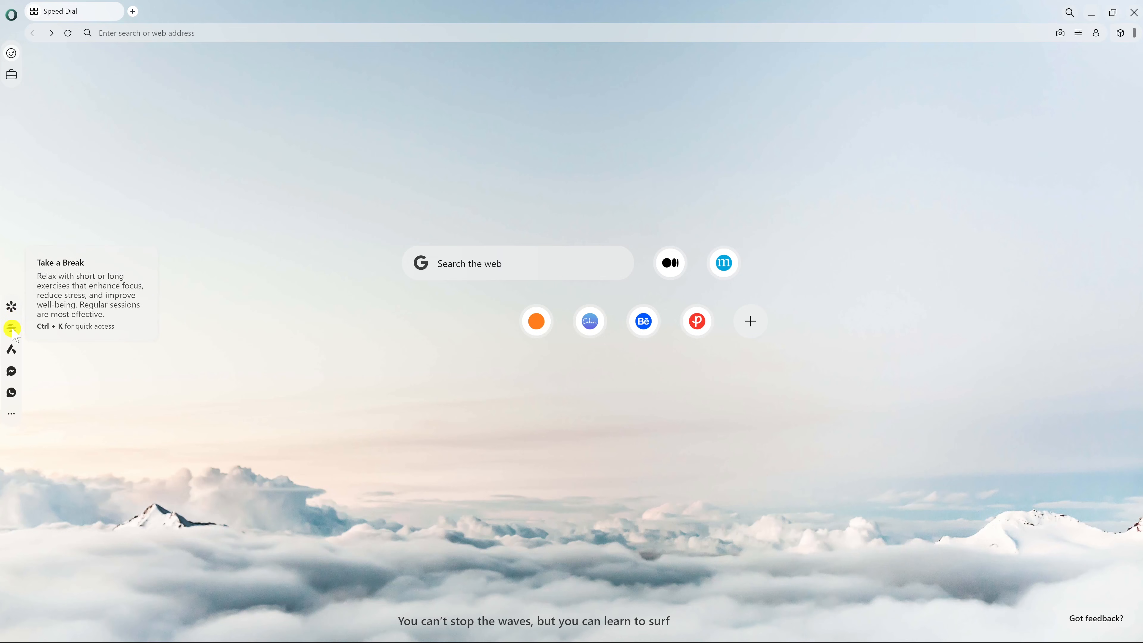
- Open Take a Break from the sidebar and choose the Breathing exercise
left_click(12, 328)
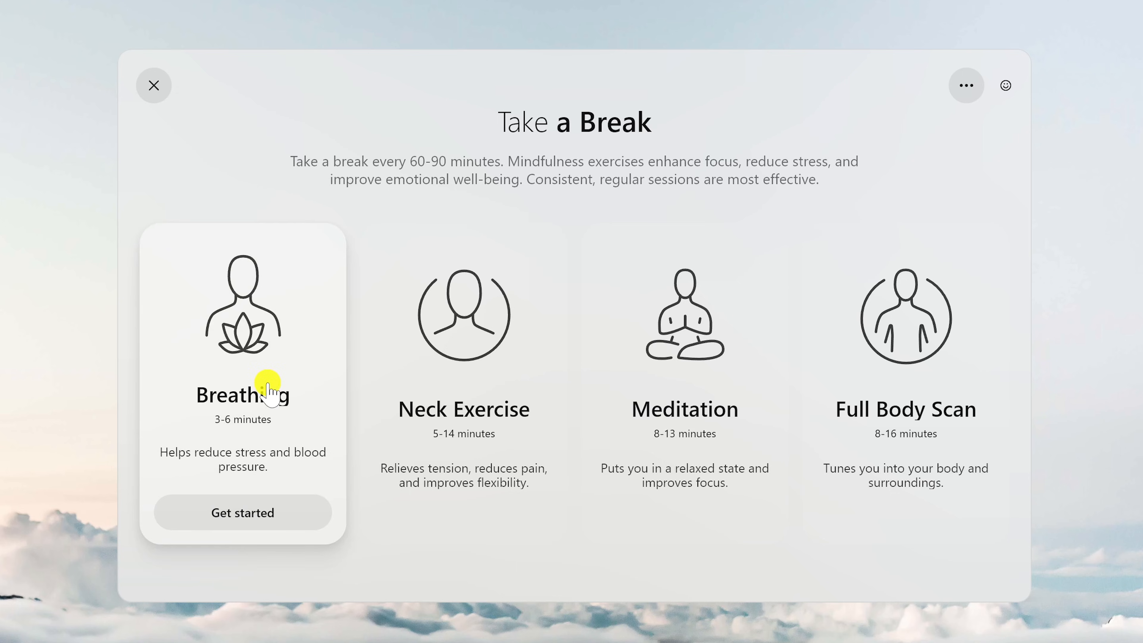
mouse_move(300, 389)
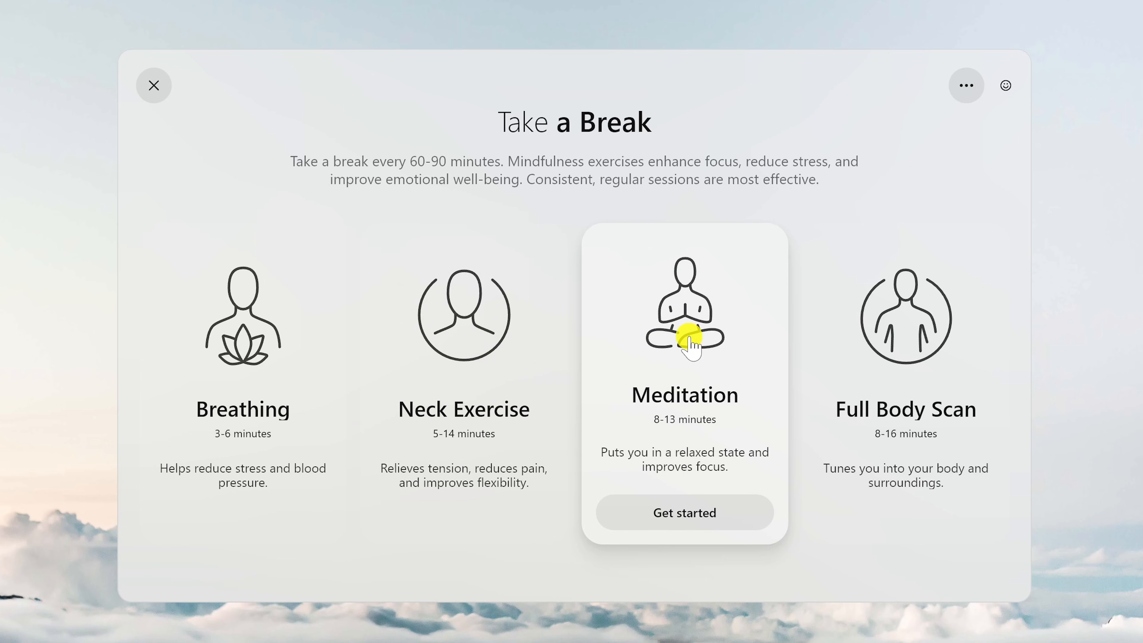
mouse_move(905, 328)
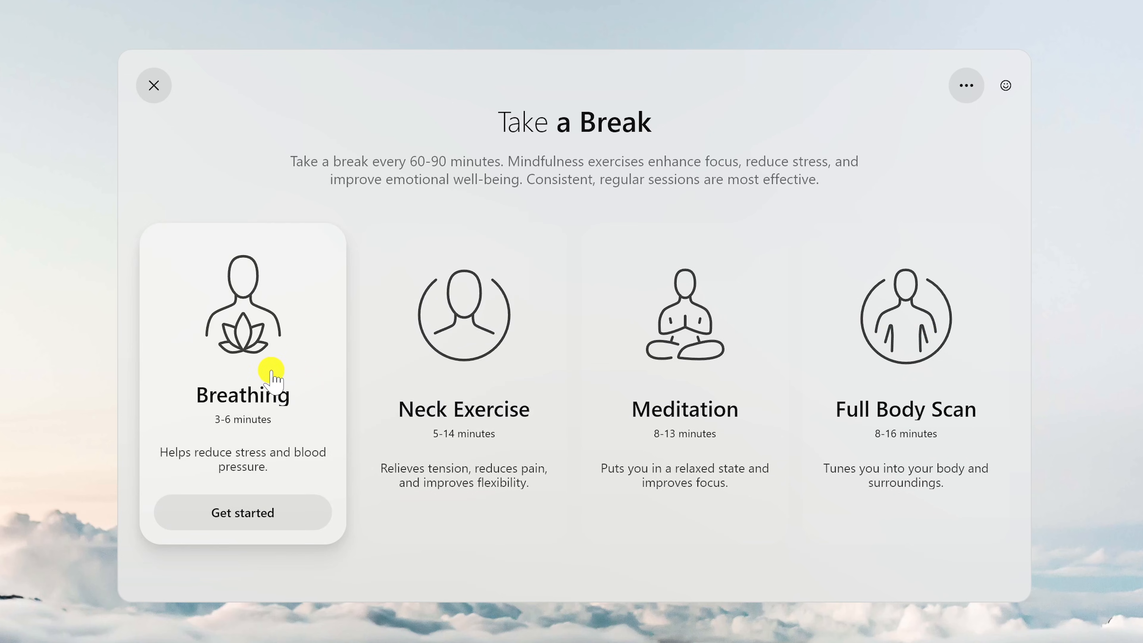
left_click(242, 512)
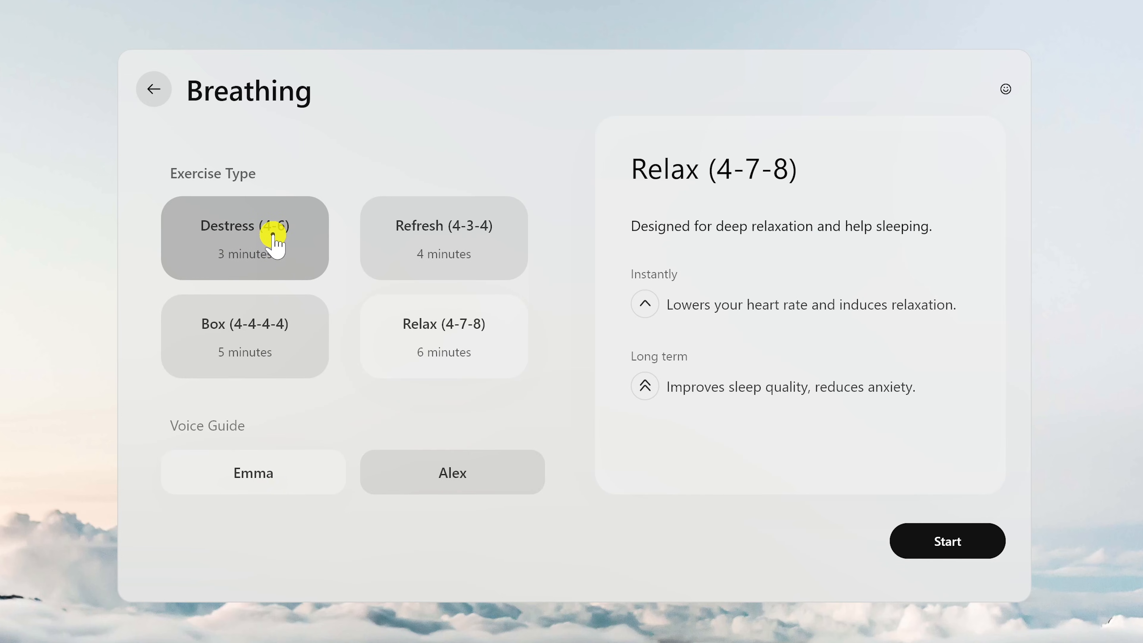
- Start a Relax (4-7-8) breathing session with the Emma voice guide
left_click(244, 336)
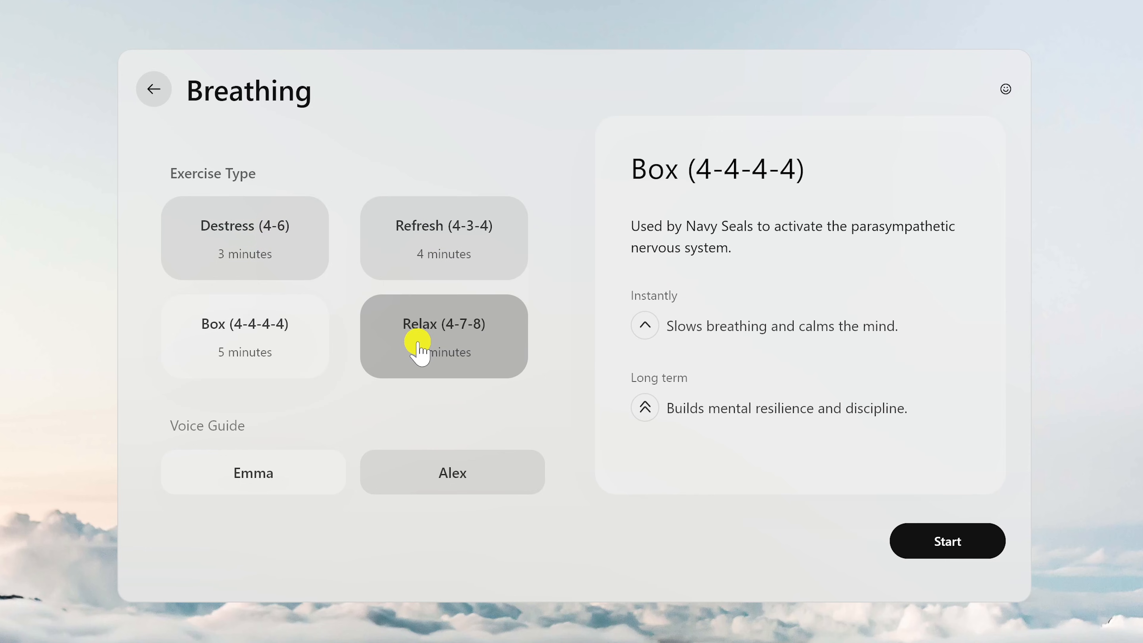
left_click(443, 336)
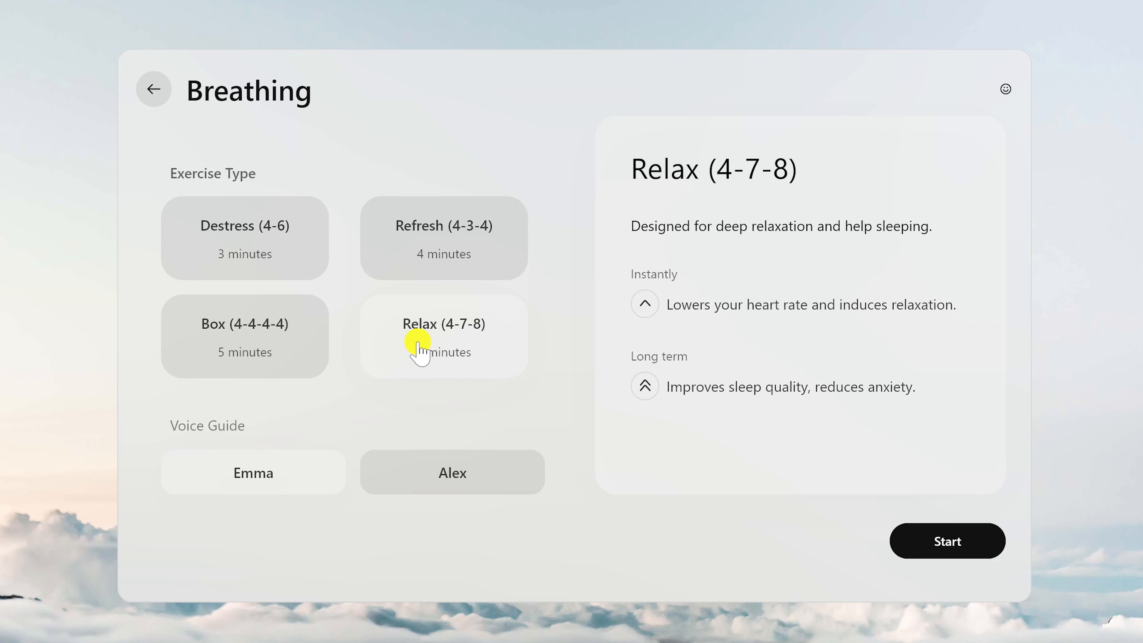
mouse_move(308, 484)
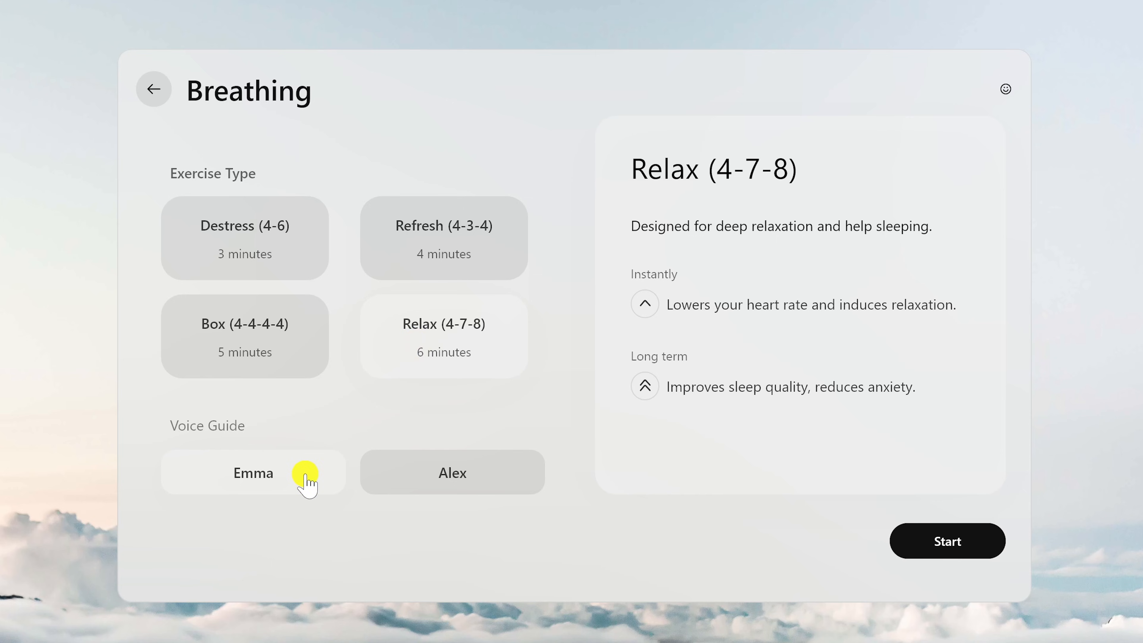
mouse_move(948, 541)
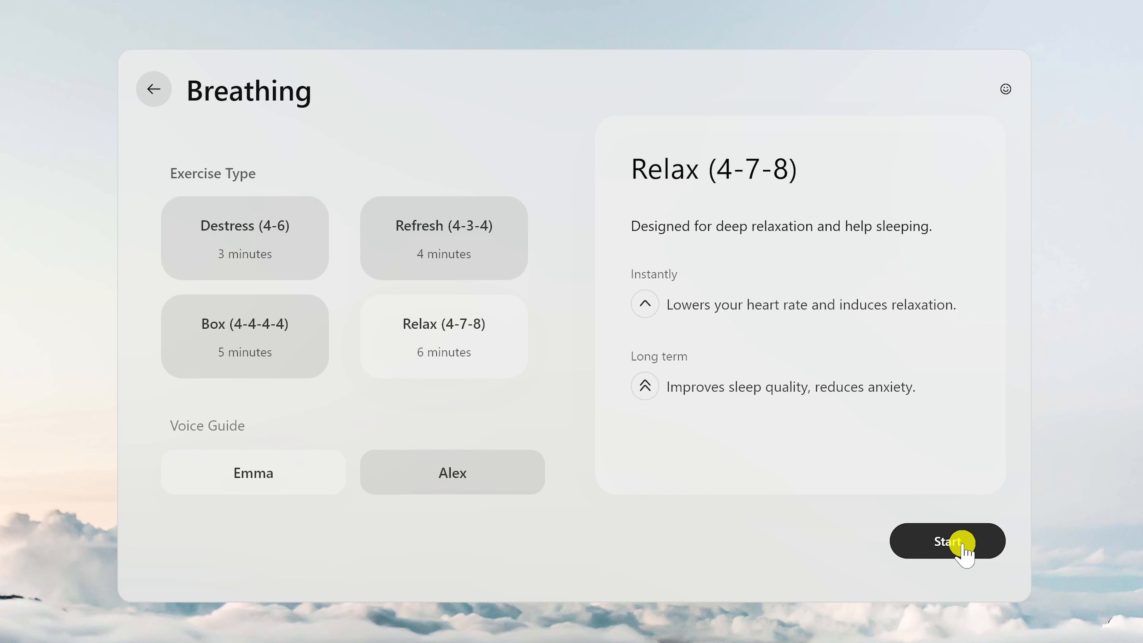
left_click(947, 541)
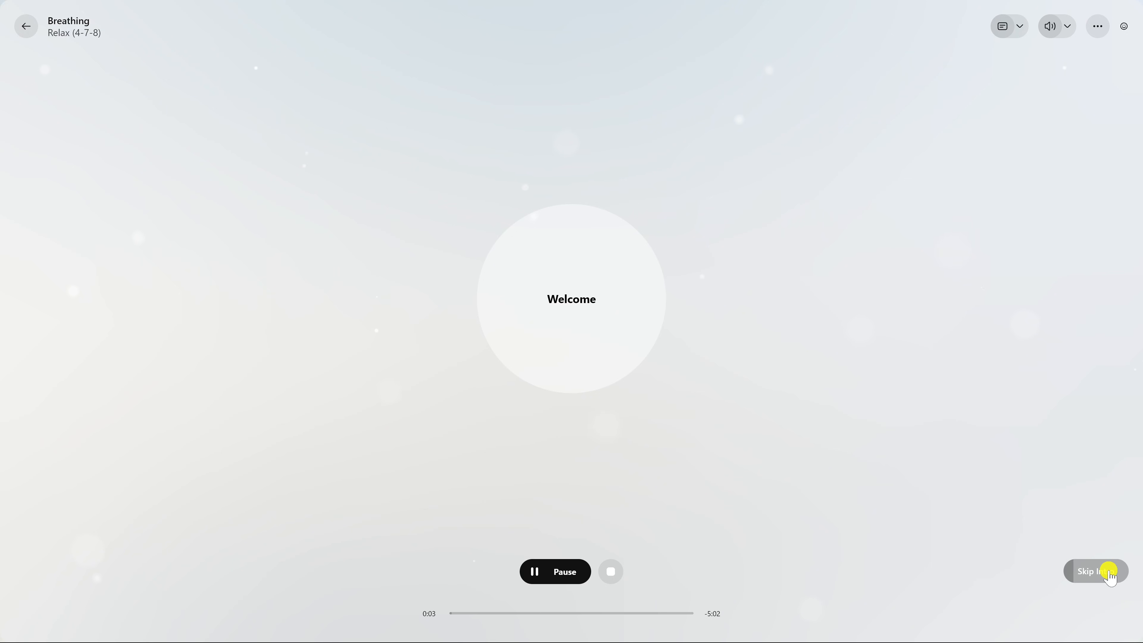
- Skip the session intro, then leave the breathing session for the Speed Dial start page
left_click(1097, 571)
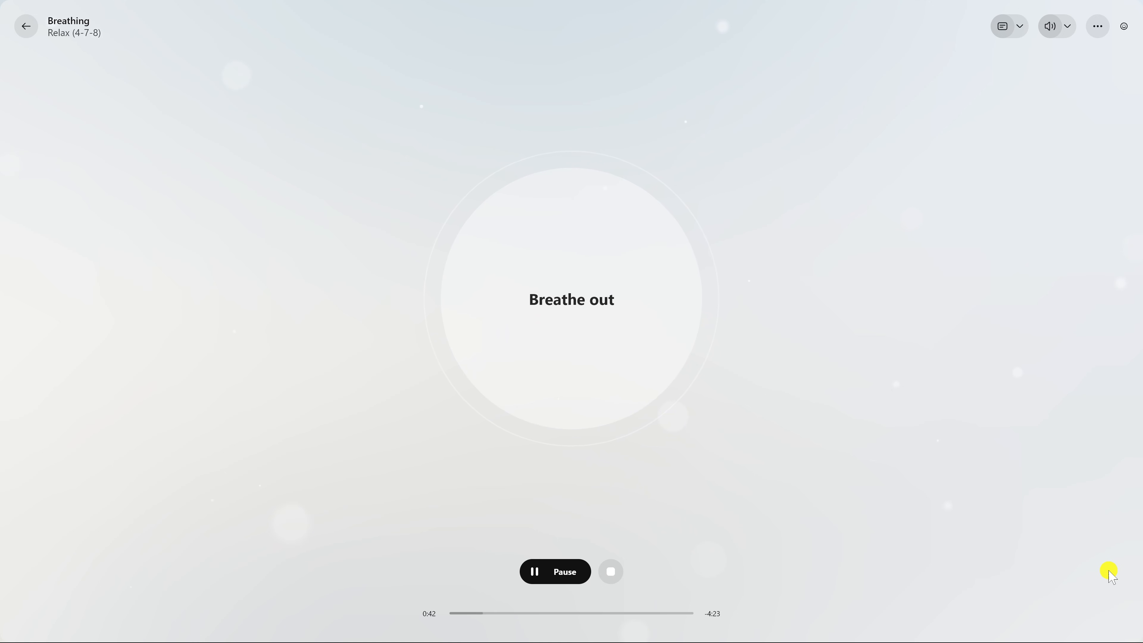
left_click(26, 26)
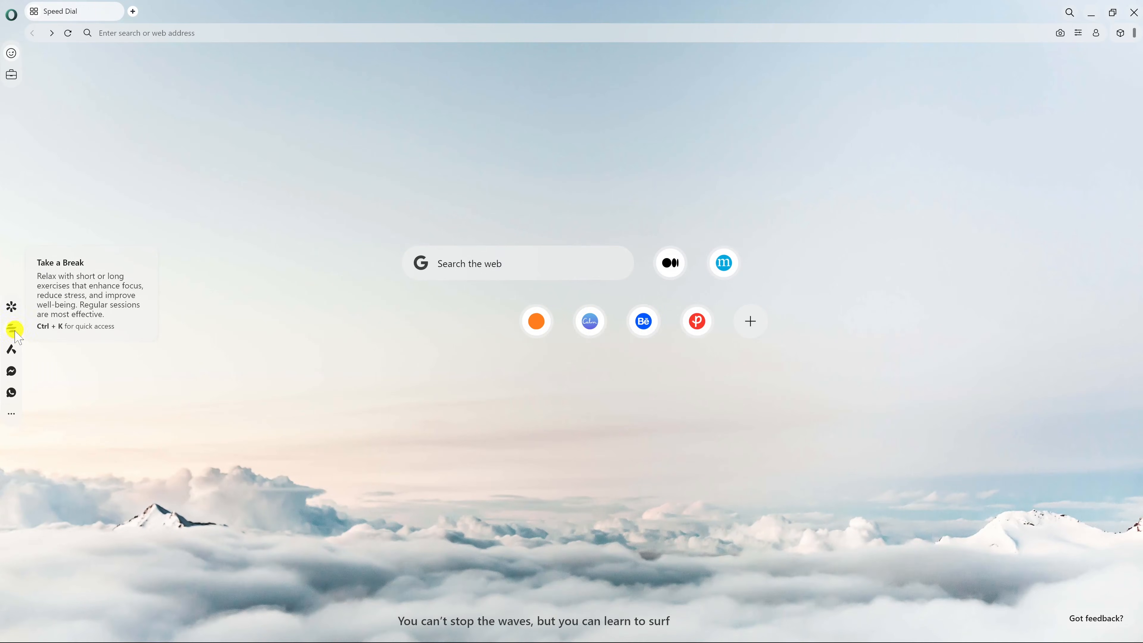
mouse_move(12, 350)
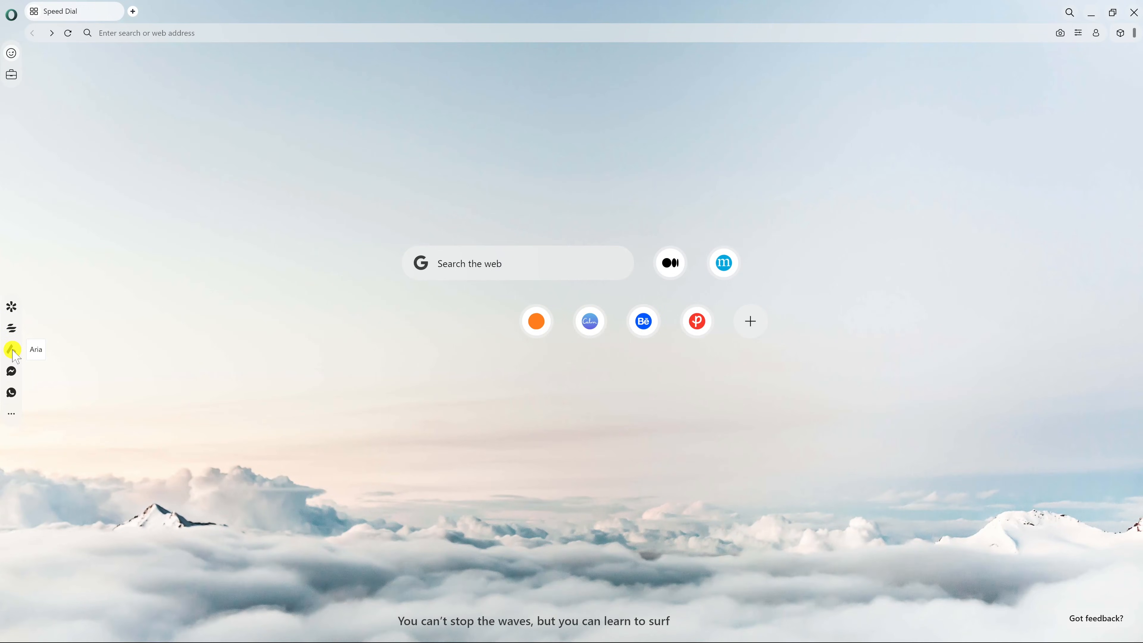
- Ask Aria 'what is the difference between speed and velocity' in the chat panel
left_click(10, 350)
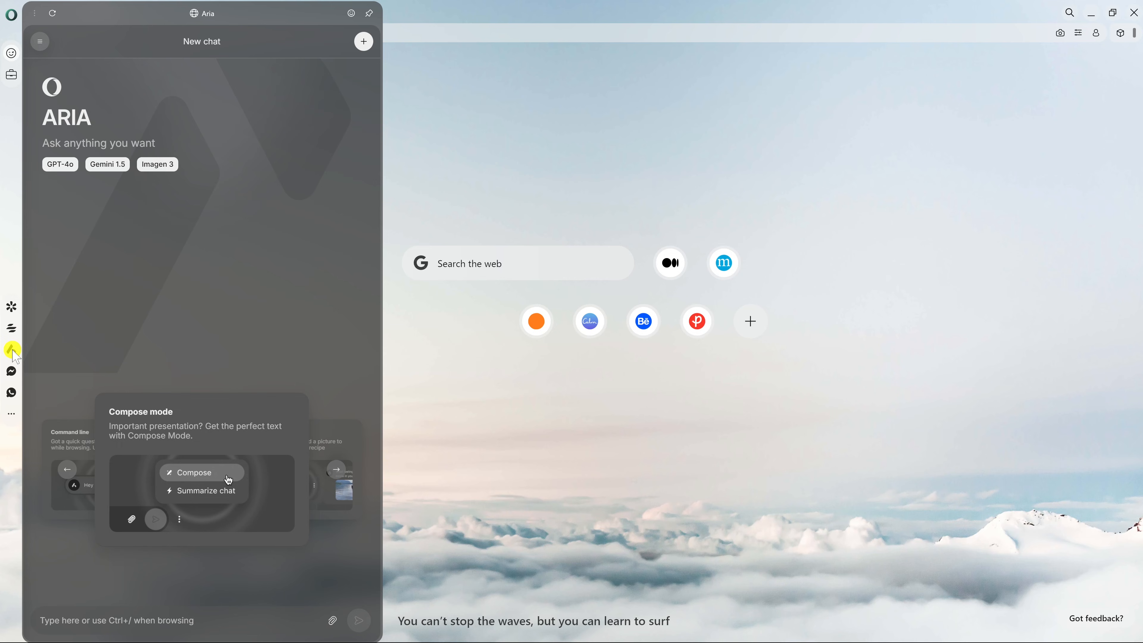
mouse_move(192, 604)
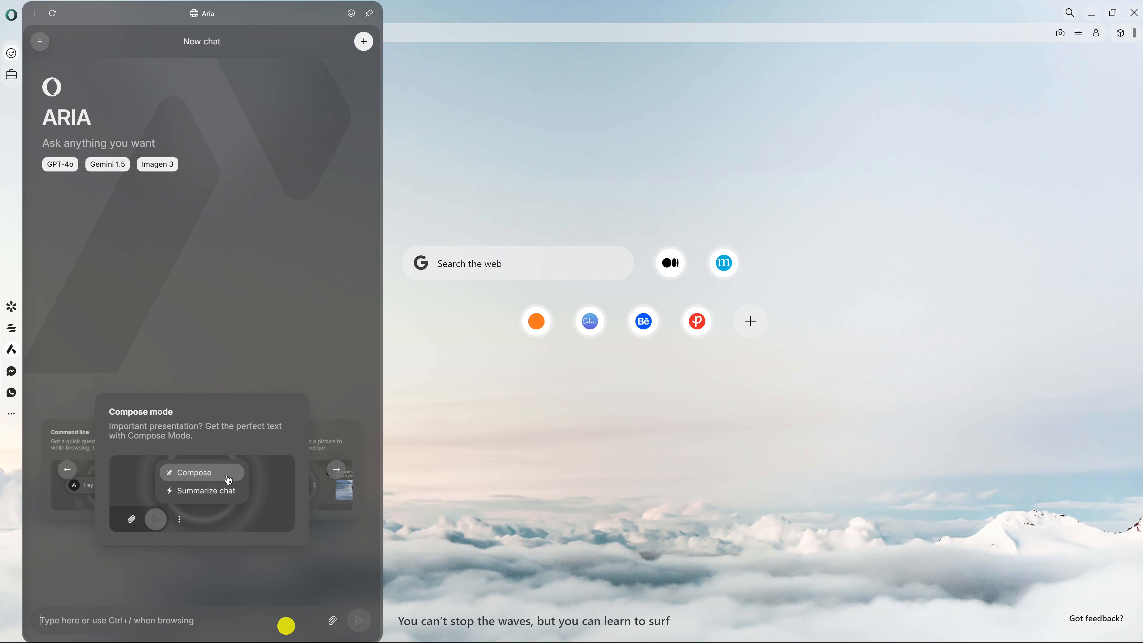
type("what is the diff")
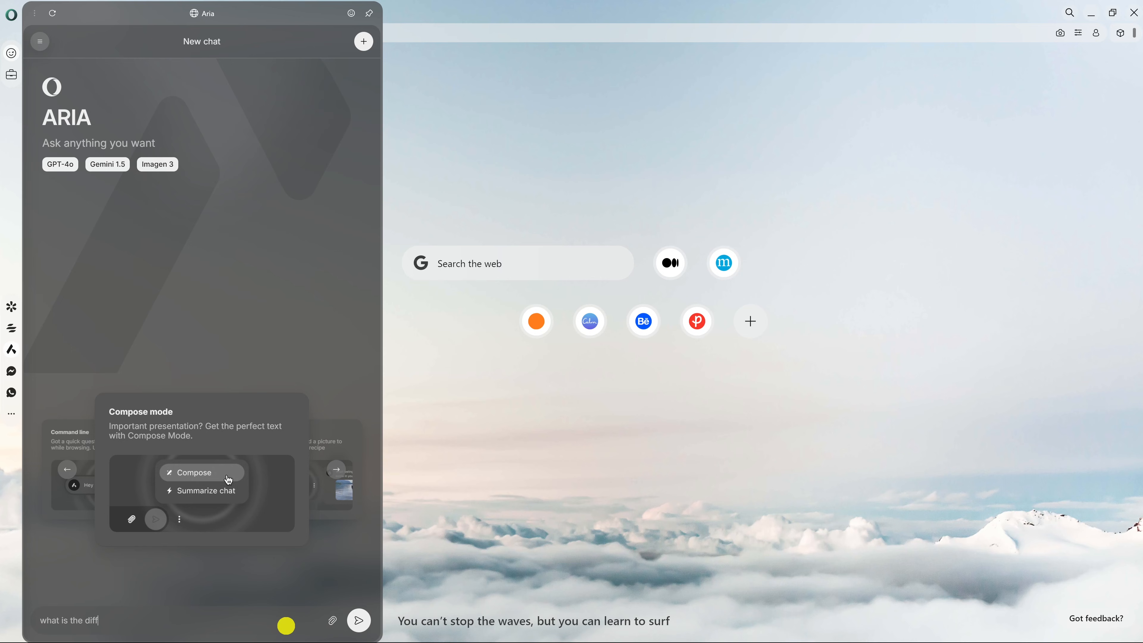
type("erence between speed and velocity")
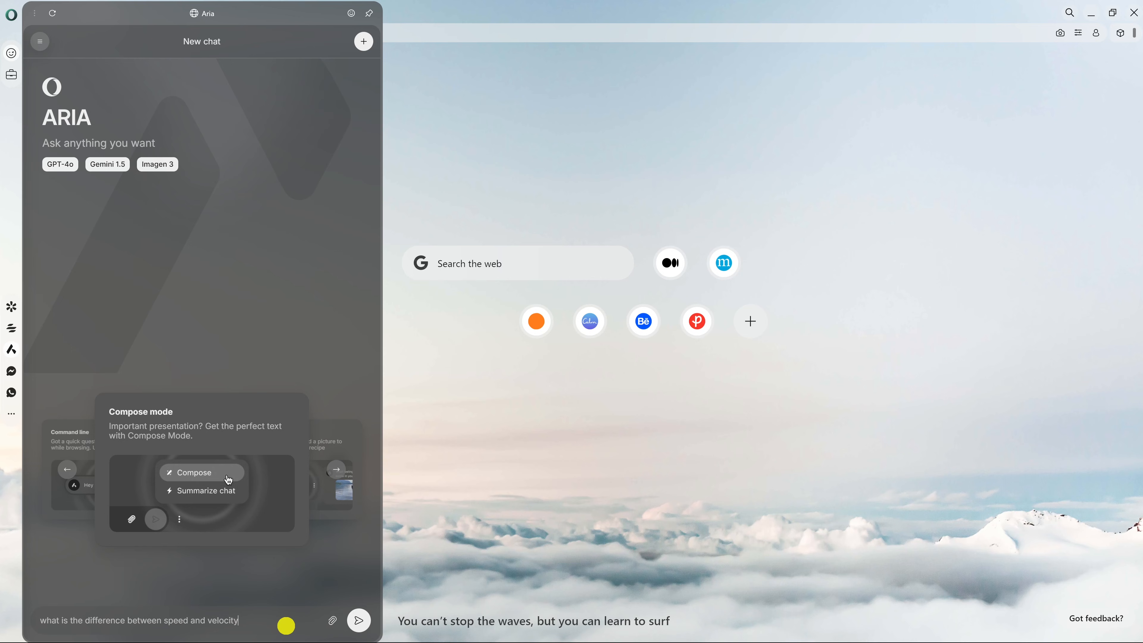
left_click(358, 620)
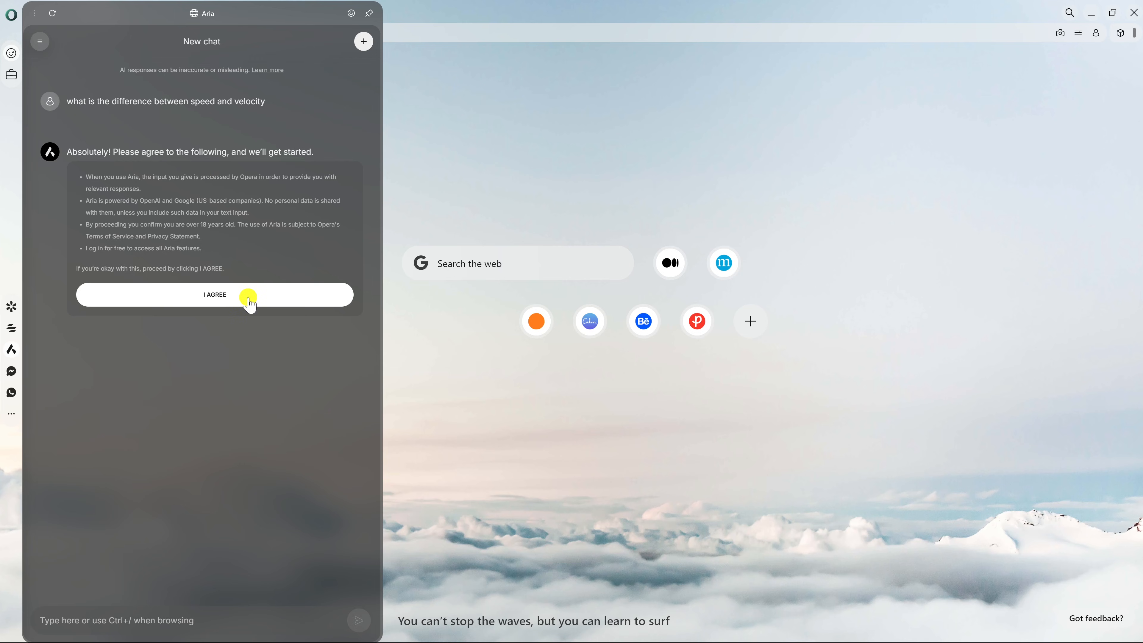
- Accept Aria's terms, request a monkey-on-a-bicycle image, and download the generated picture
left_click(214, 295)
type("create an image of a monkey riding a bicycle in Tokyo Japan")
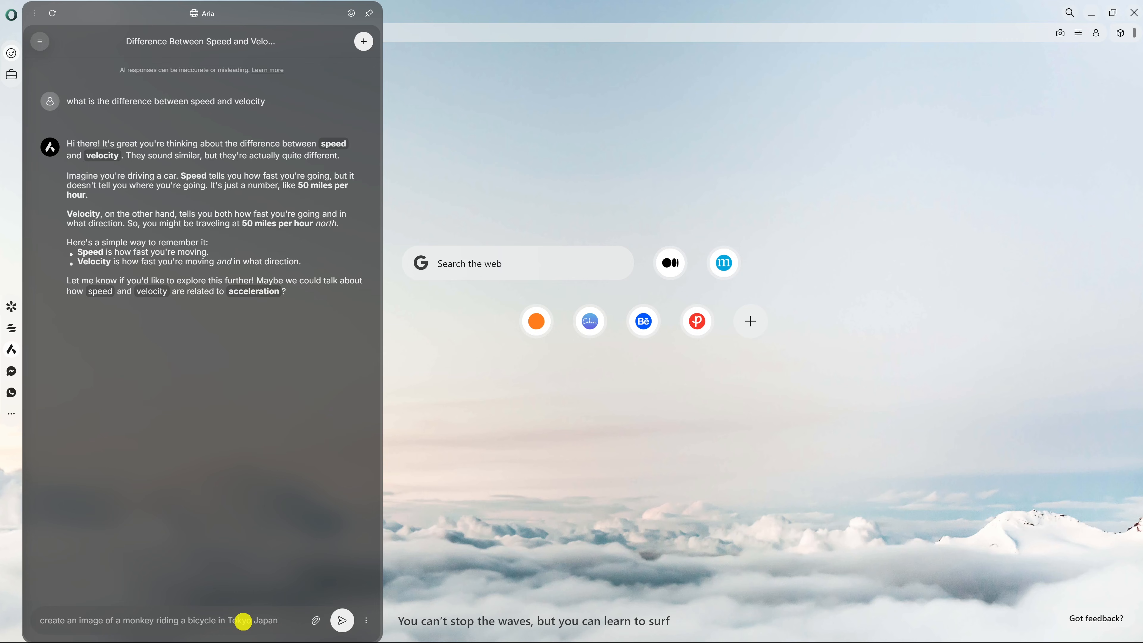
left_click(341, 620)
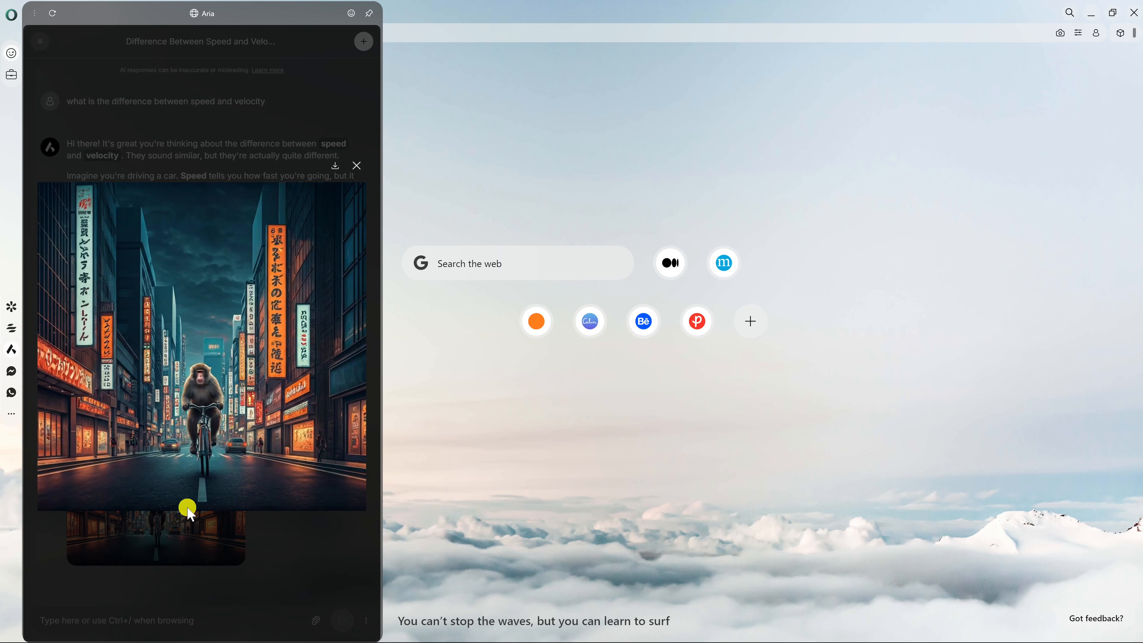
mouse_move(299, 256)
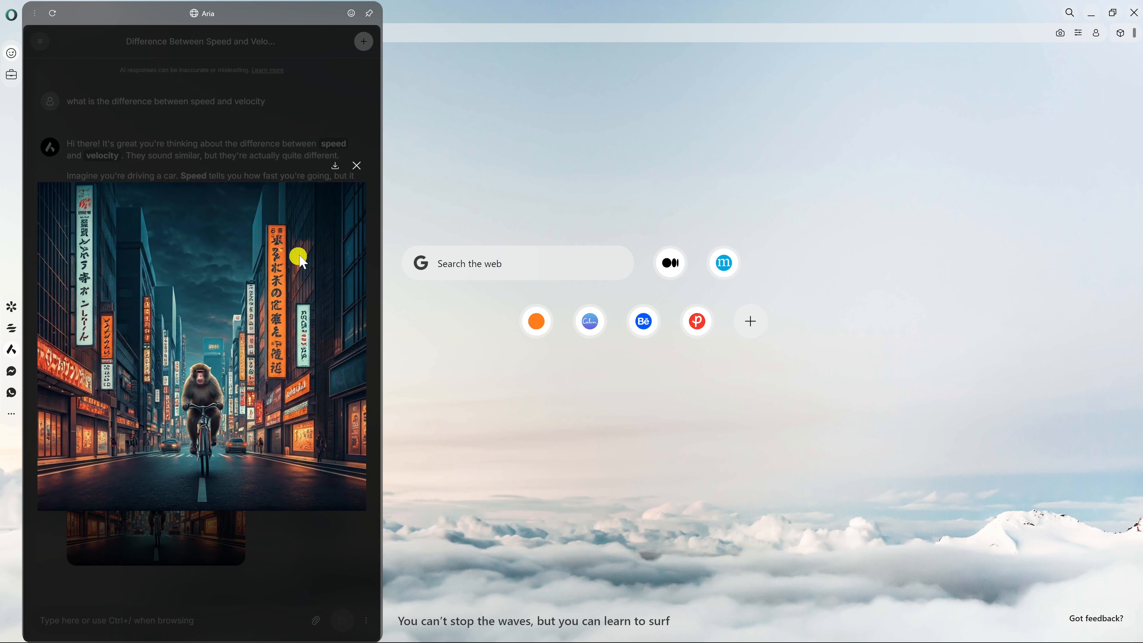
mouse_move(334, 166)
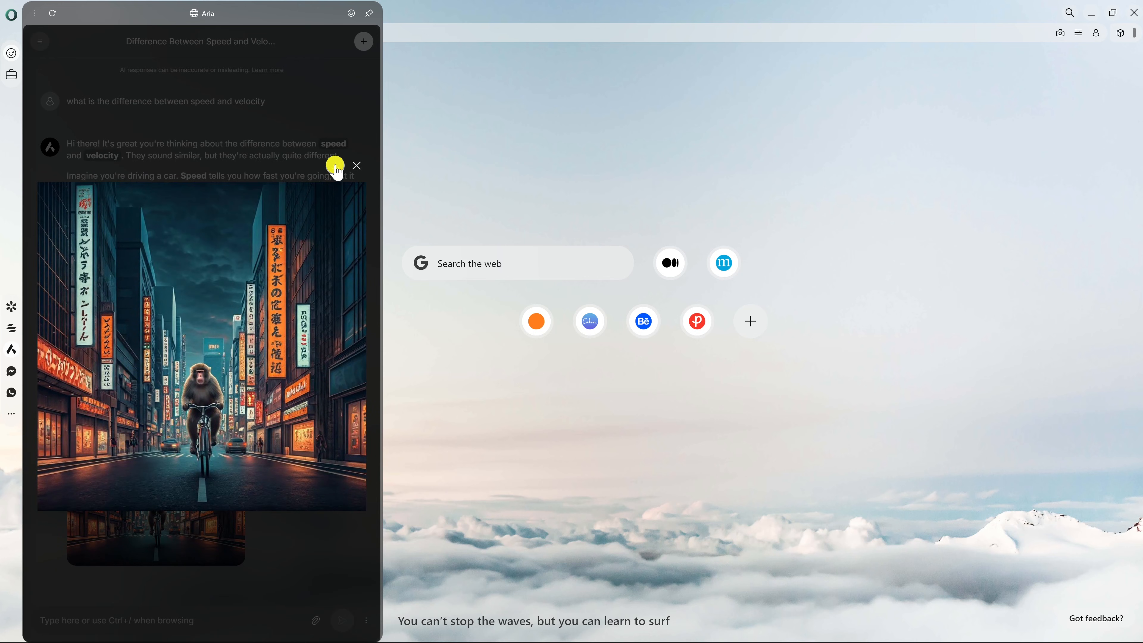
left_click(357, 165)
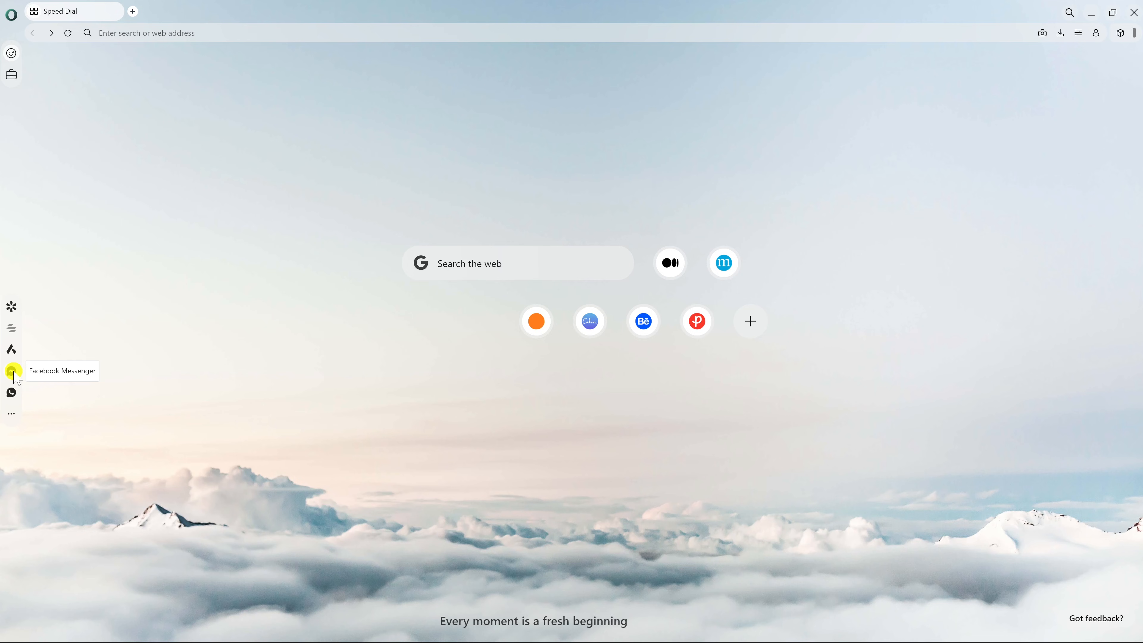
mouse_move(10, 413)
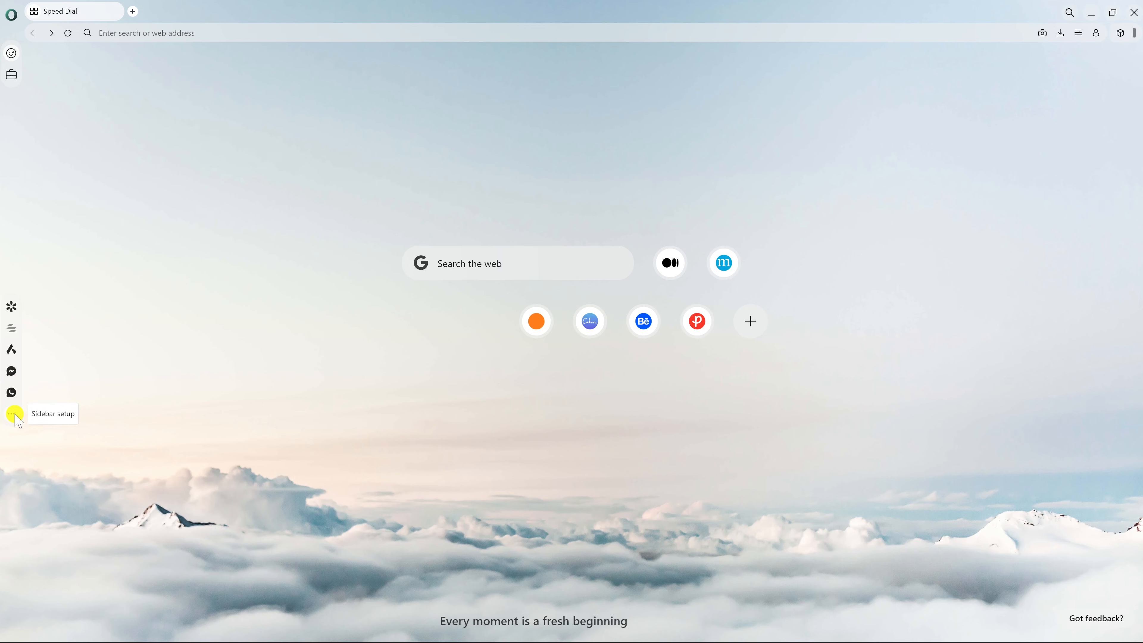
- Open the Sidebar Setup panel from the sidebar
left_click(12, 414)
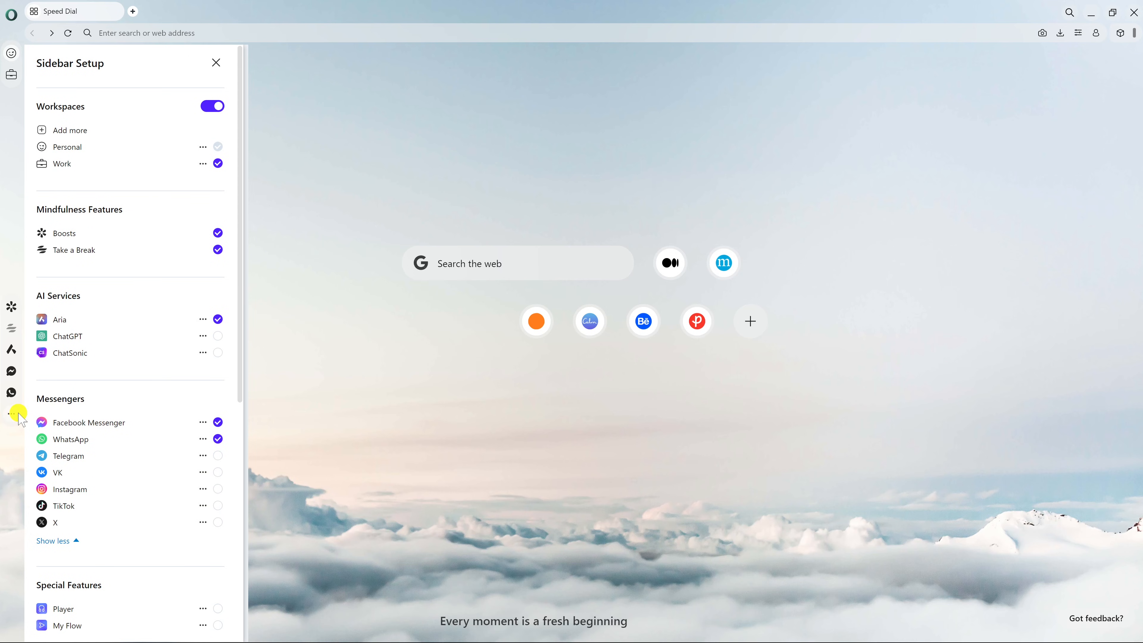
mouse_move(113, 460)
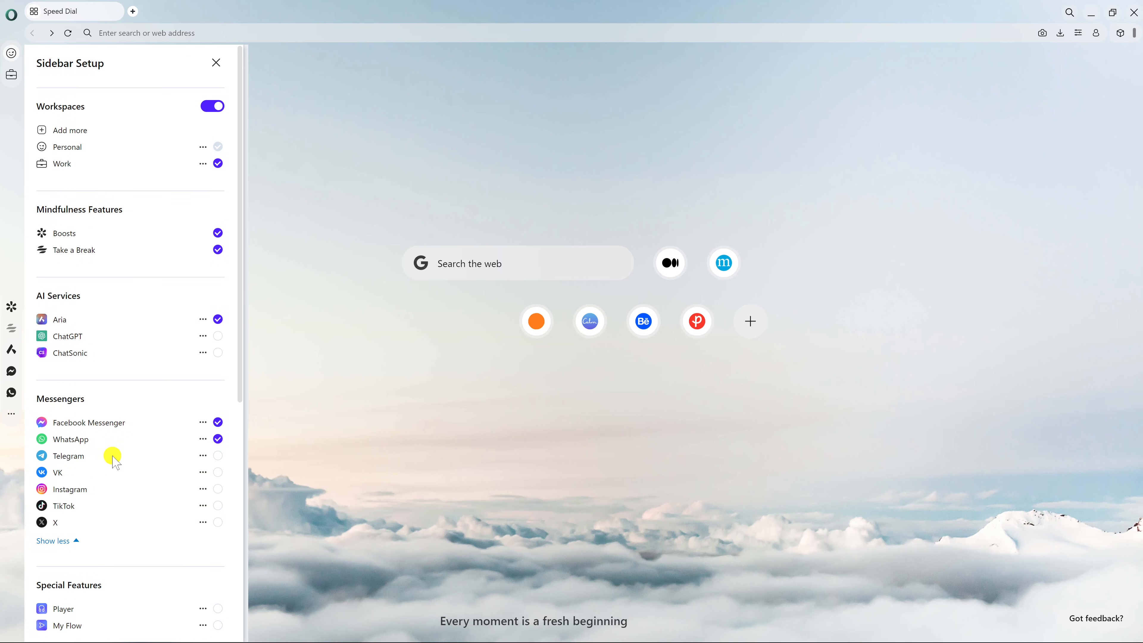
mouse_move(89, 495)
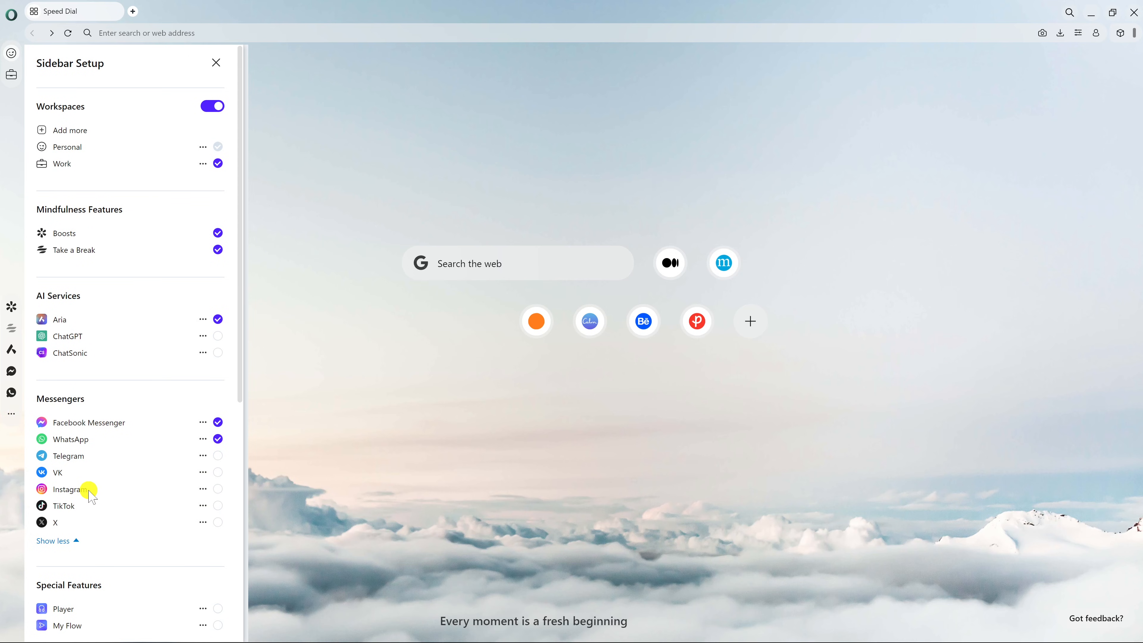
mouse_move(78, 529)
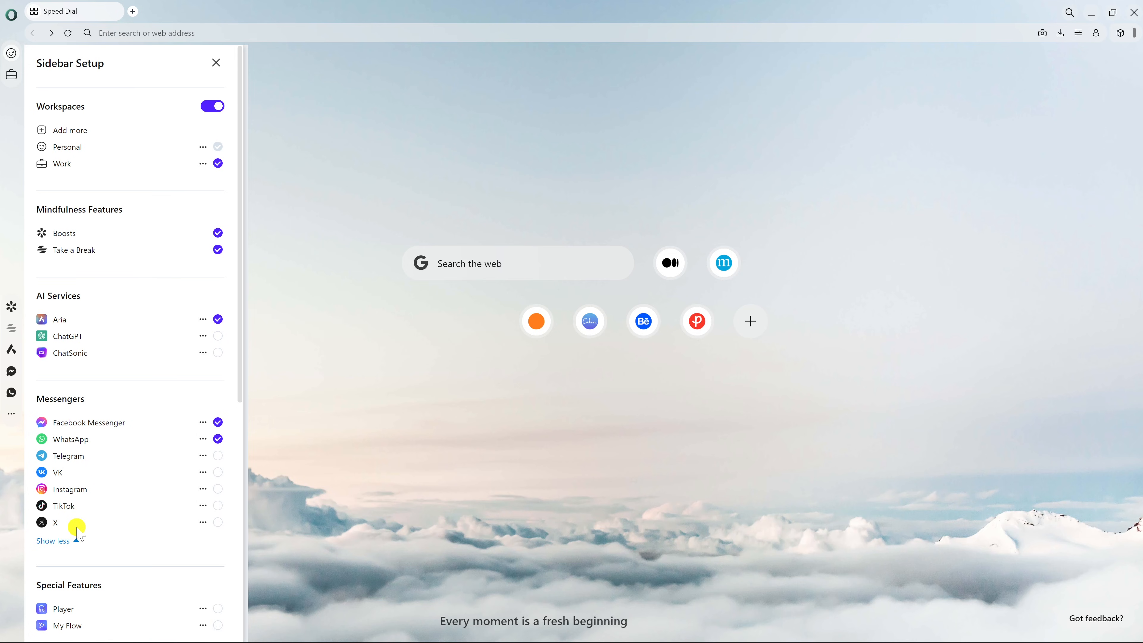
mouse_move(96, 264)
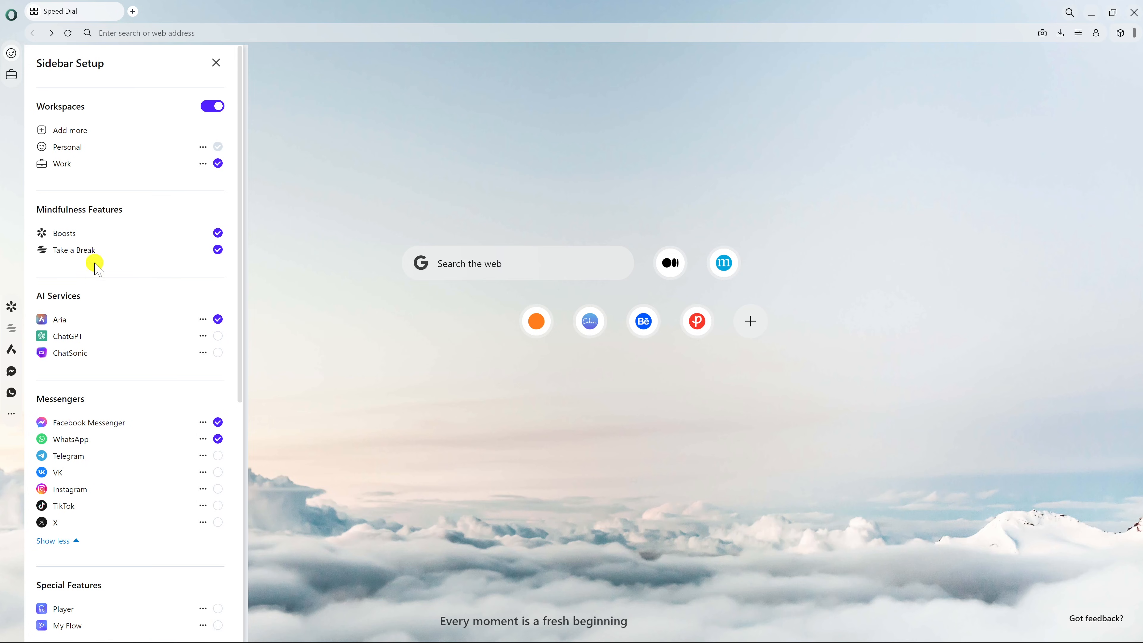
mouse_move(123, 237)
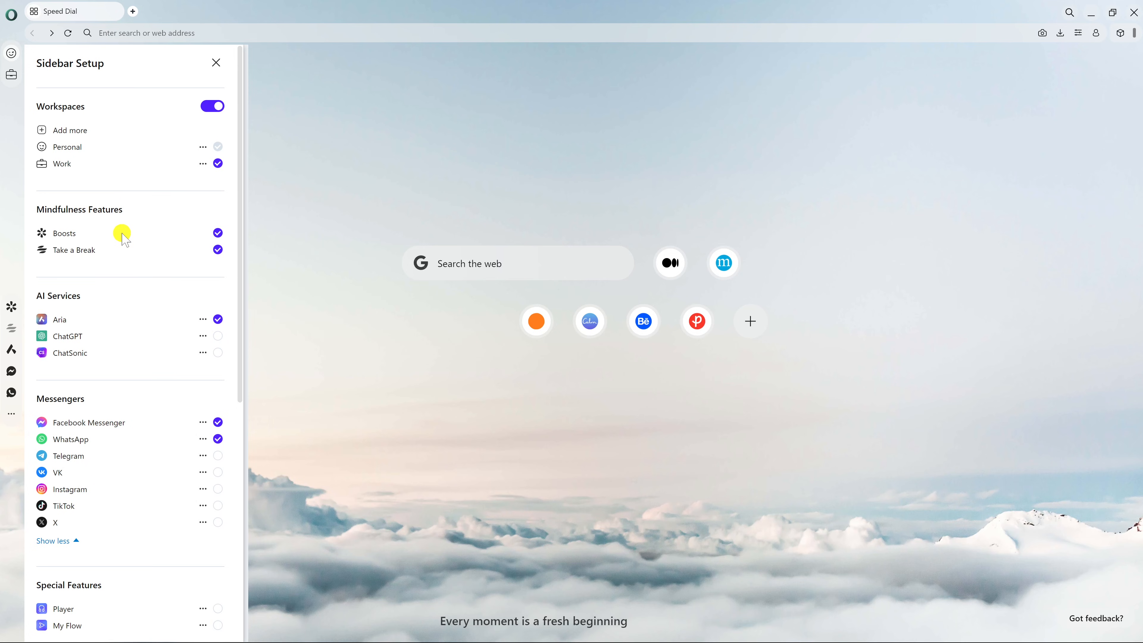
mouse_move(114, 315)
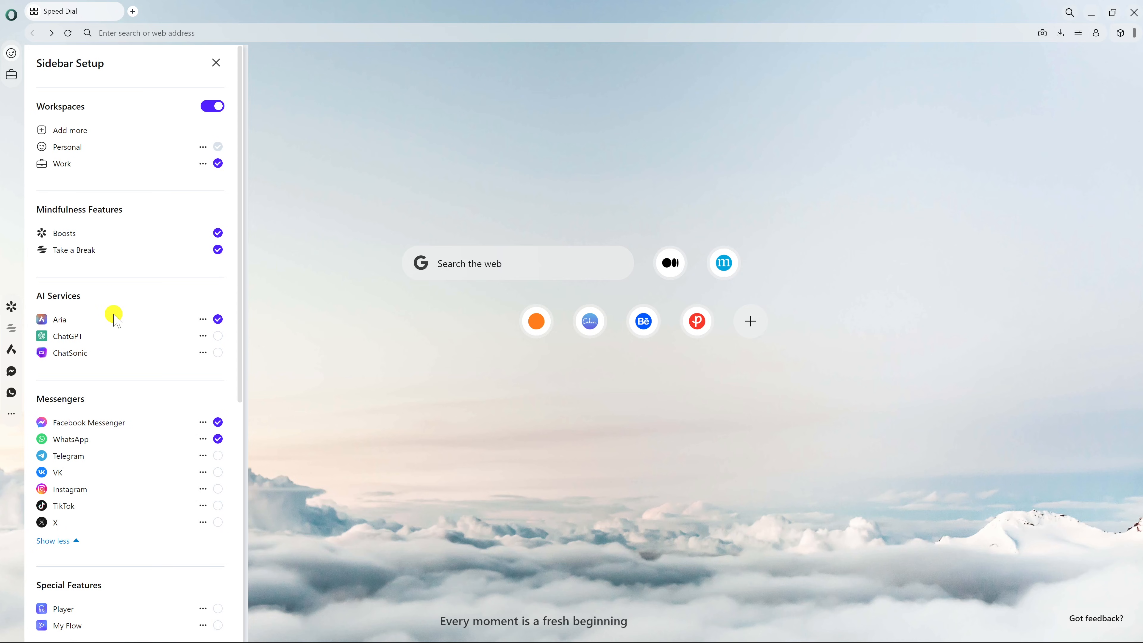
- Scroll the Sidebar Setup panel down through Special Features, Opera Tools and Settings
scroll("down", 3)
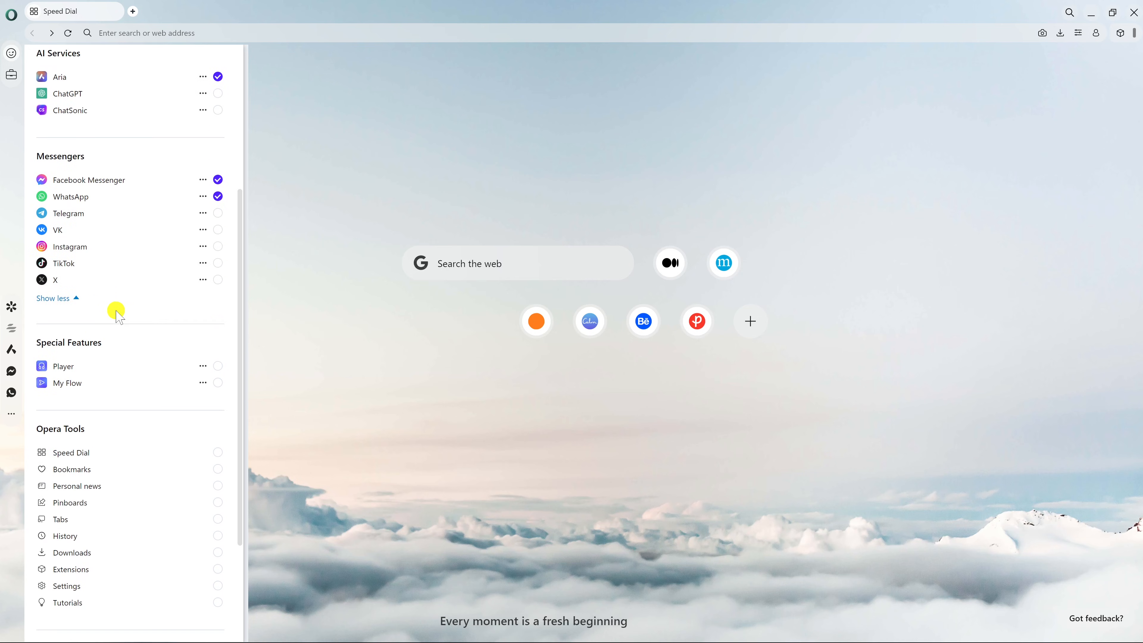
scroll("down", 3)
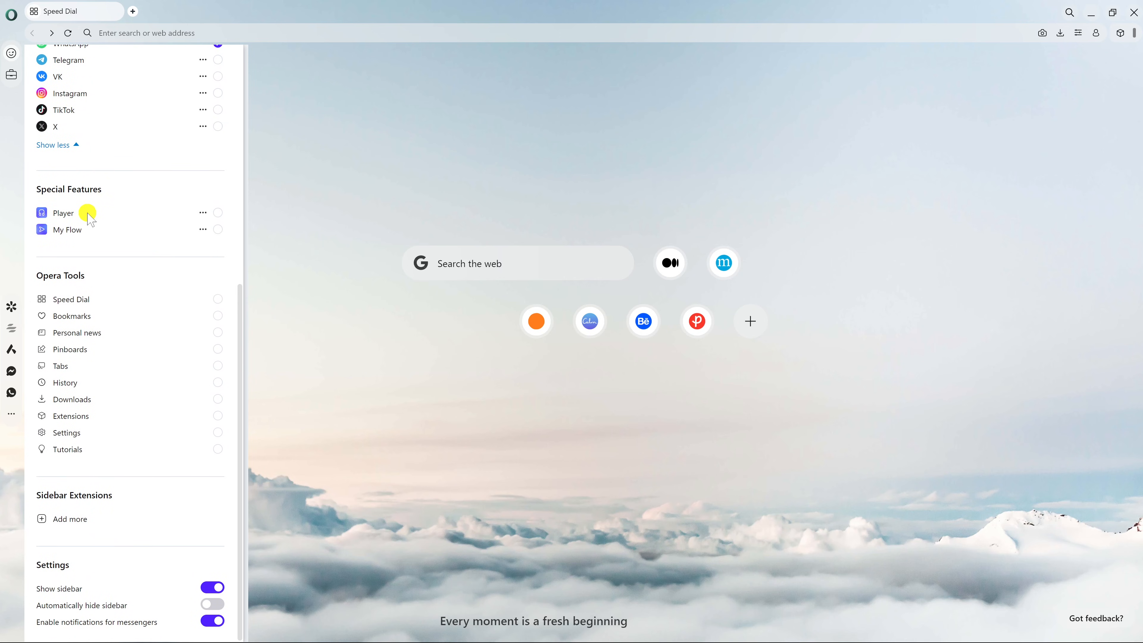
mouse_move(91, 231)
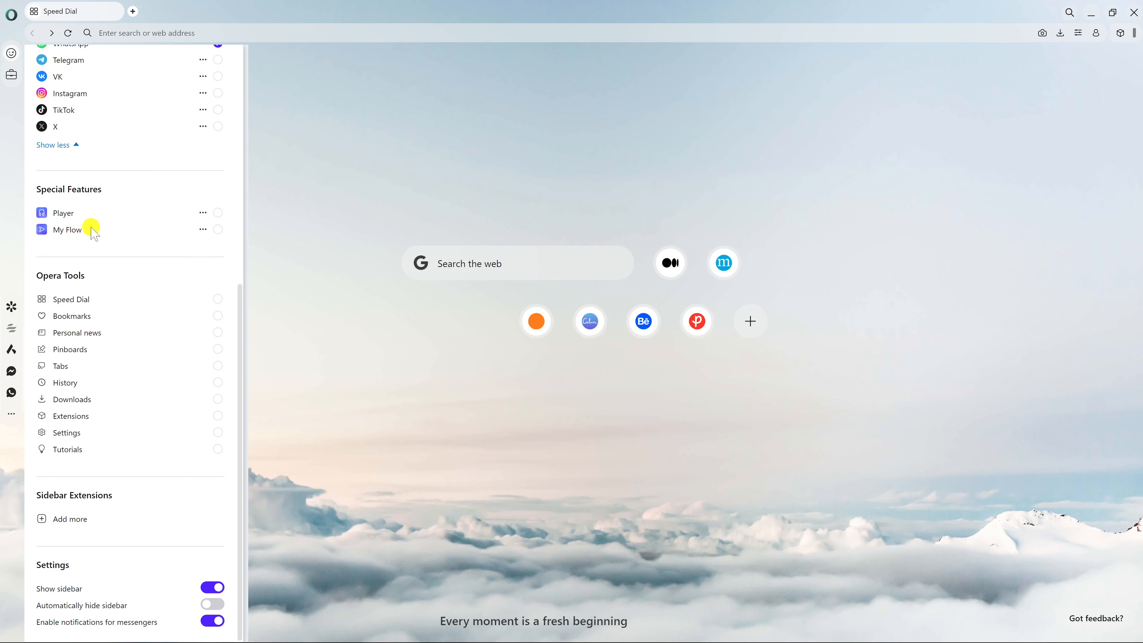
mouse_move(110, 321)
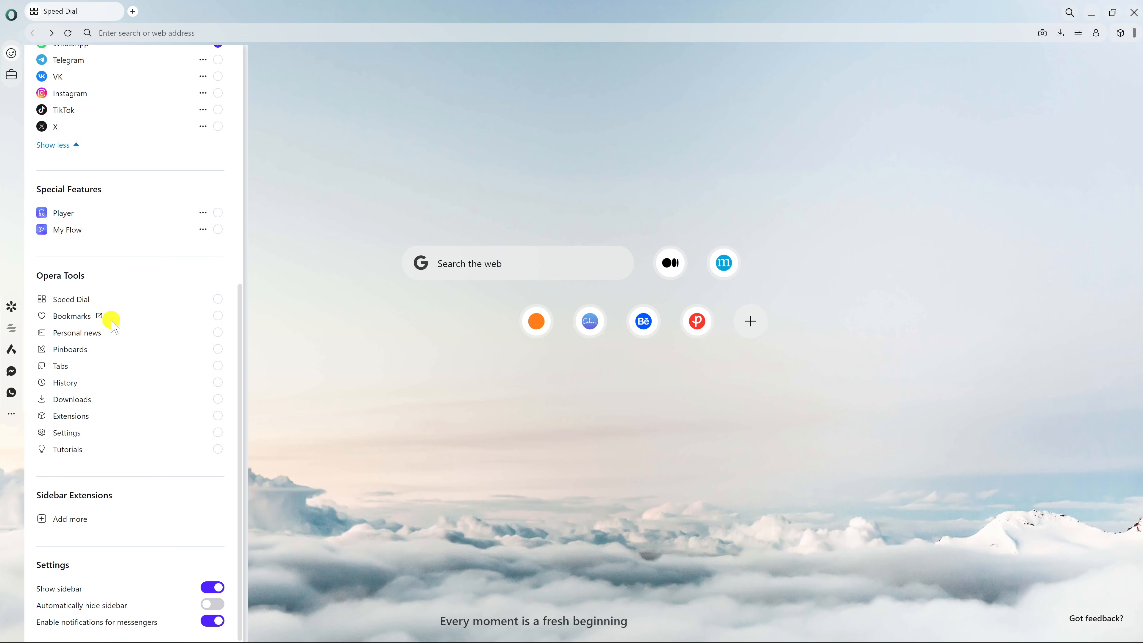
mouse_move(106, 525)
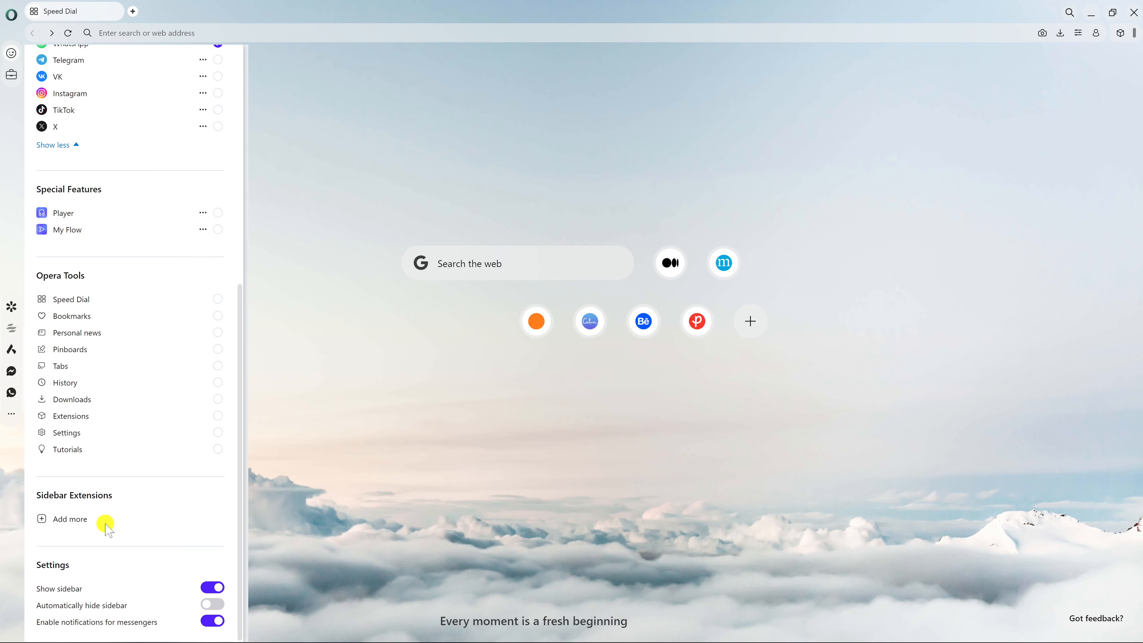
mouse_move(135, 588)
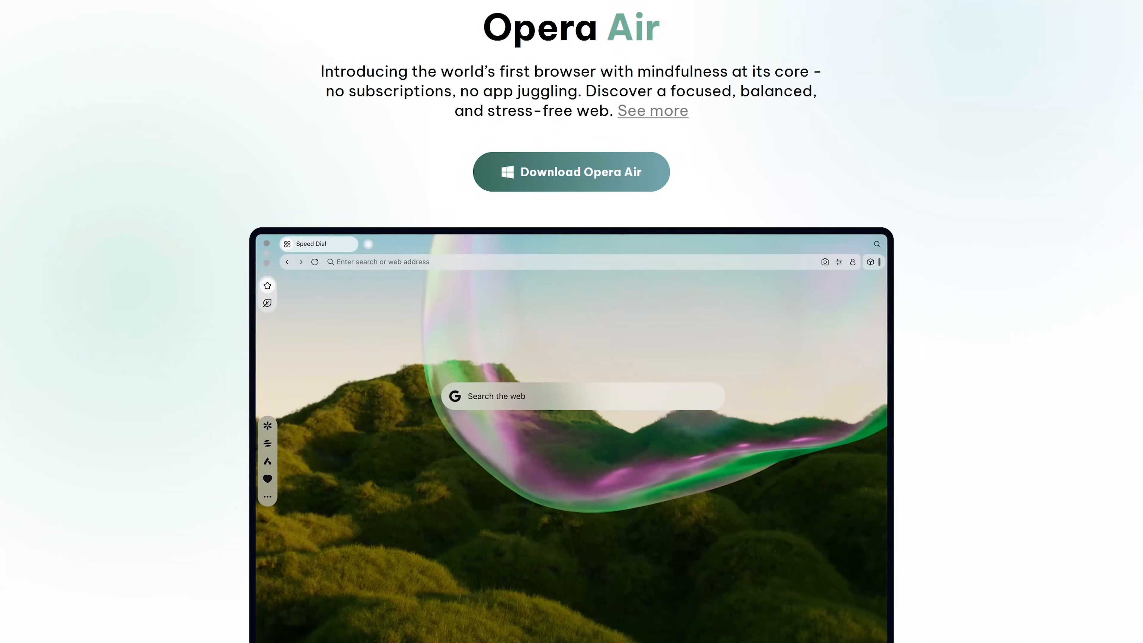
- Scroll down the Opera Air website landing page past its download offer
scroll("down", 3)
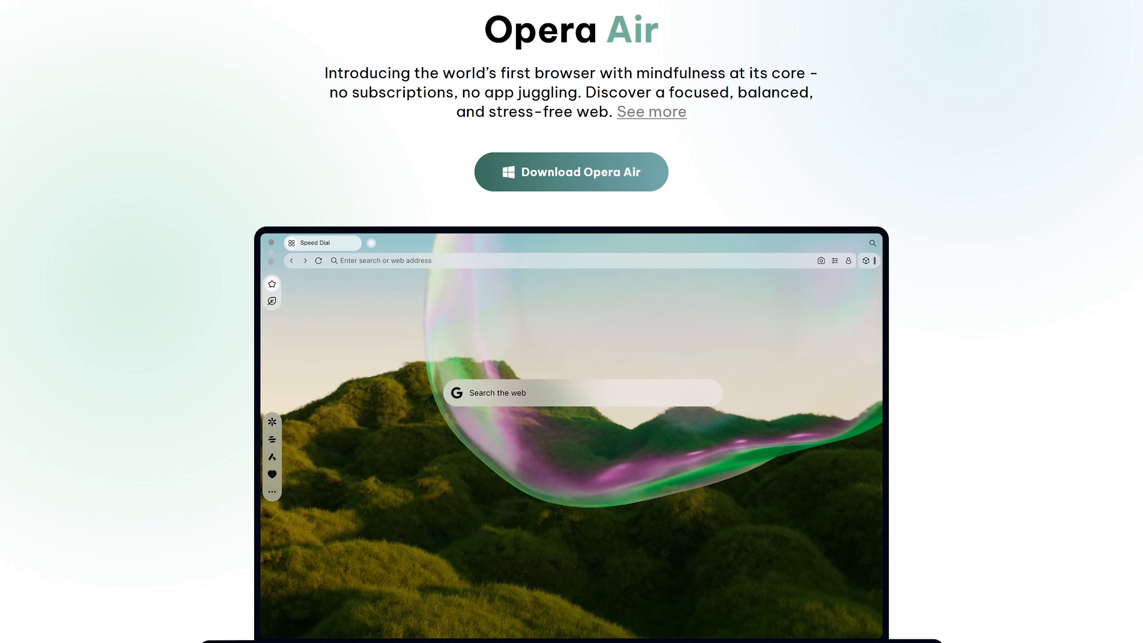